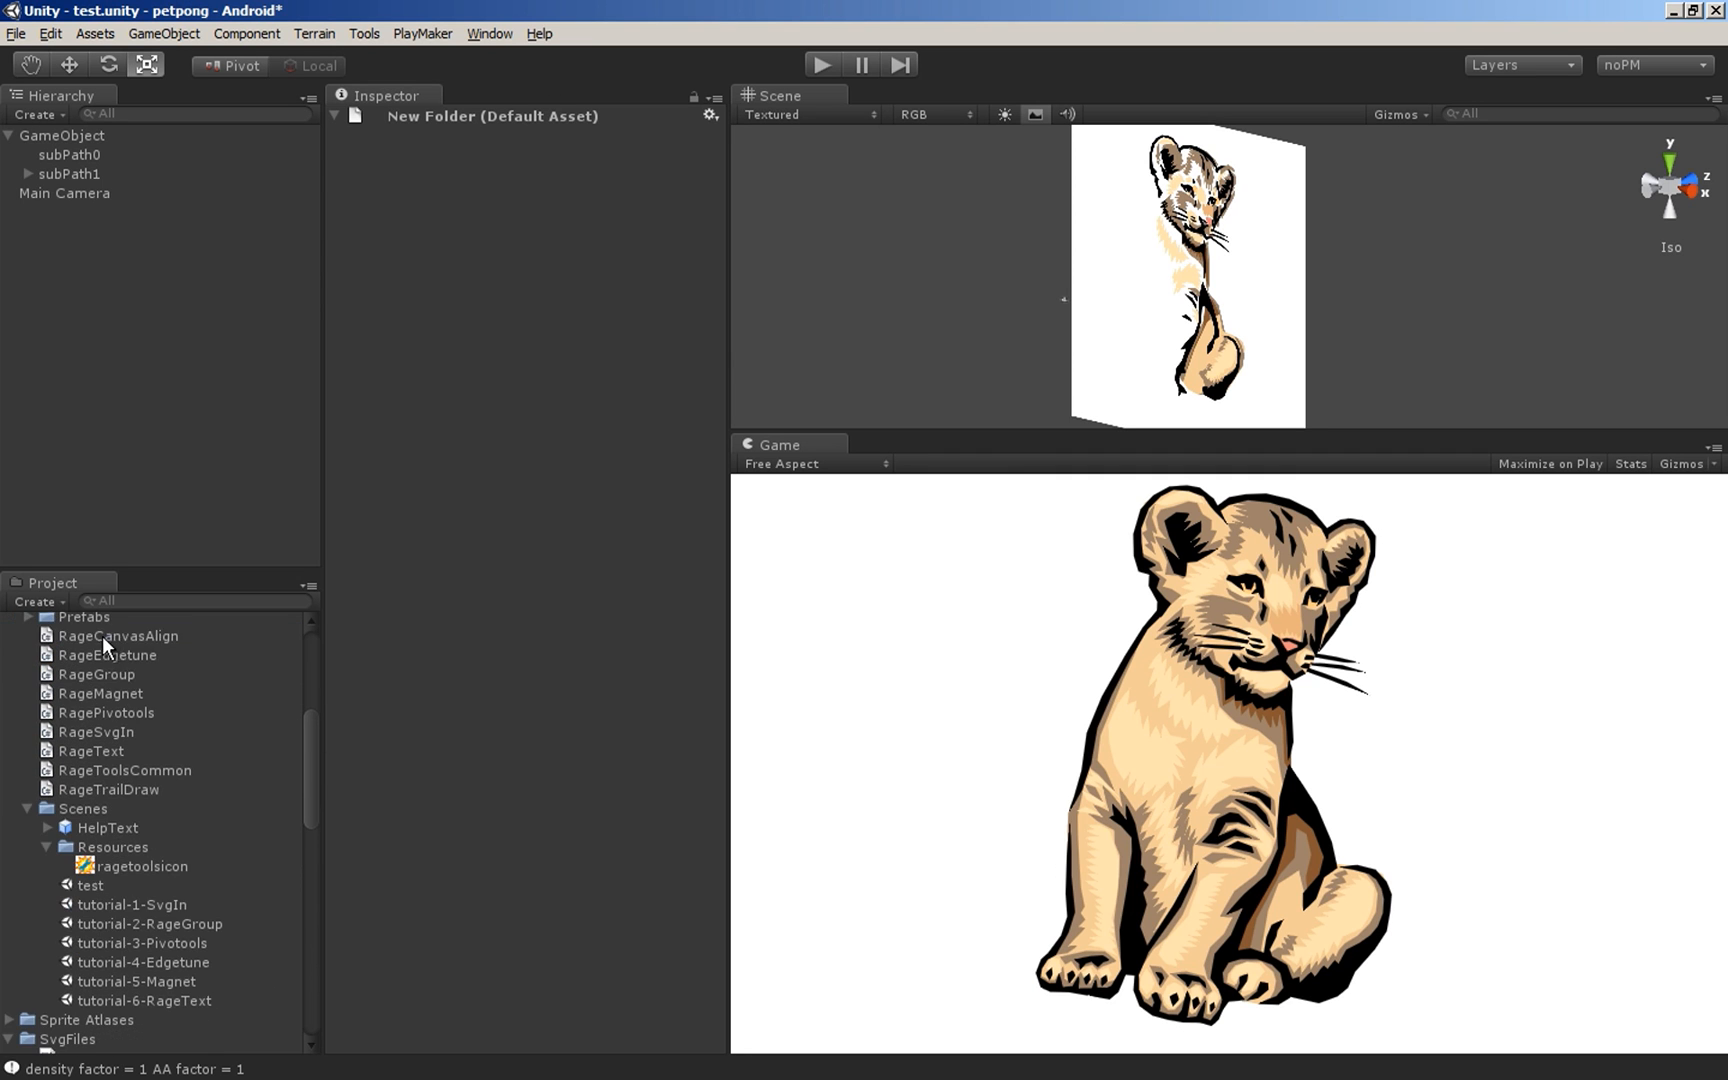
- Switch Firefox from the RageCube web demo tab to the ragespline.com blog page
left_click(62, 134)
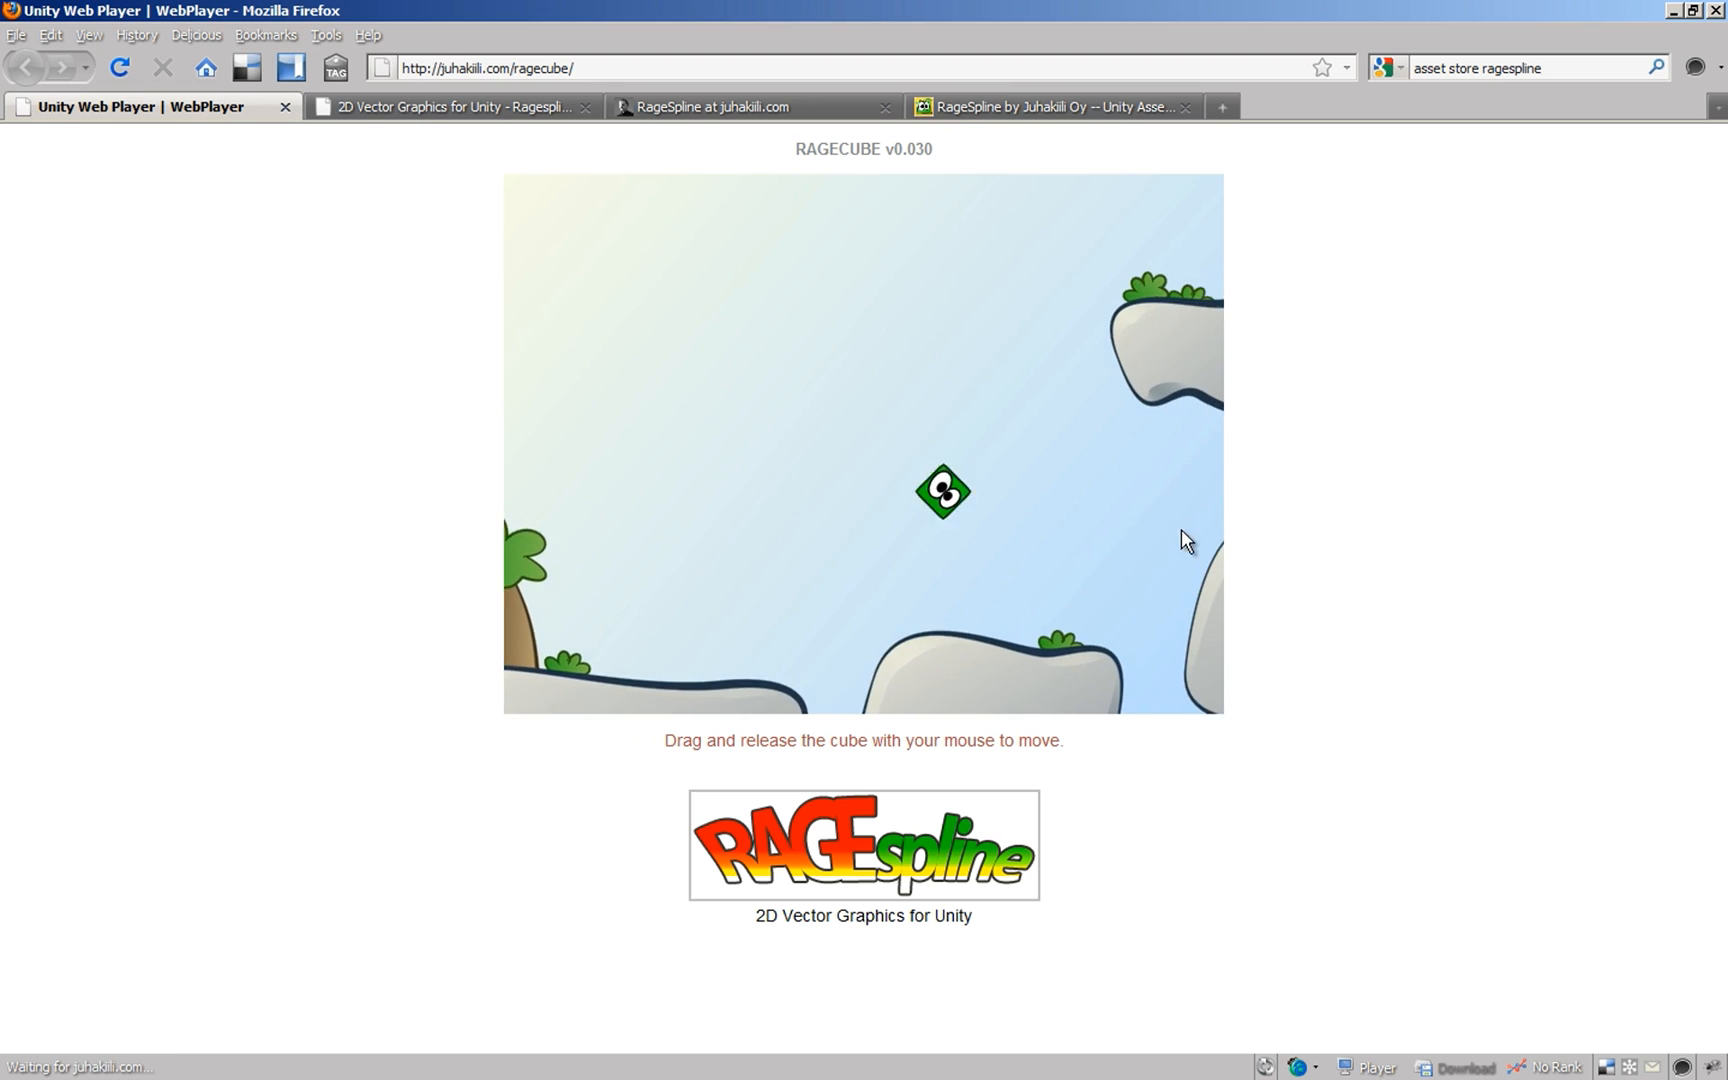
left_click(448, 106)
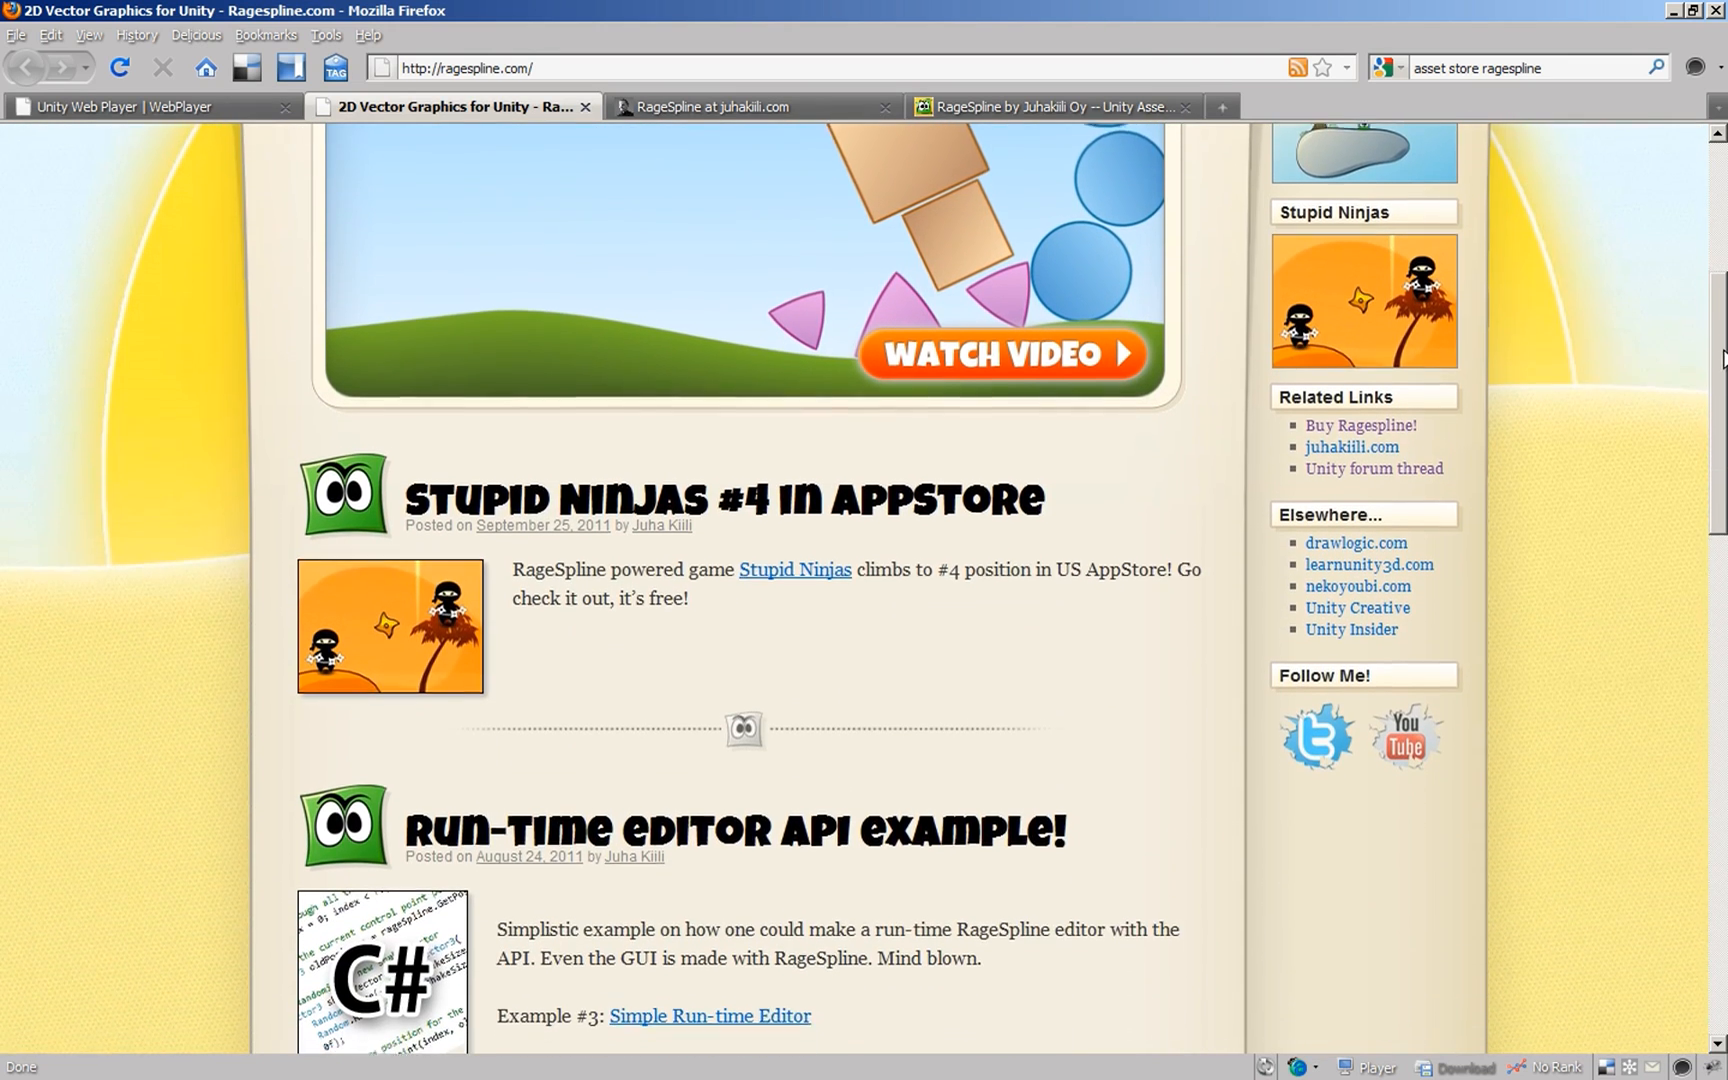
left_click(750, 106)
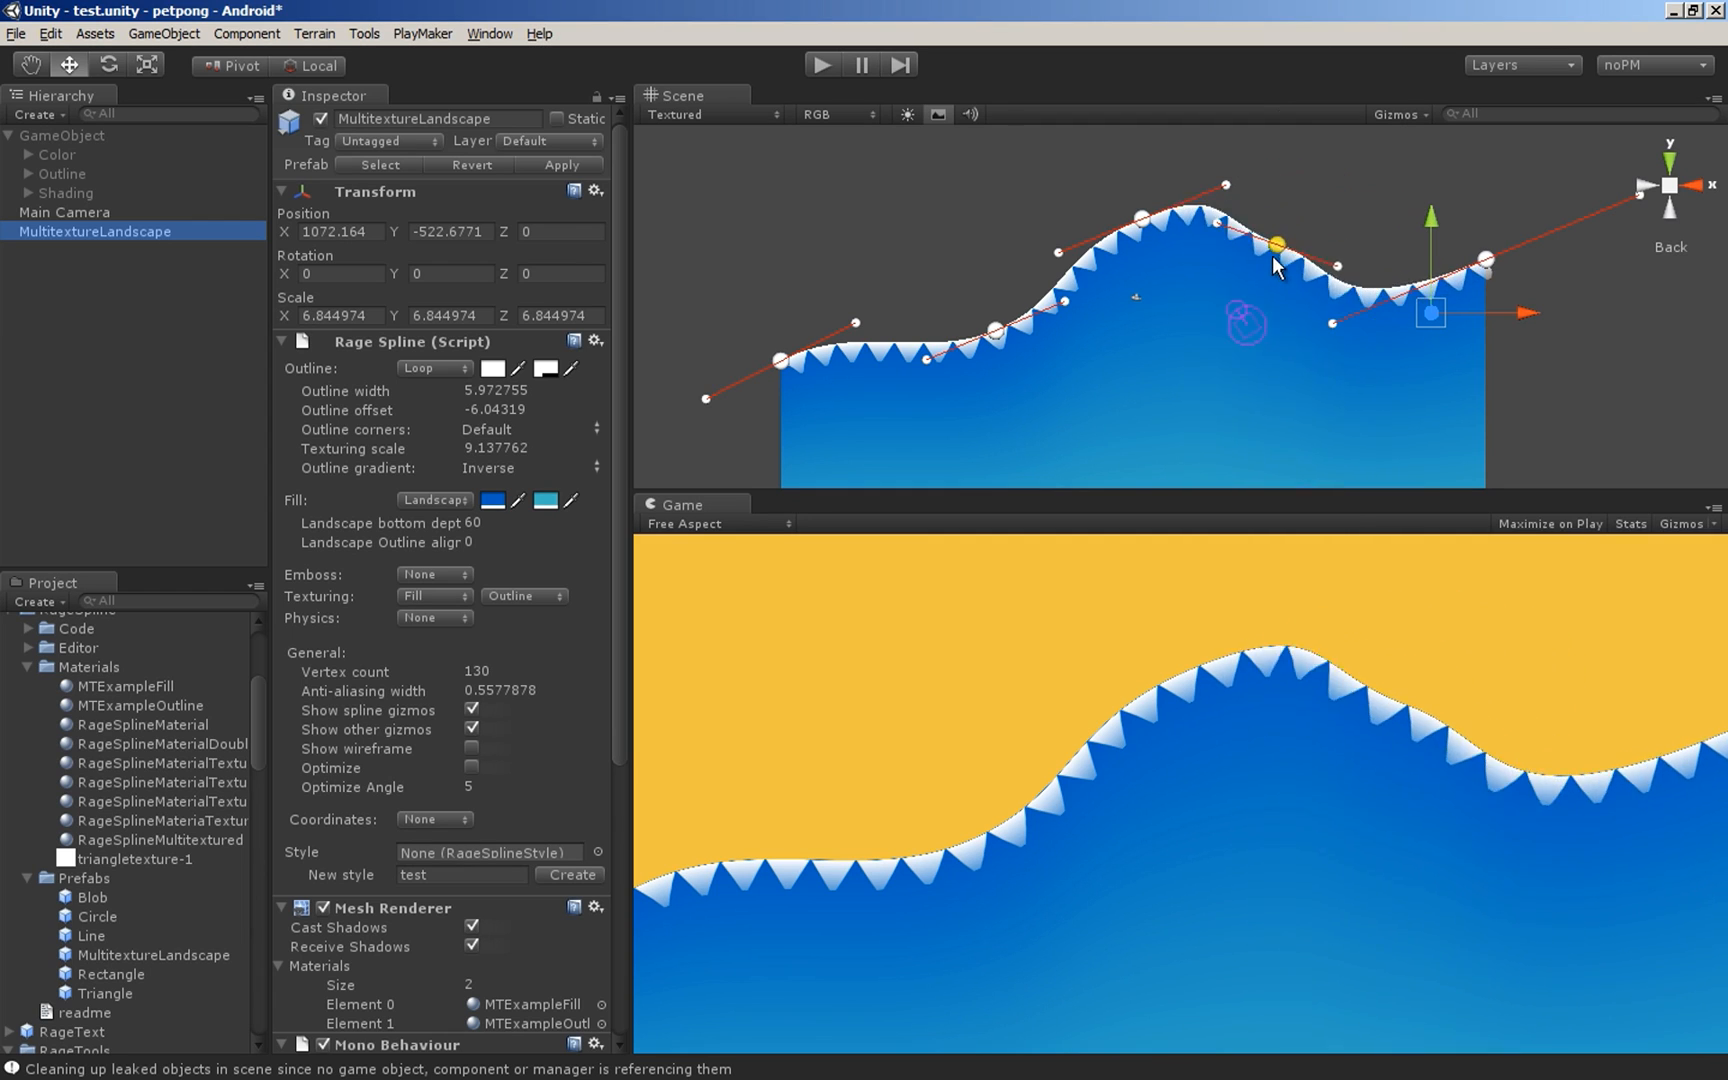
- Reshape the landscape spline into a valley, then import ingame-options-icons_ragetools via Rage Svg In
left_click_drag(1276, 242, 1268, 370)
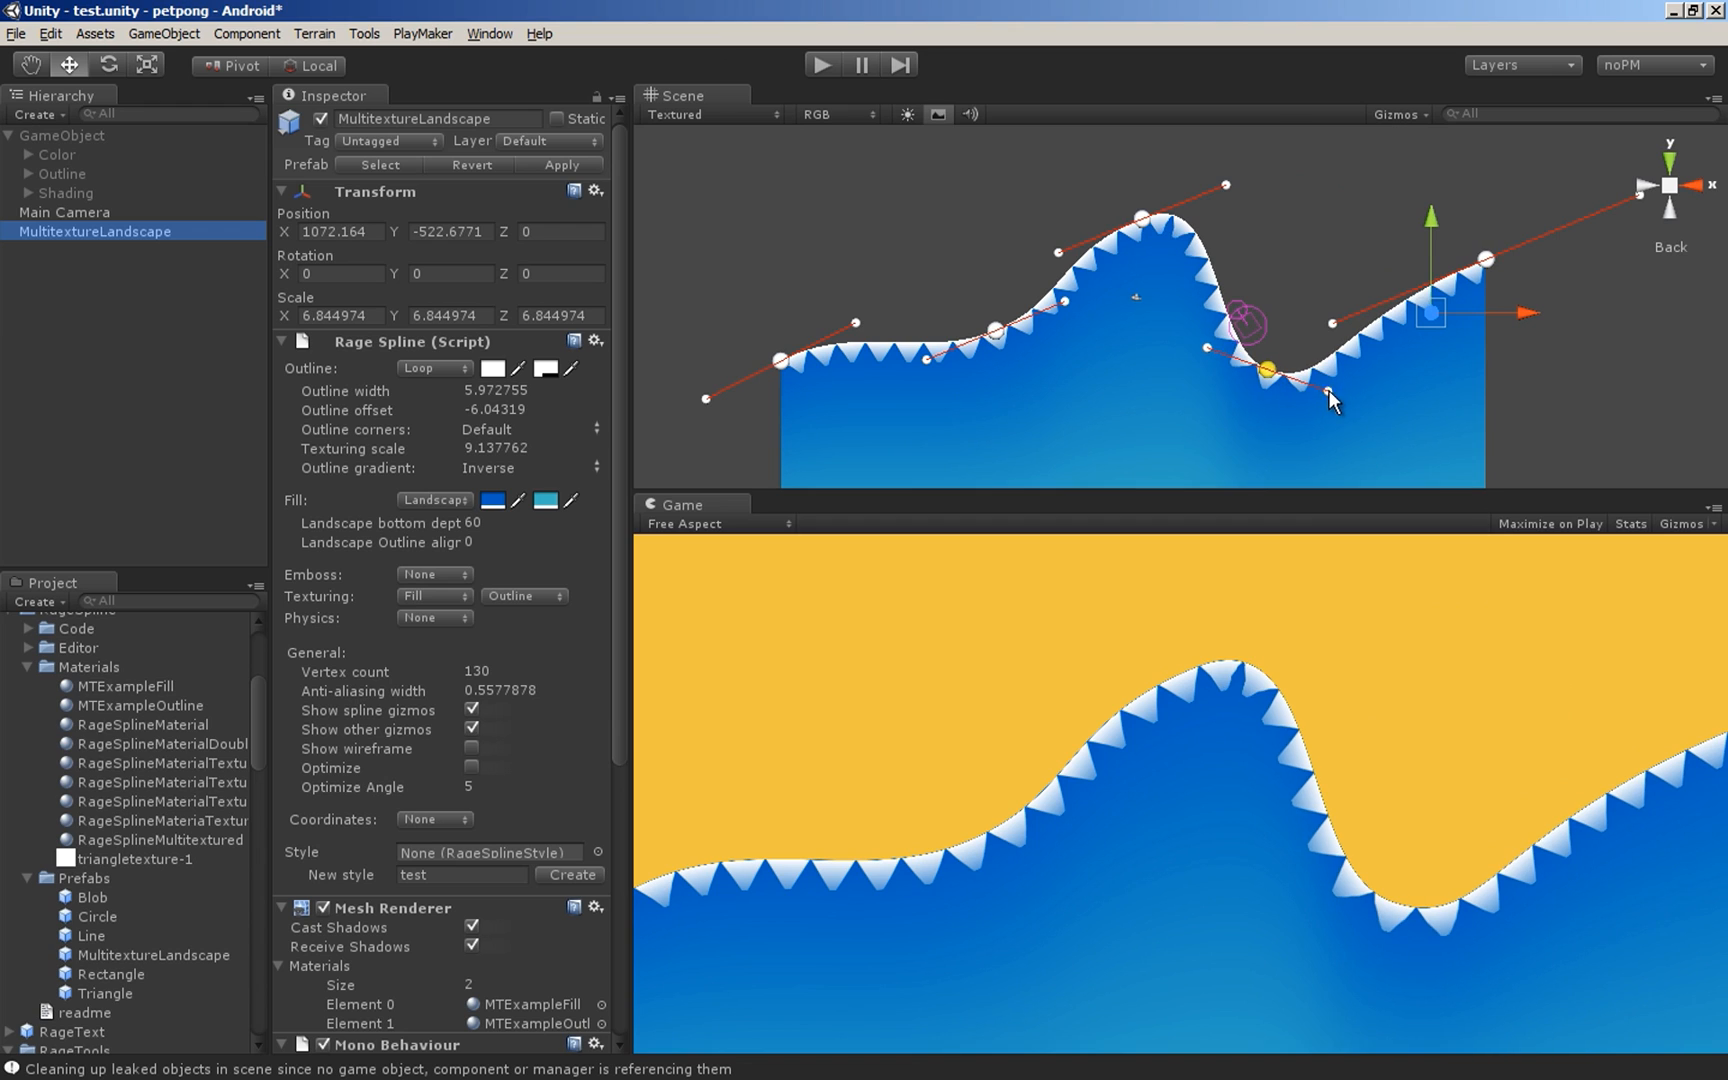
left_click_drag(1268, 370, 1350, 392)
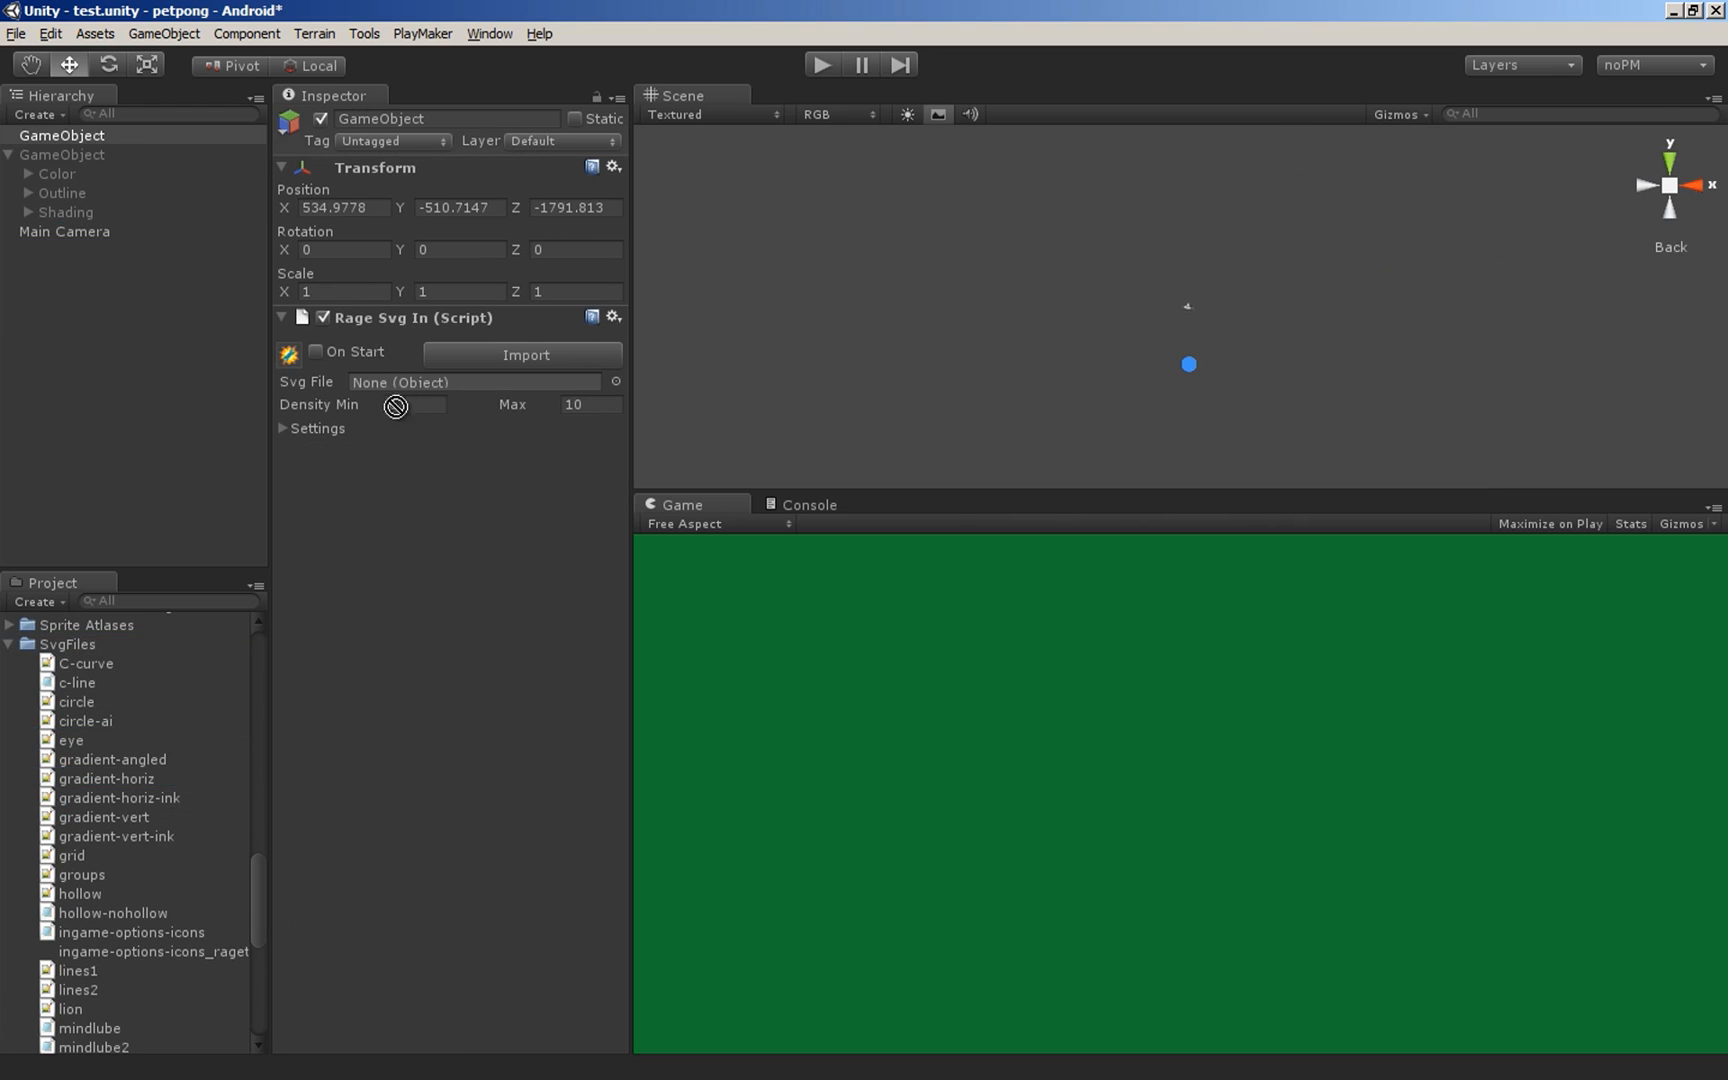
left_click(524, 354)
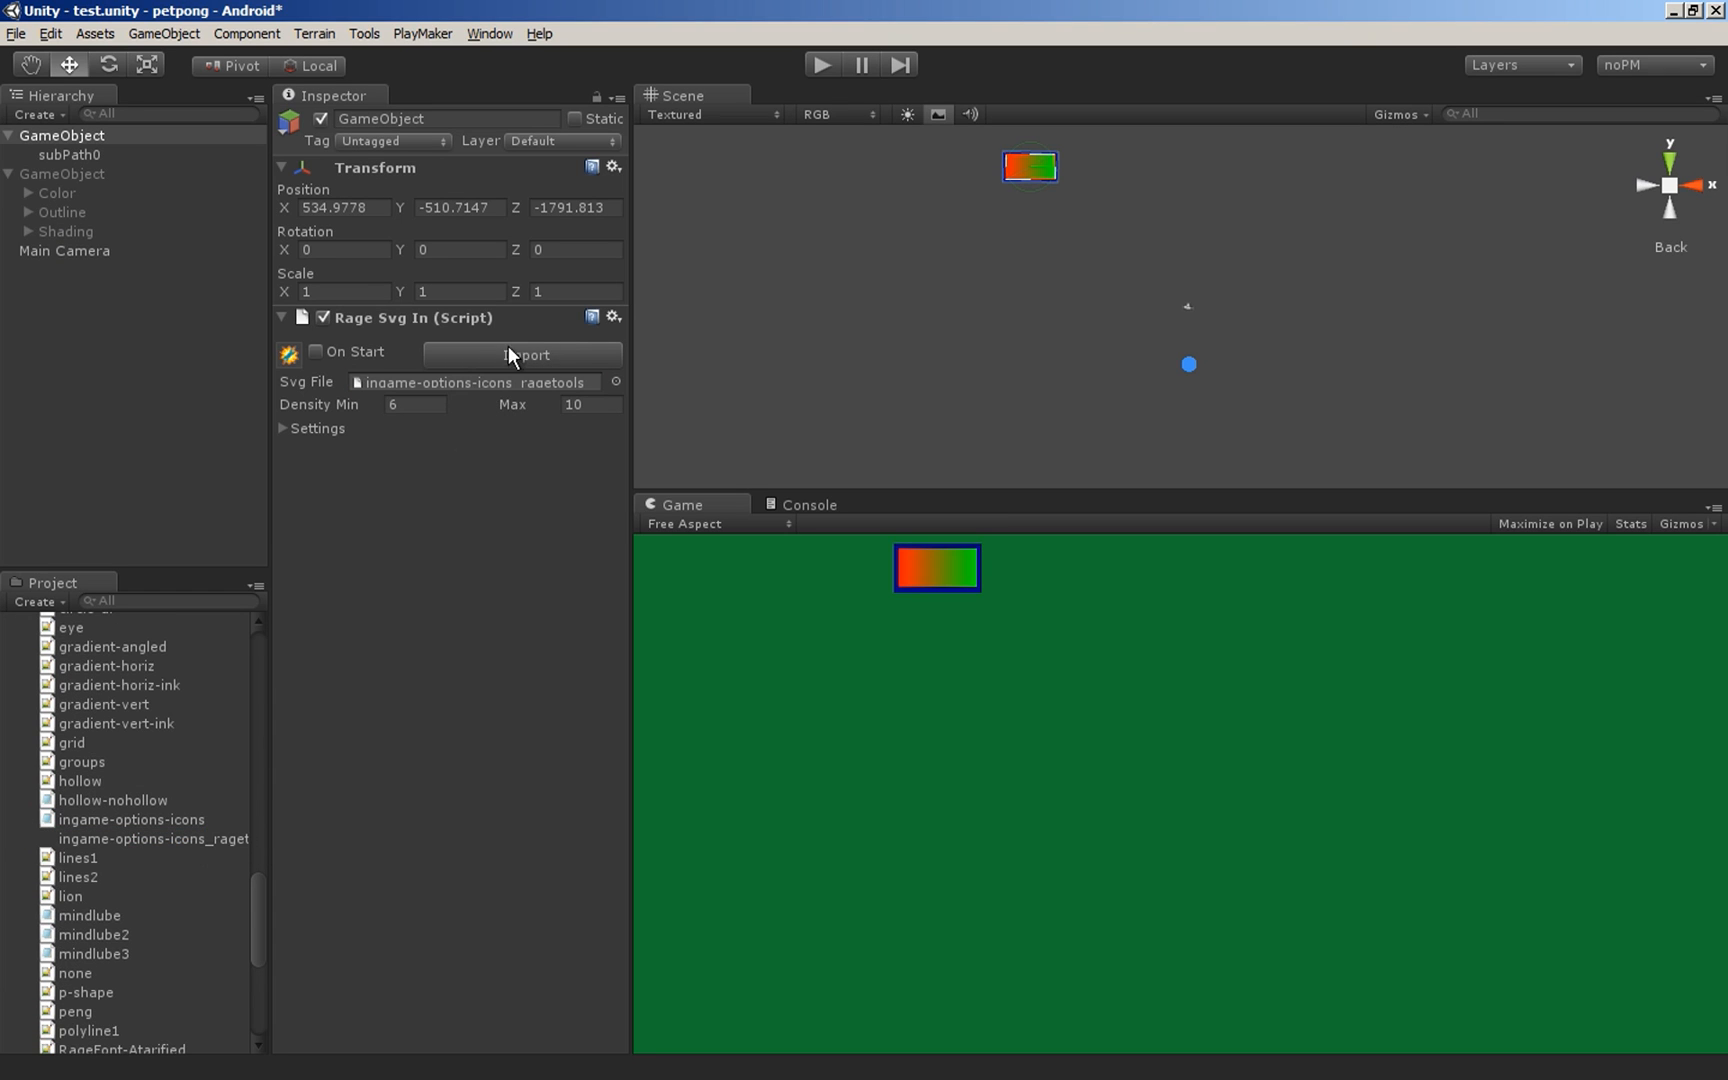
left_click(524, 354)
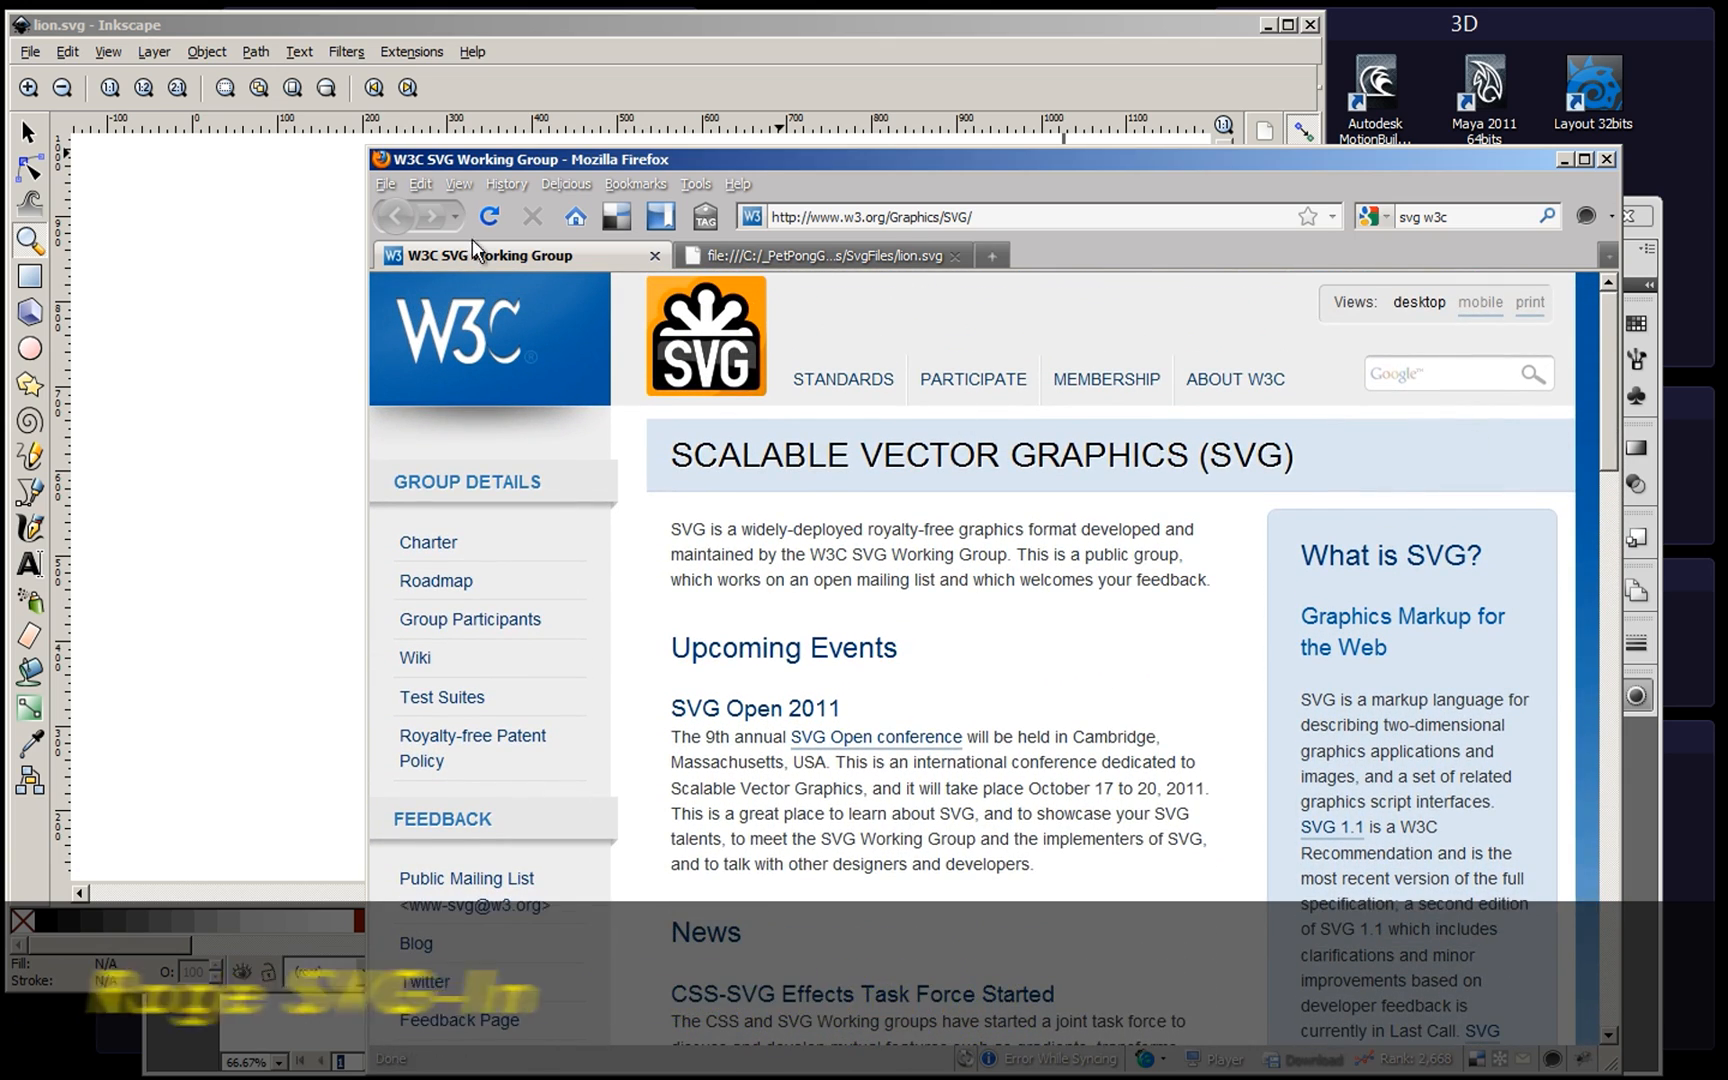
- Move from the W3C SVG page to openclipart.org and browse the New Clipart section
left_click(100, 24)
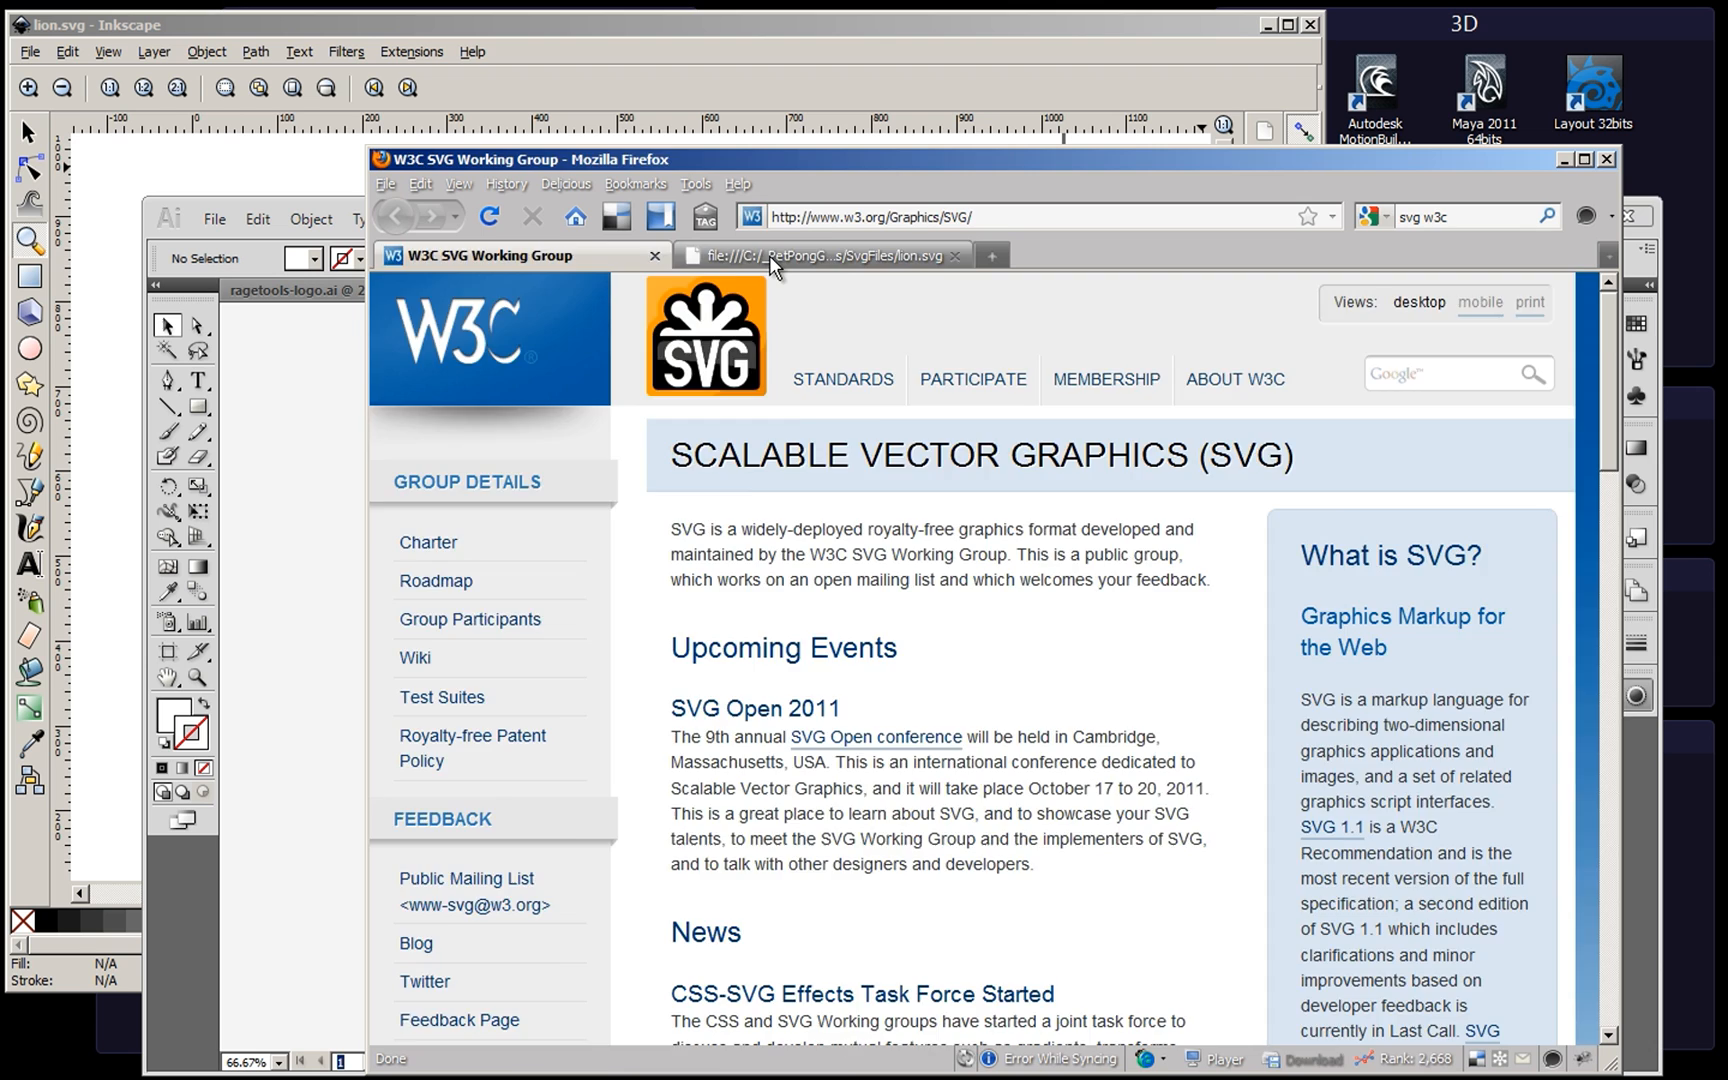
left_click(822, 254)
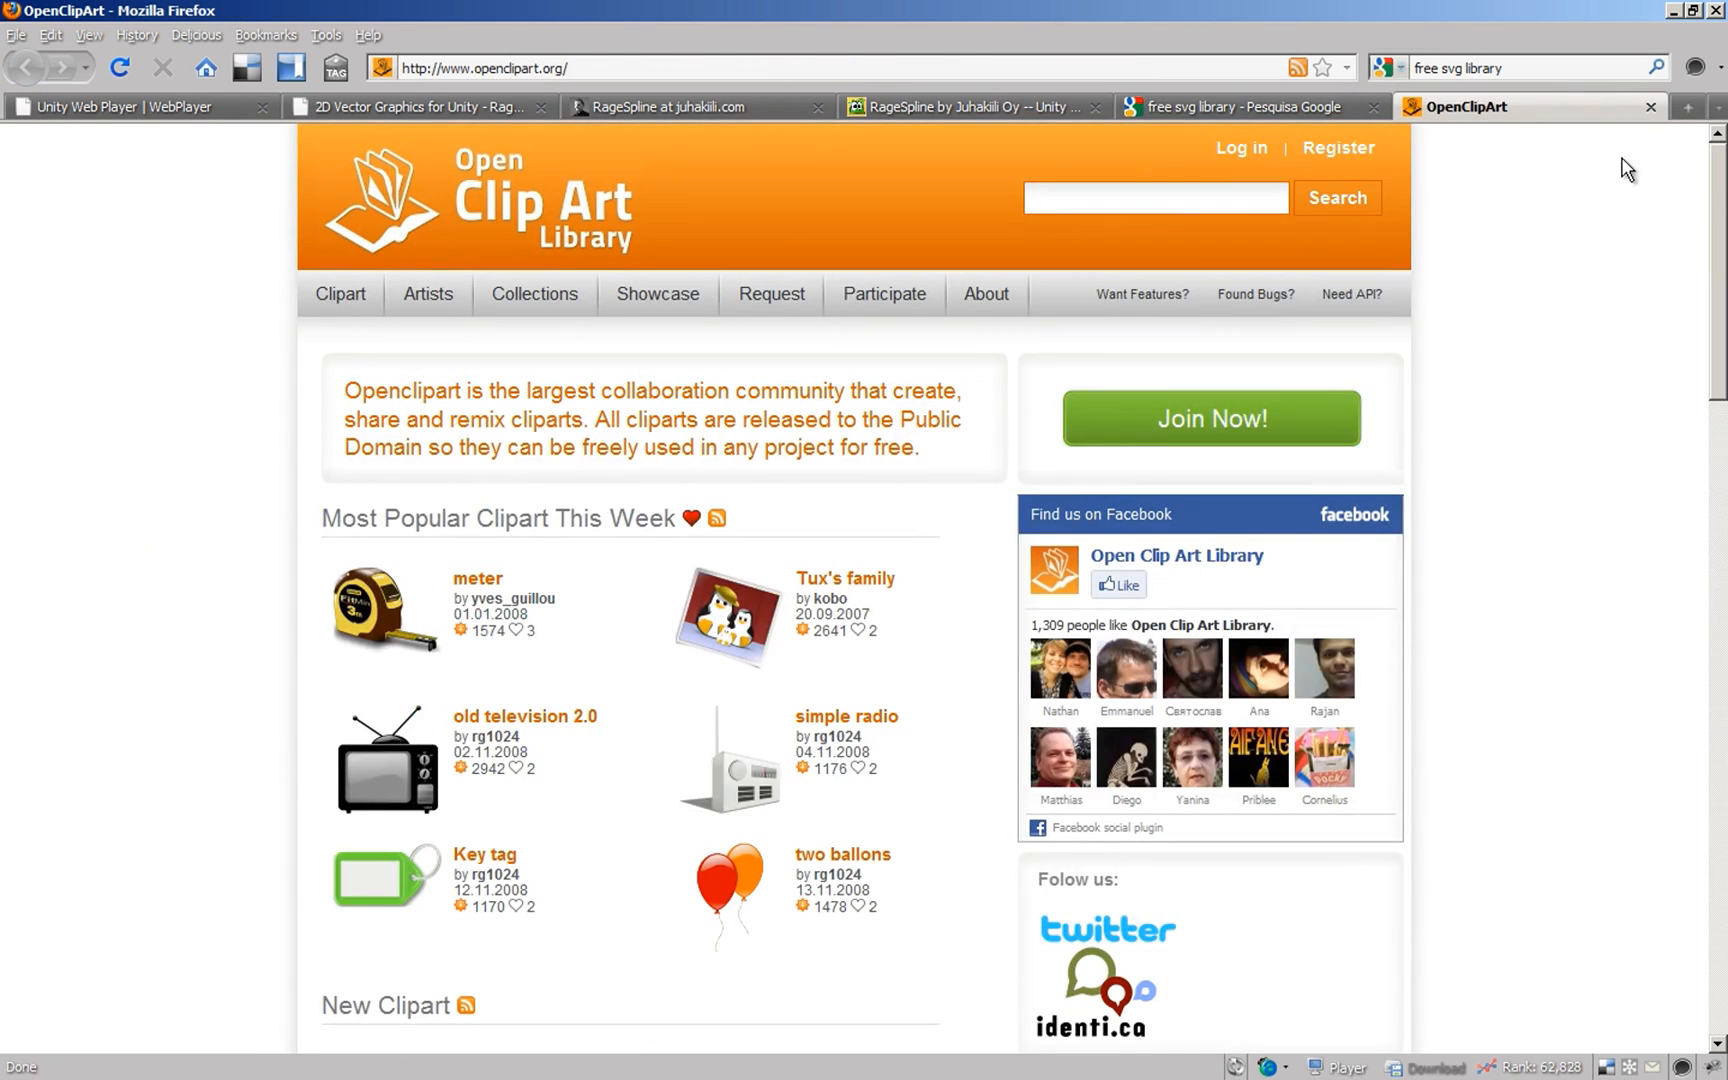
scroll("down", 3)
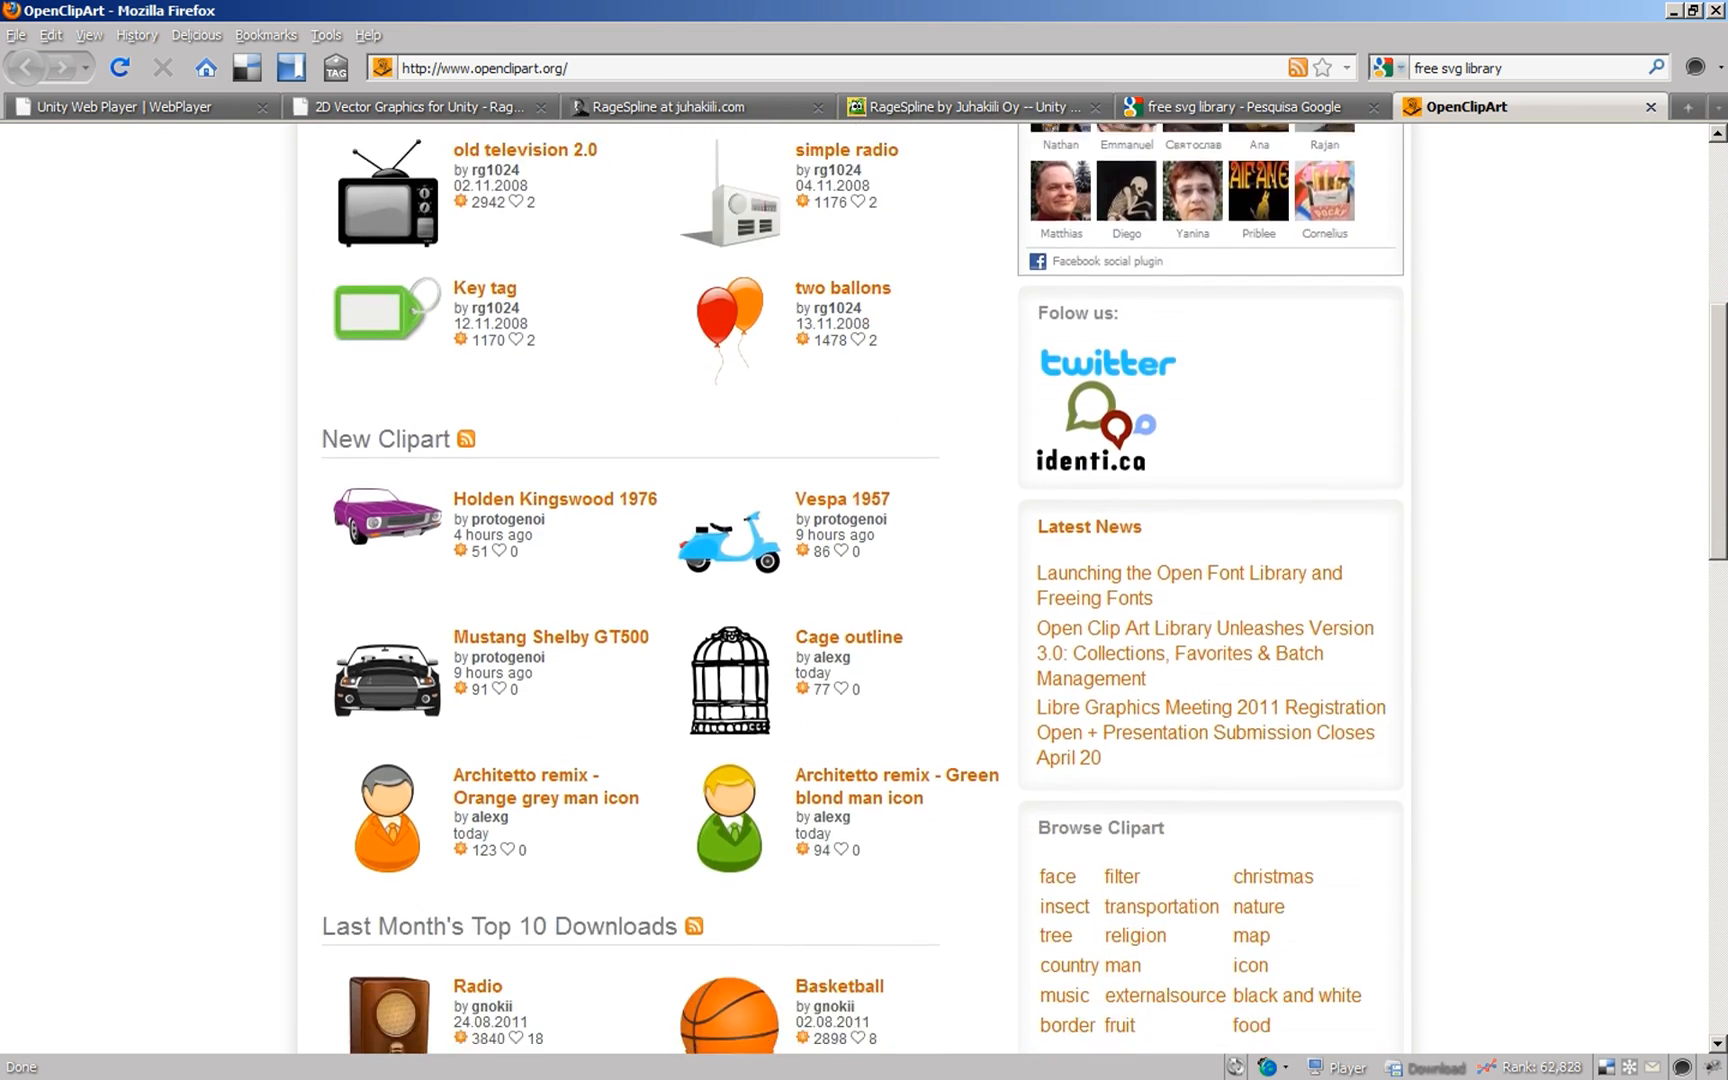
left_click(728, 1014)
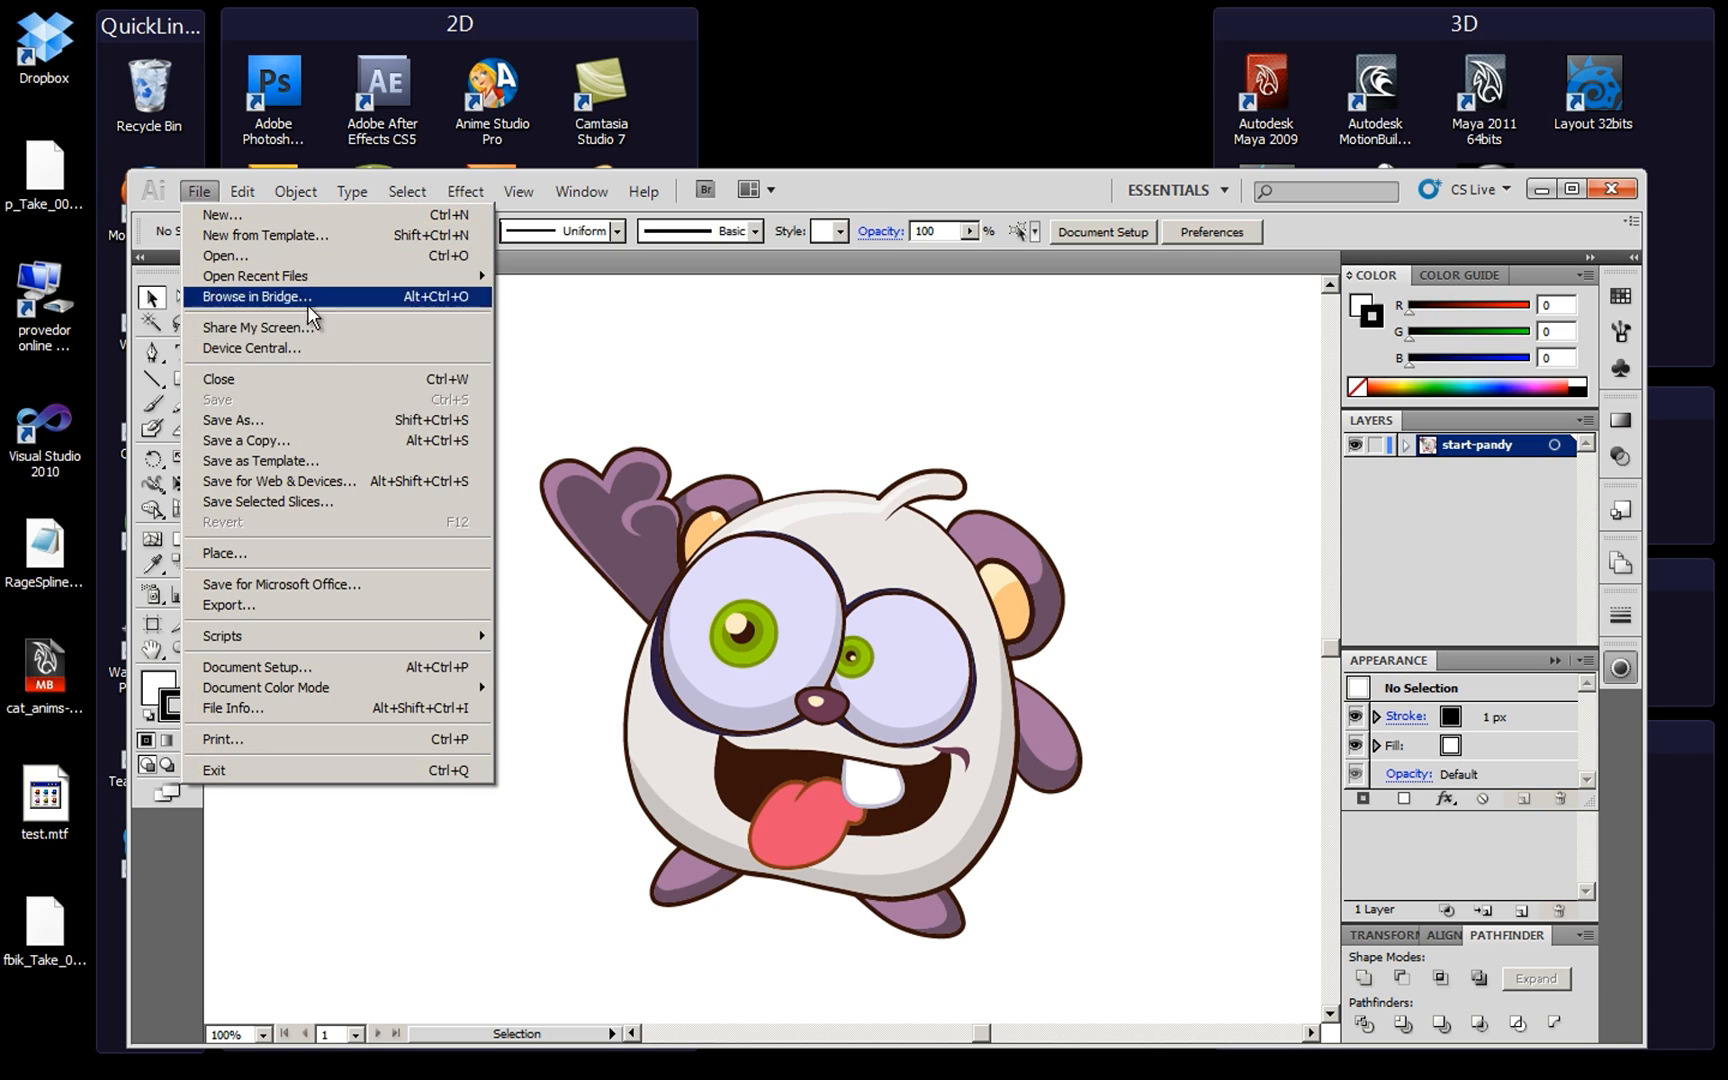
- Start Save As for start-pandy.ai and choose a different file type
left_click(232, 420)
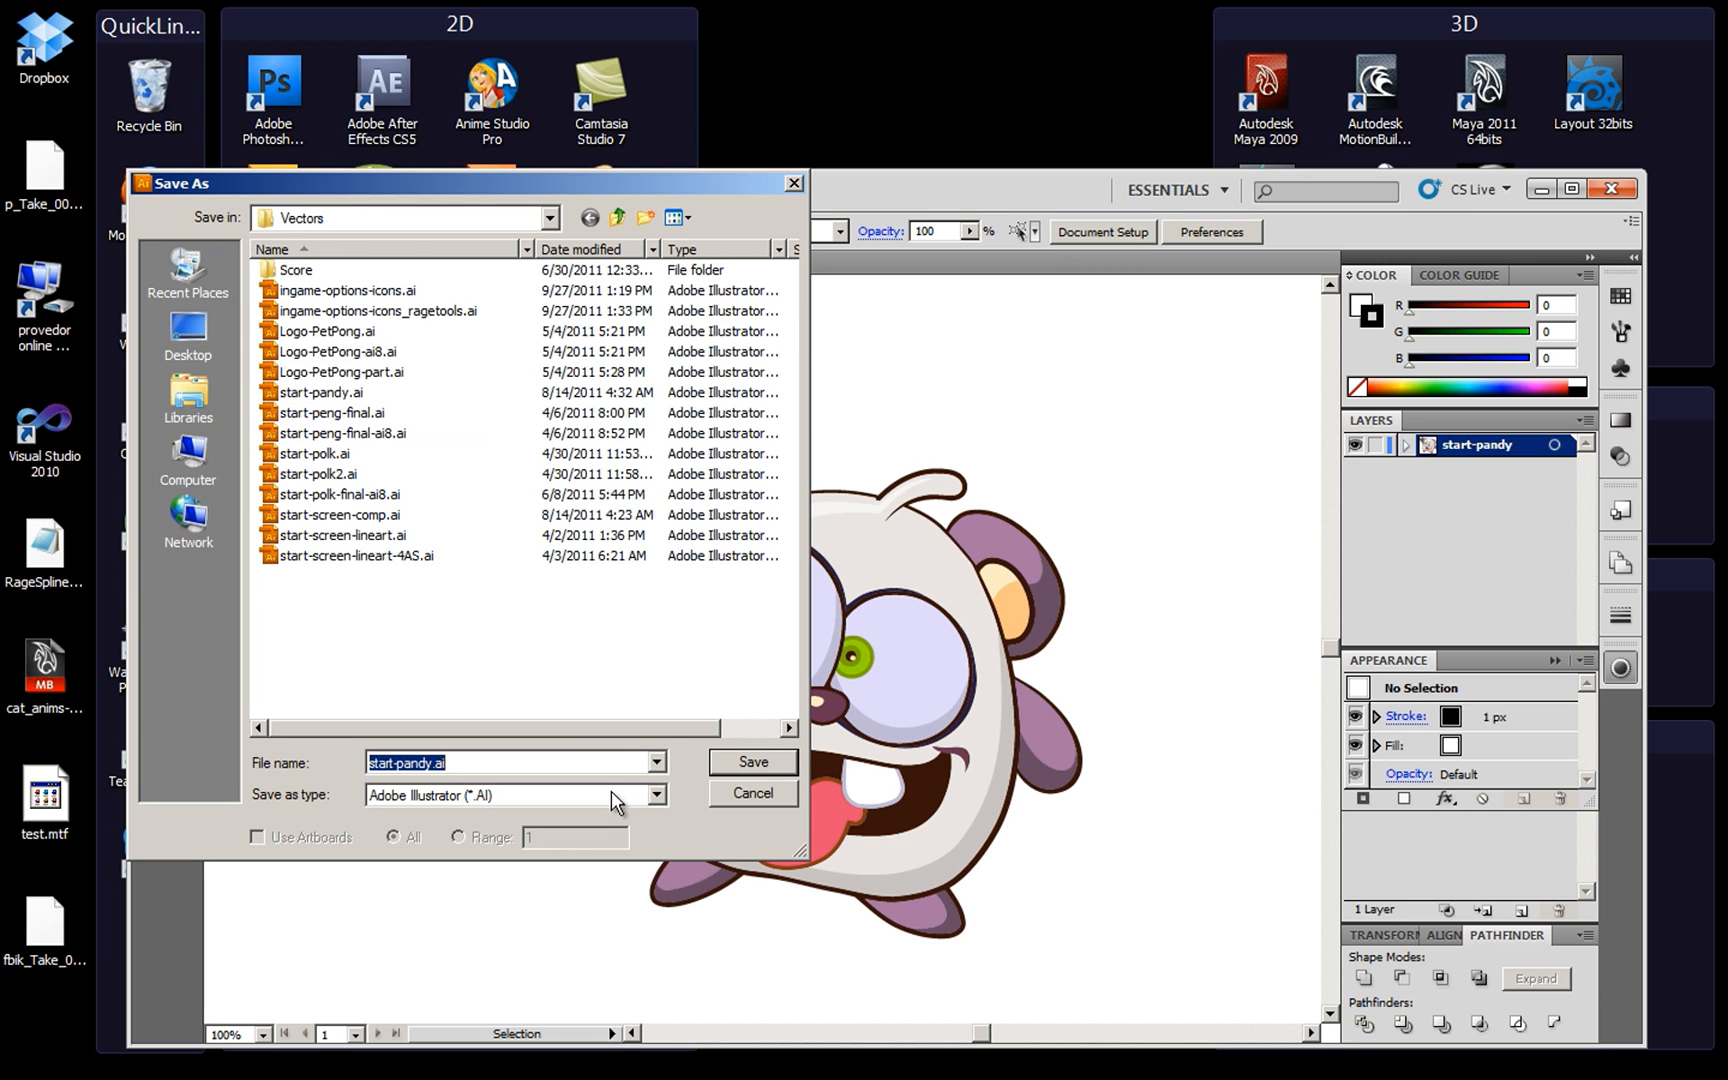
left_click(514, 794)
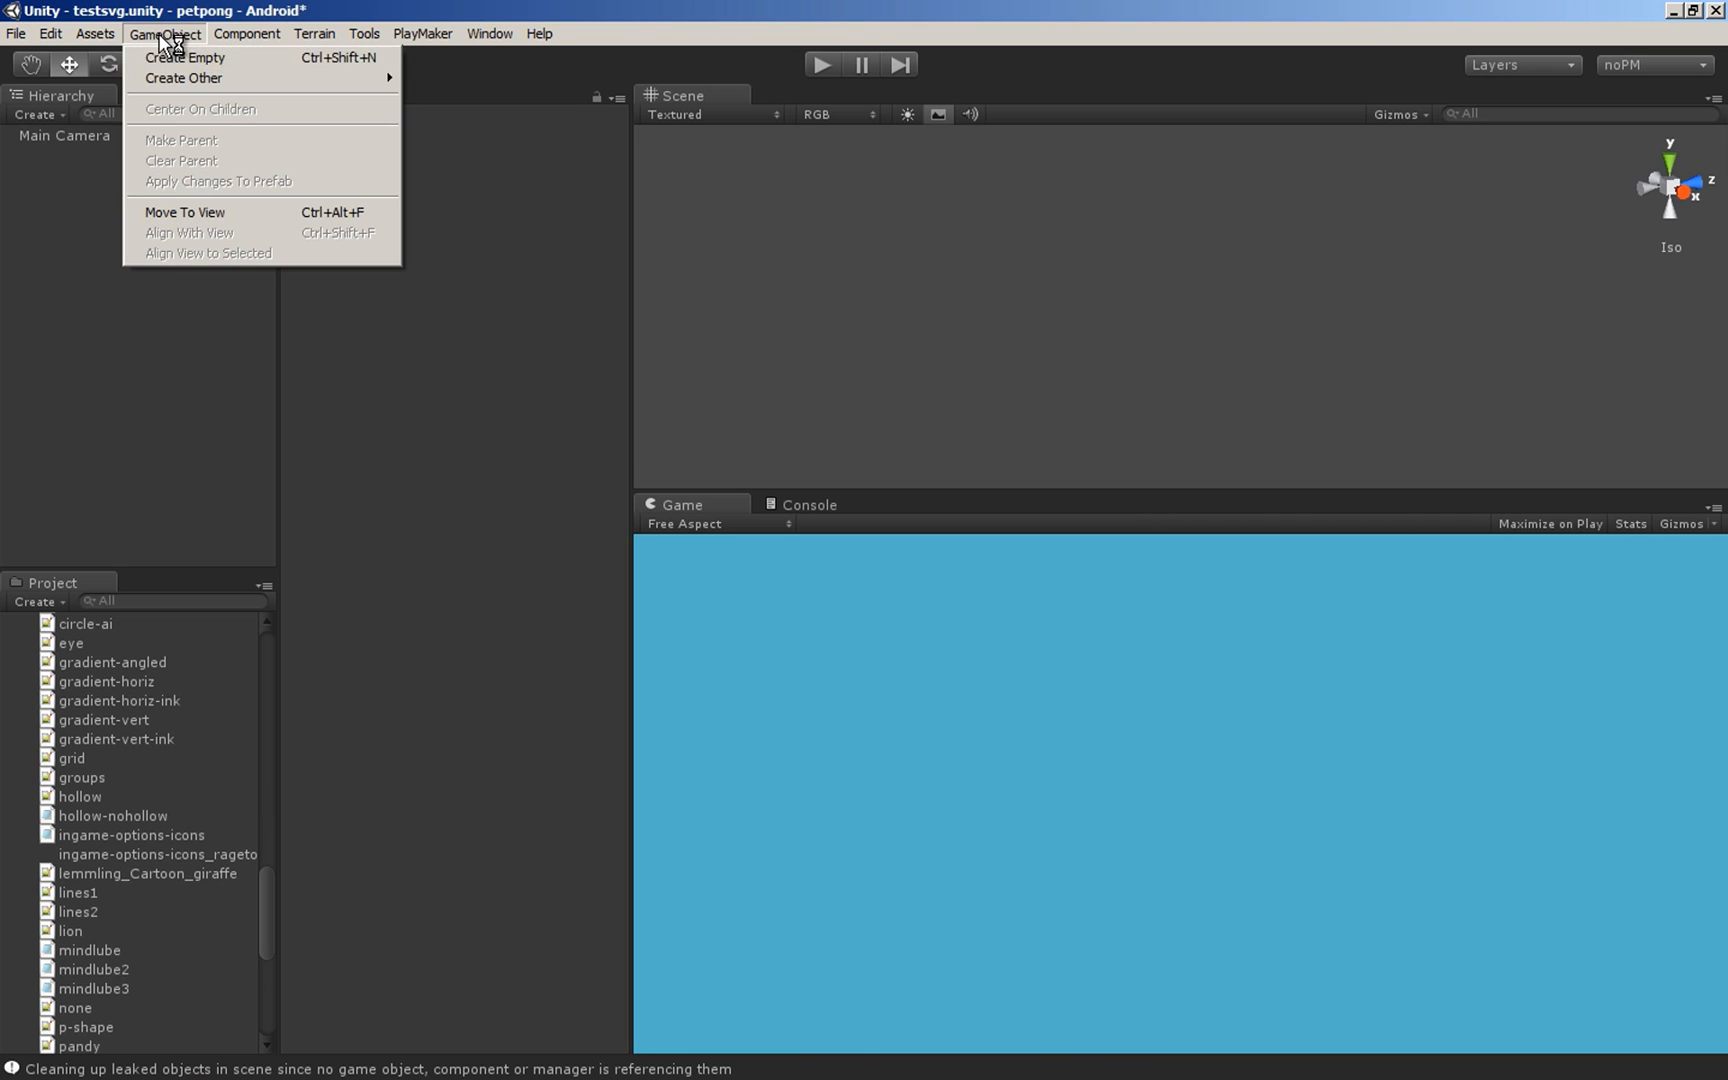
- Create an empty GameObject and import the pandy SVG into it with Rage Svg In
left_click(184, 58)
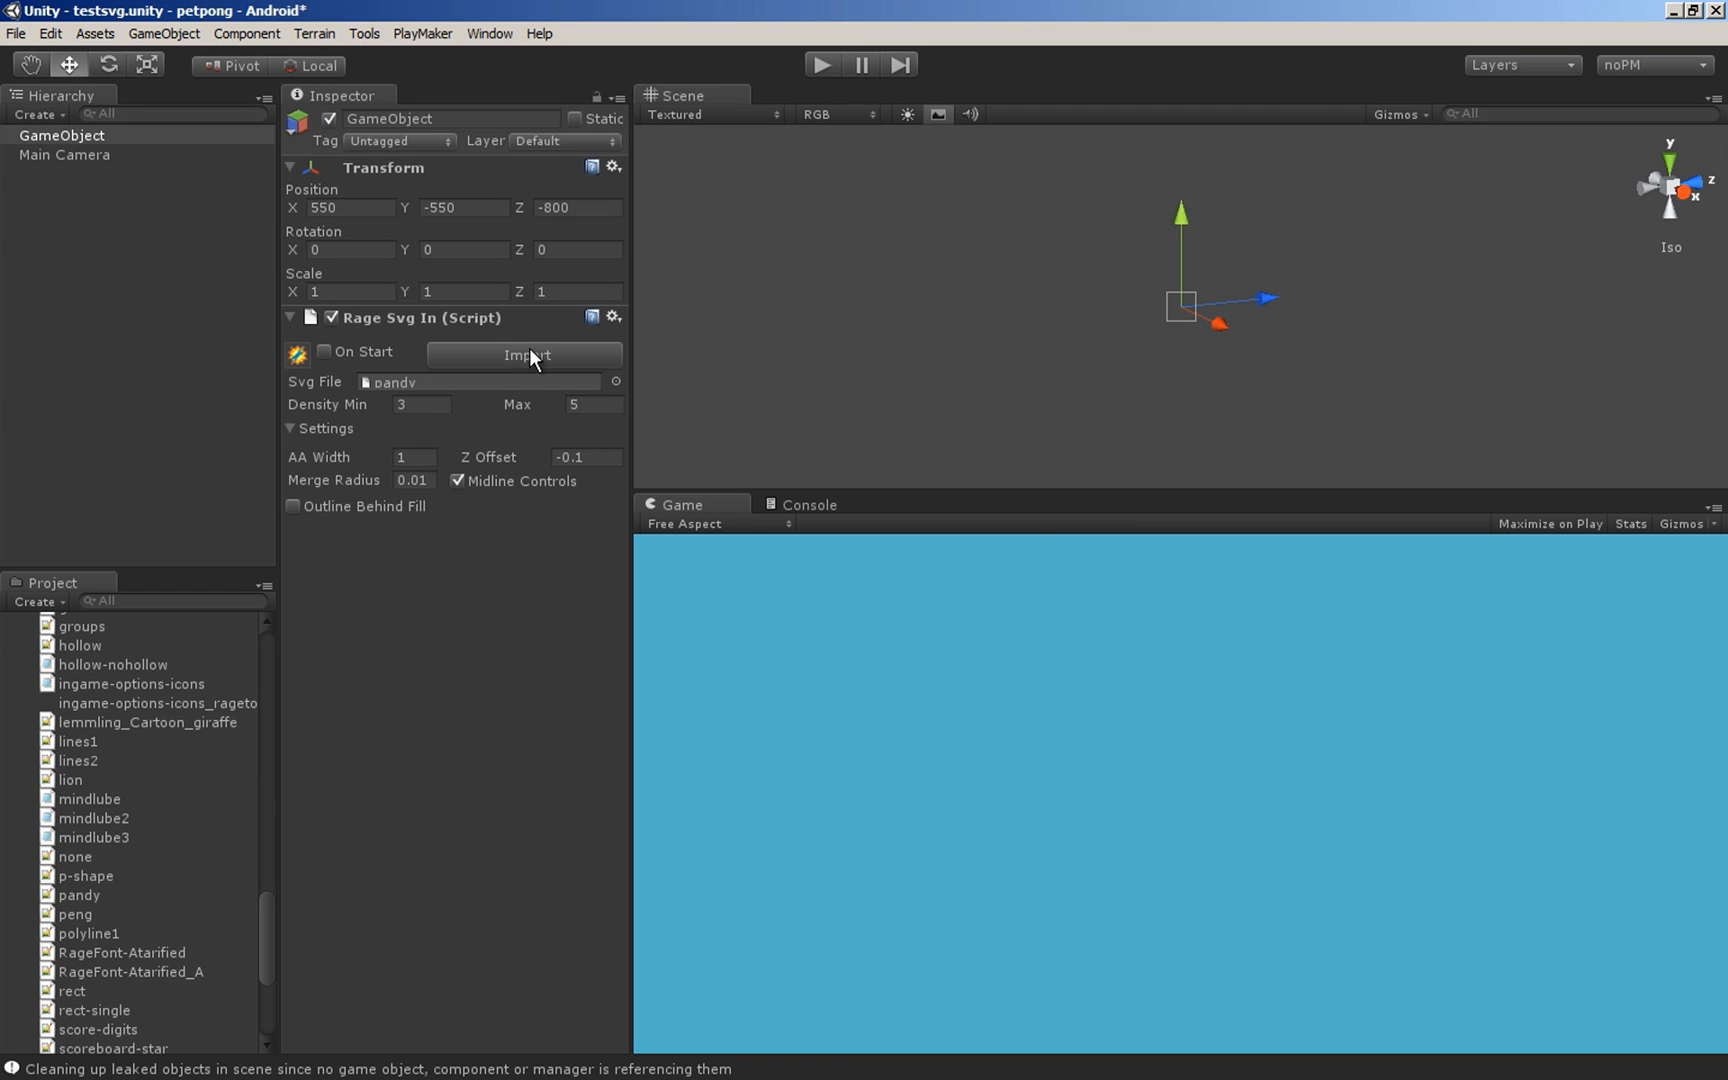
left_click(524, 354)
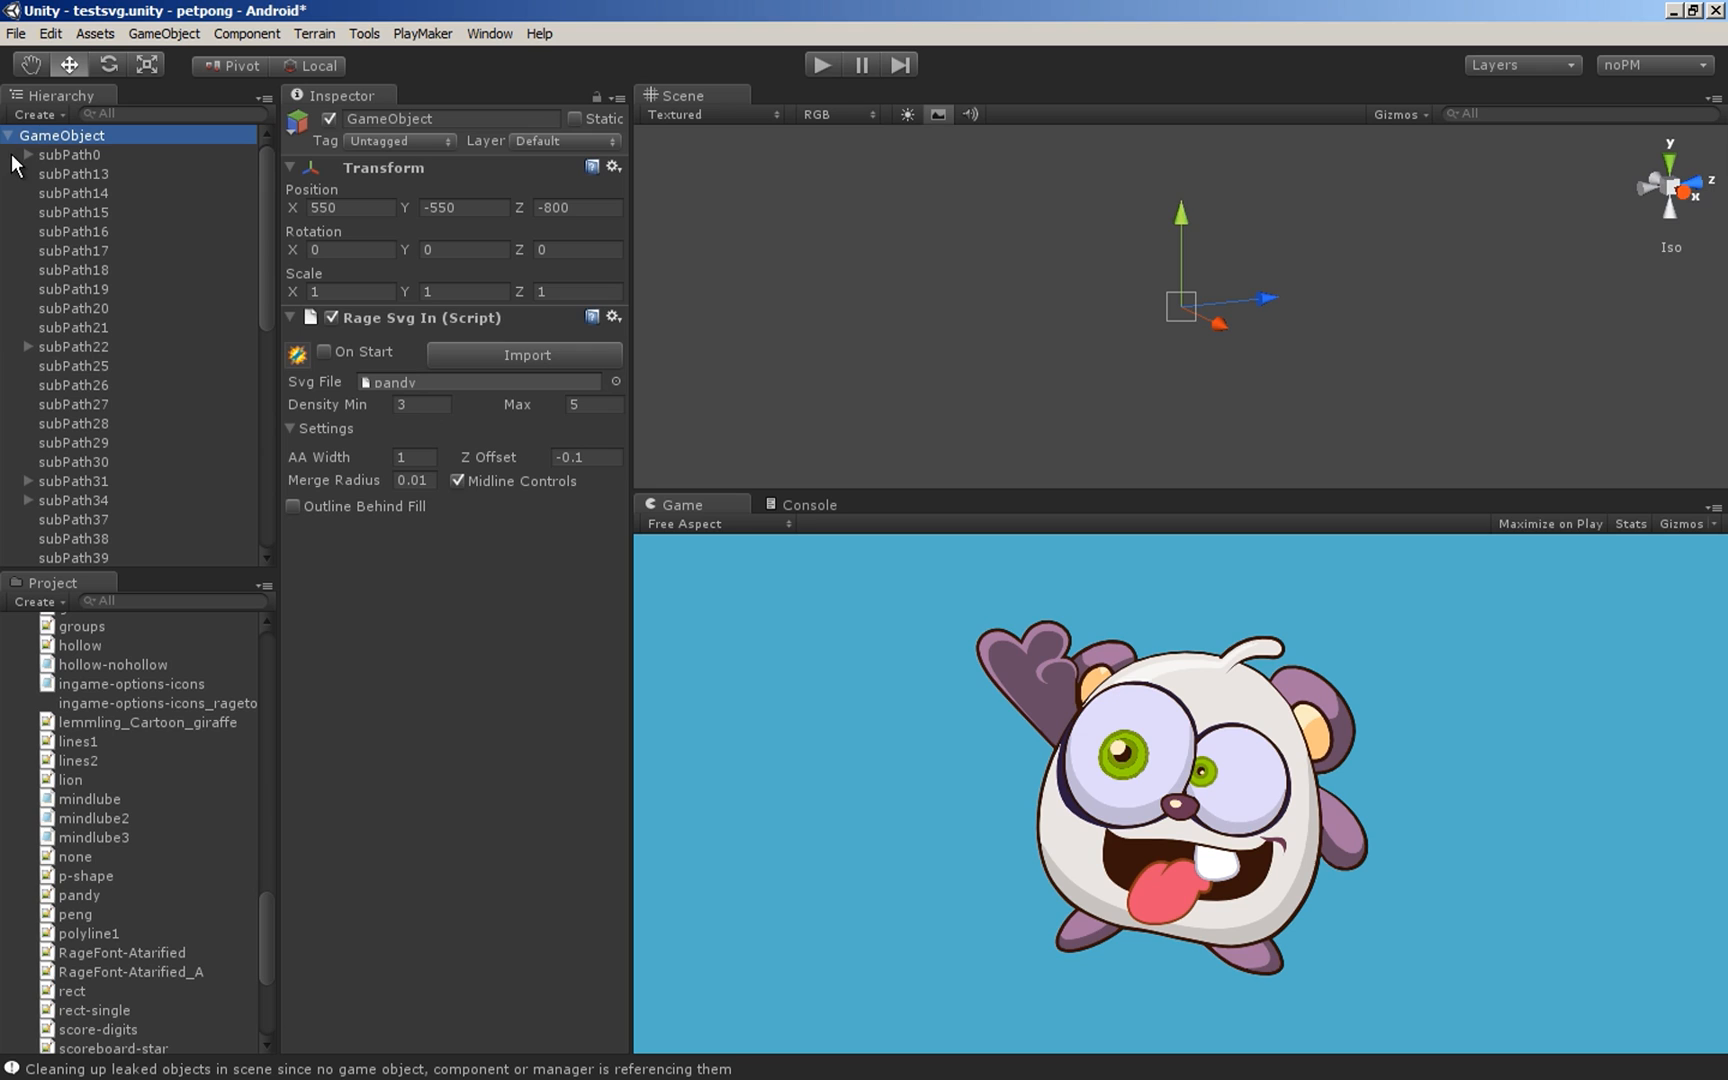
- Expand Pandy's subpaths with wireframe and stats shown, and preview at TegraTablet Tall aspect
left_click(26, 154)
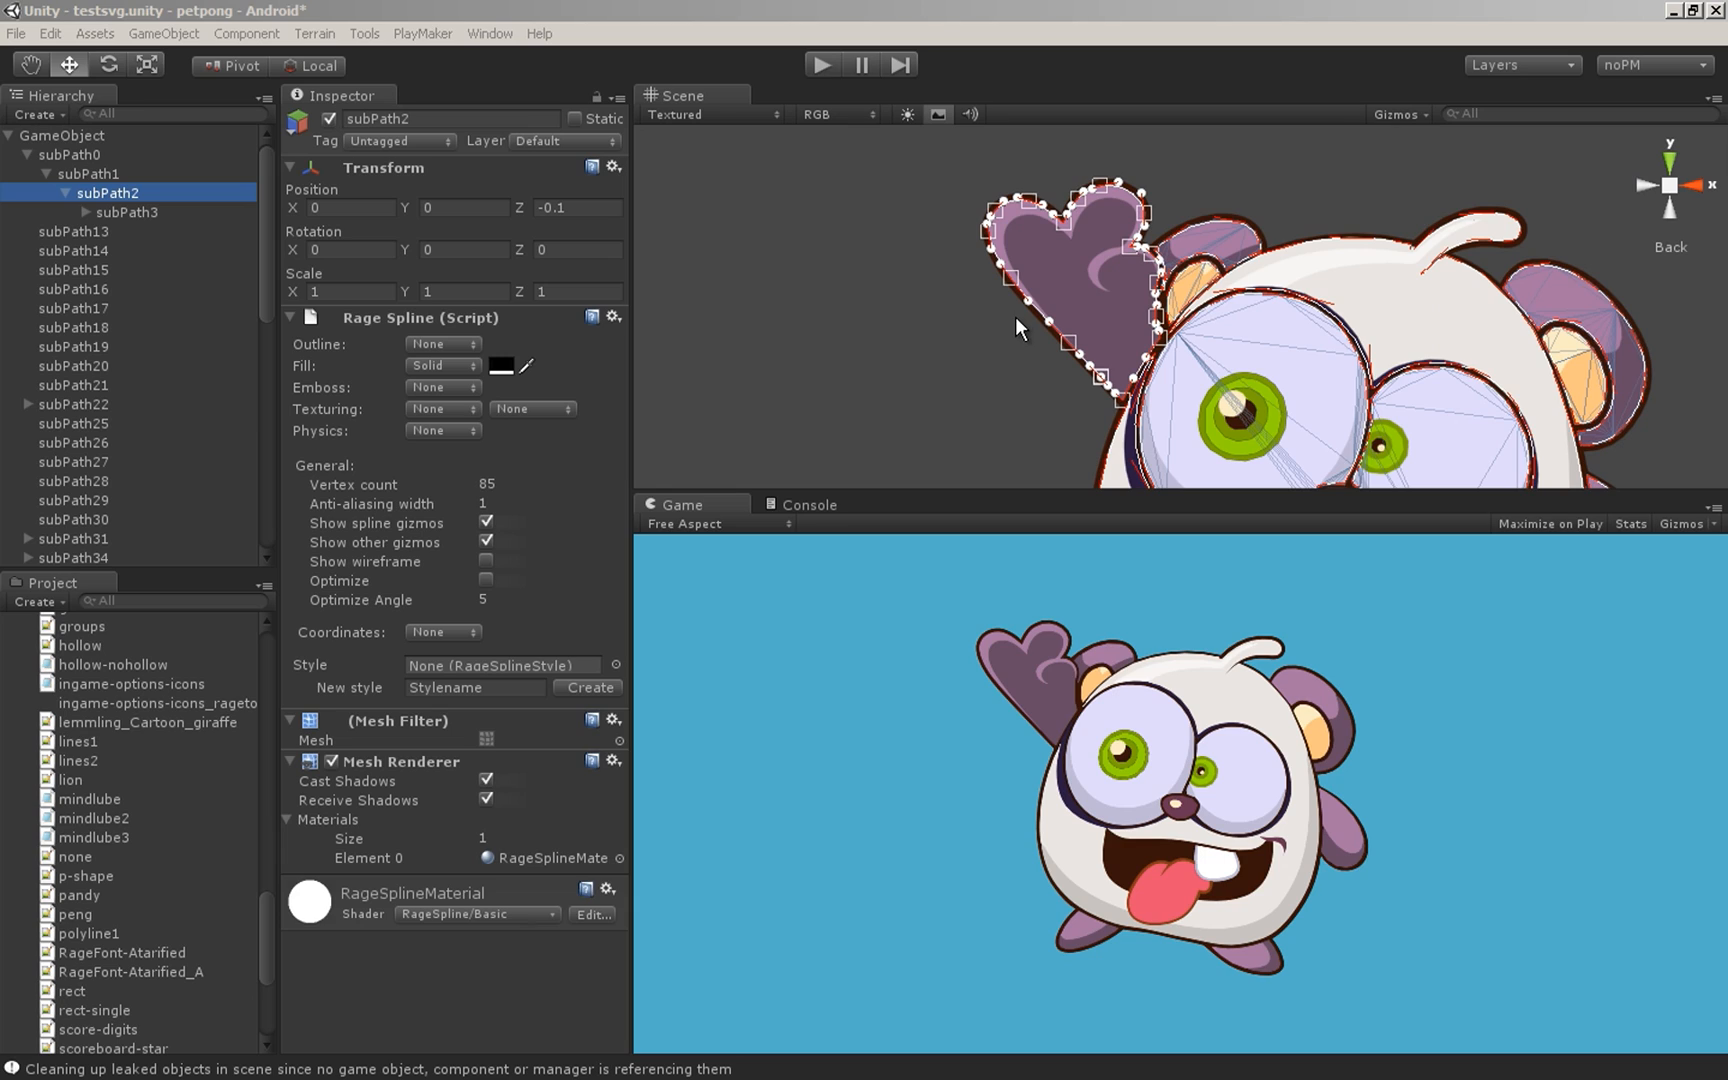
mouse_move(488, 570)
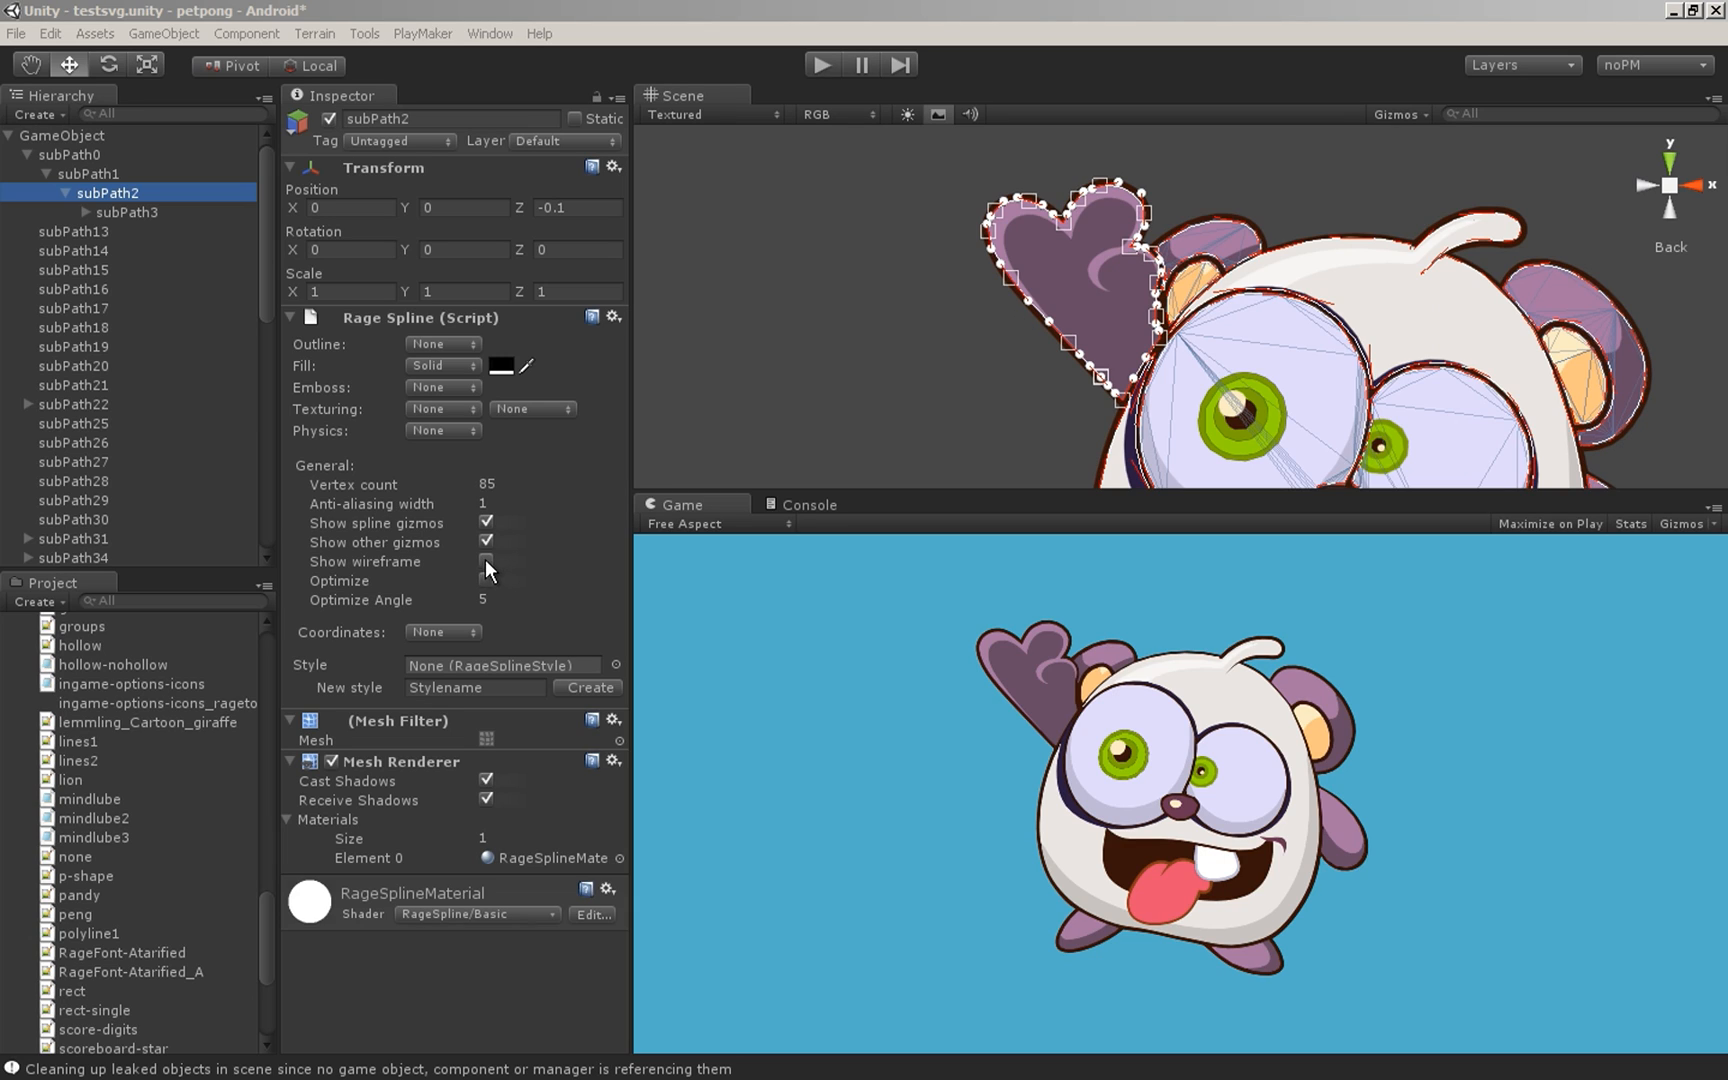
left_click(486, 562)
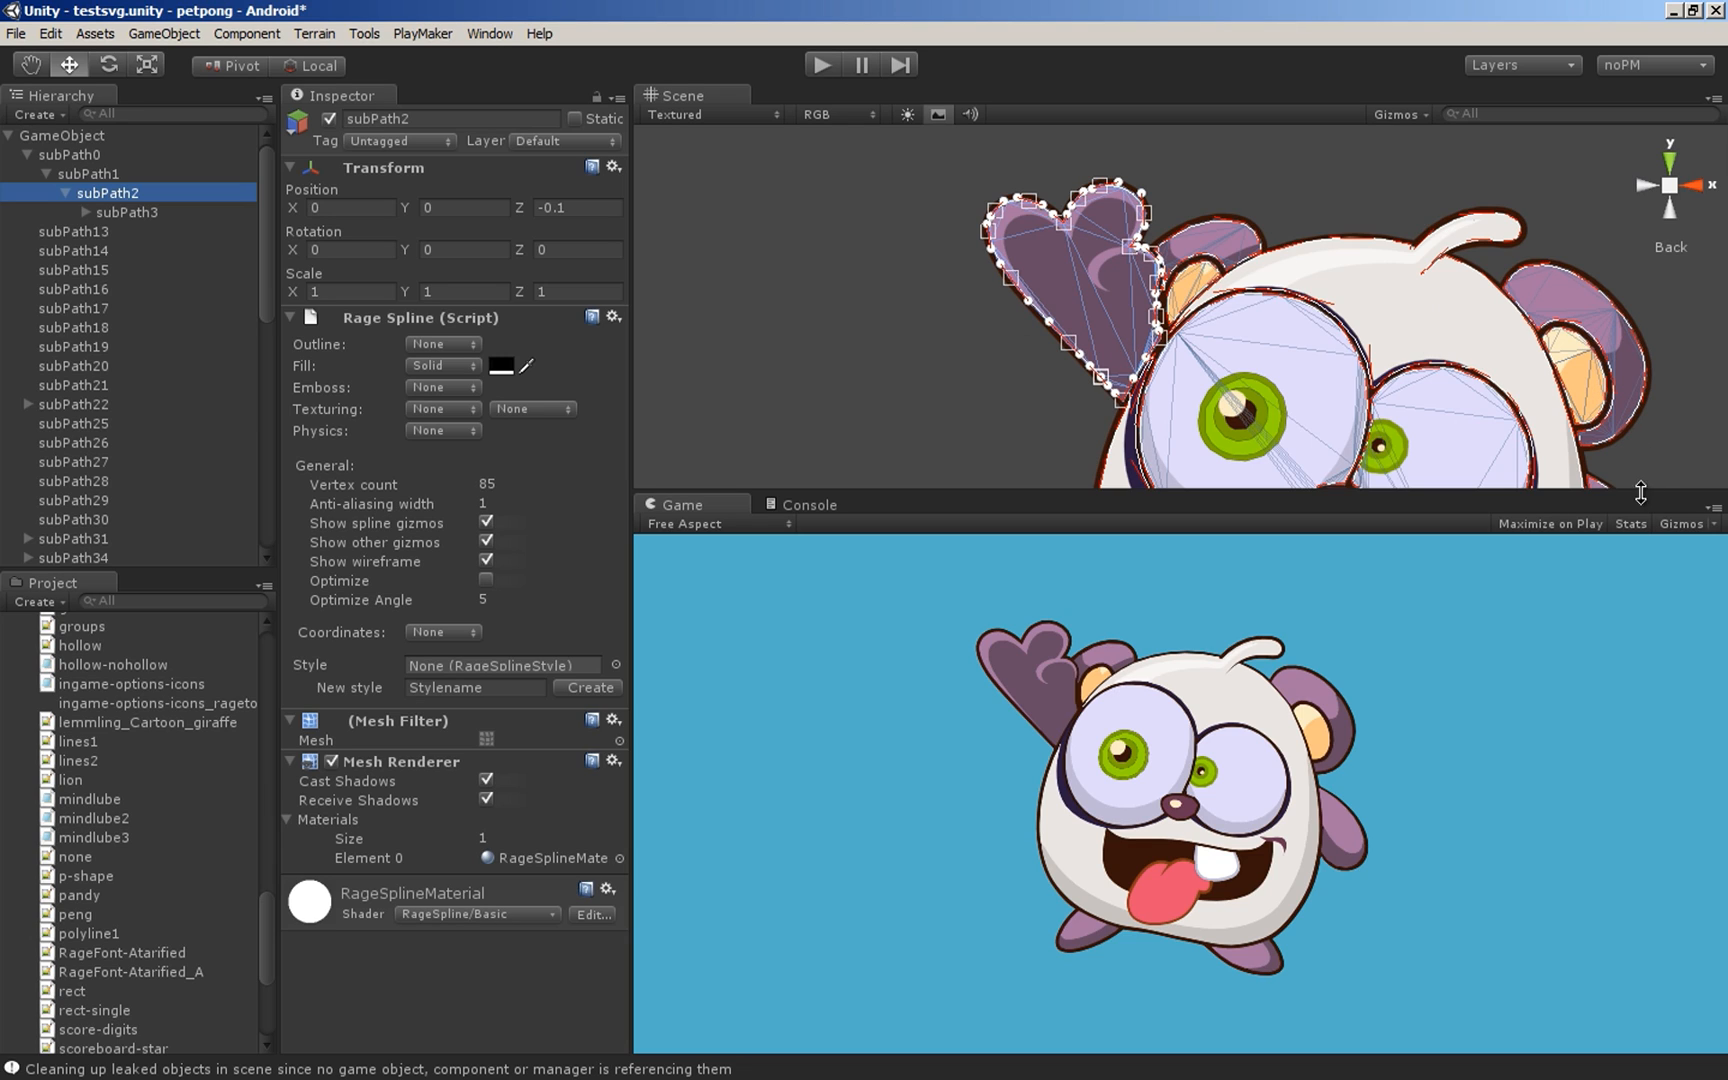
left_click(1628, 524)
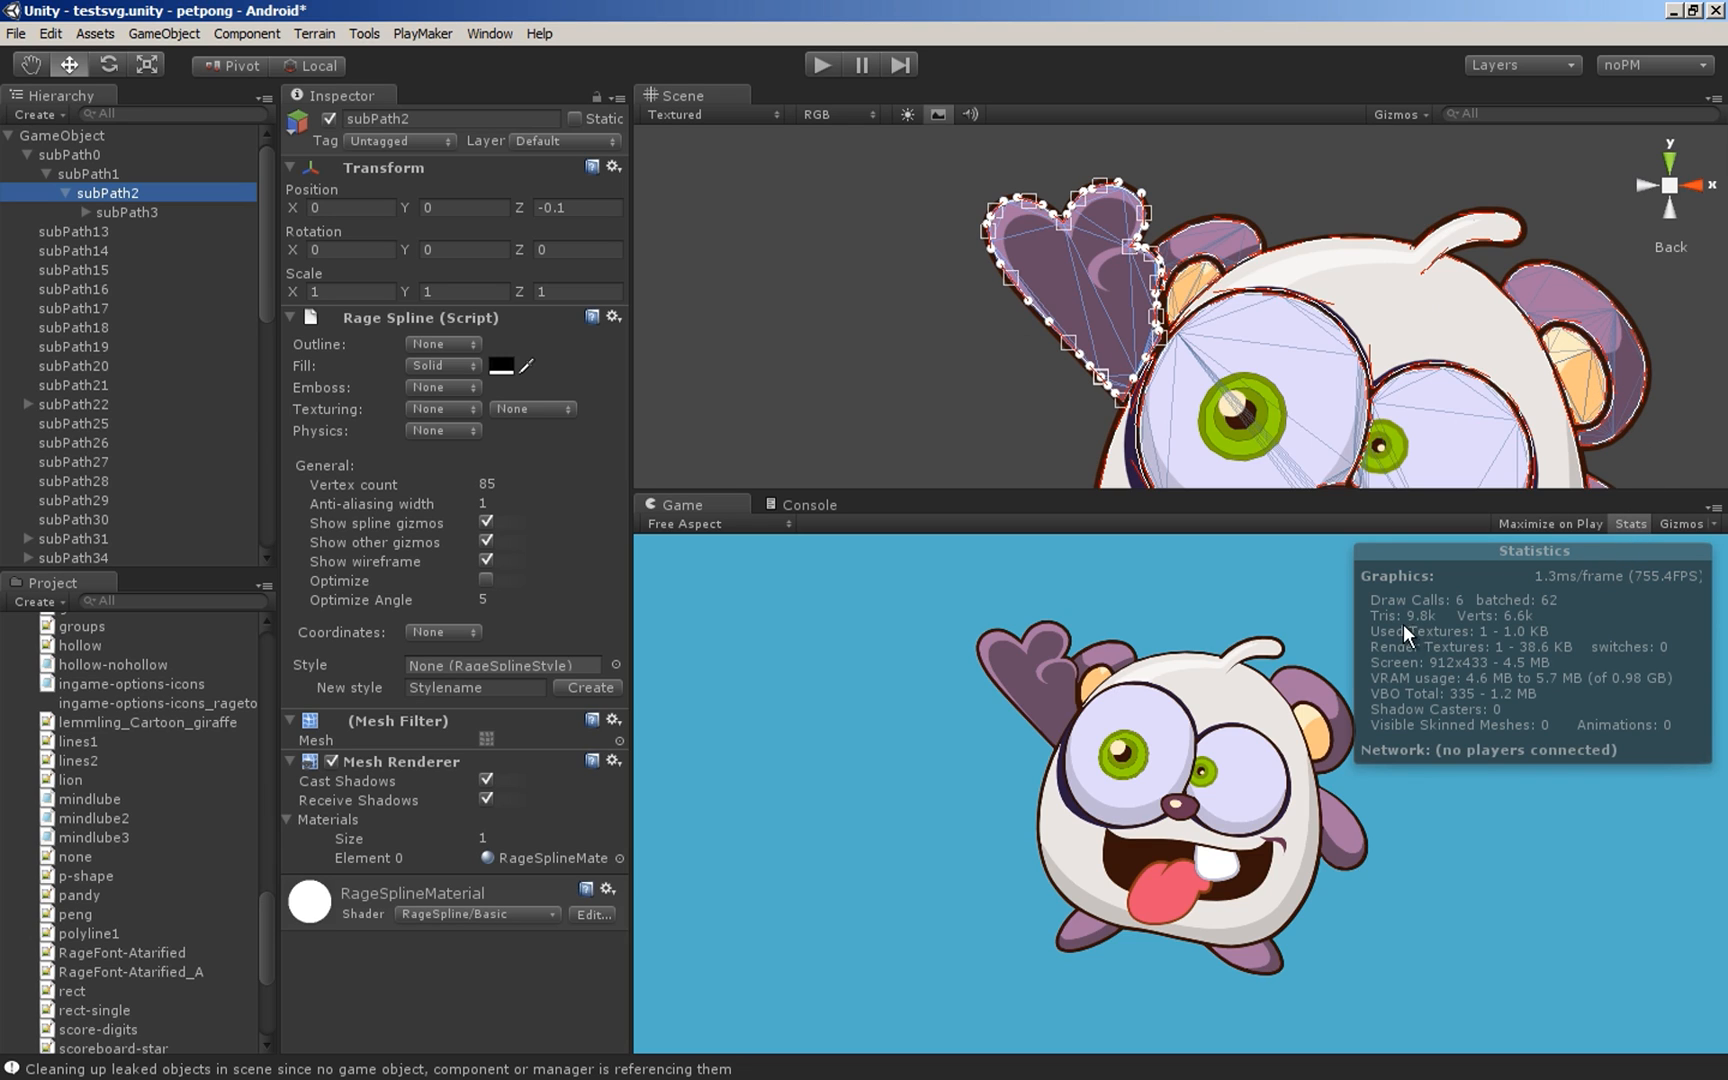
left_click(126, 212)
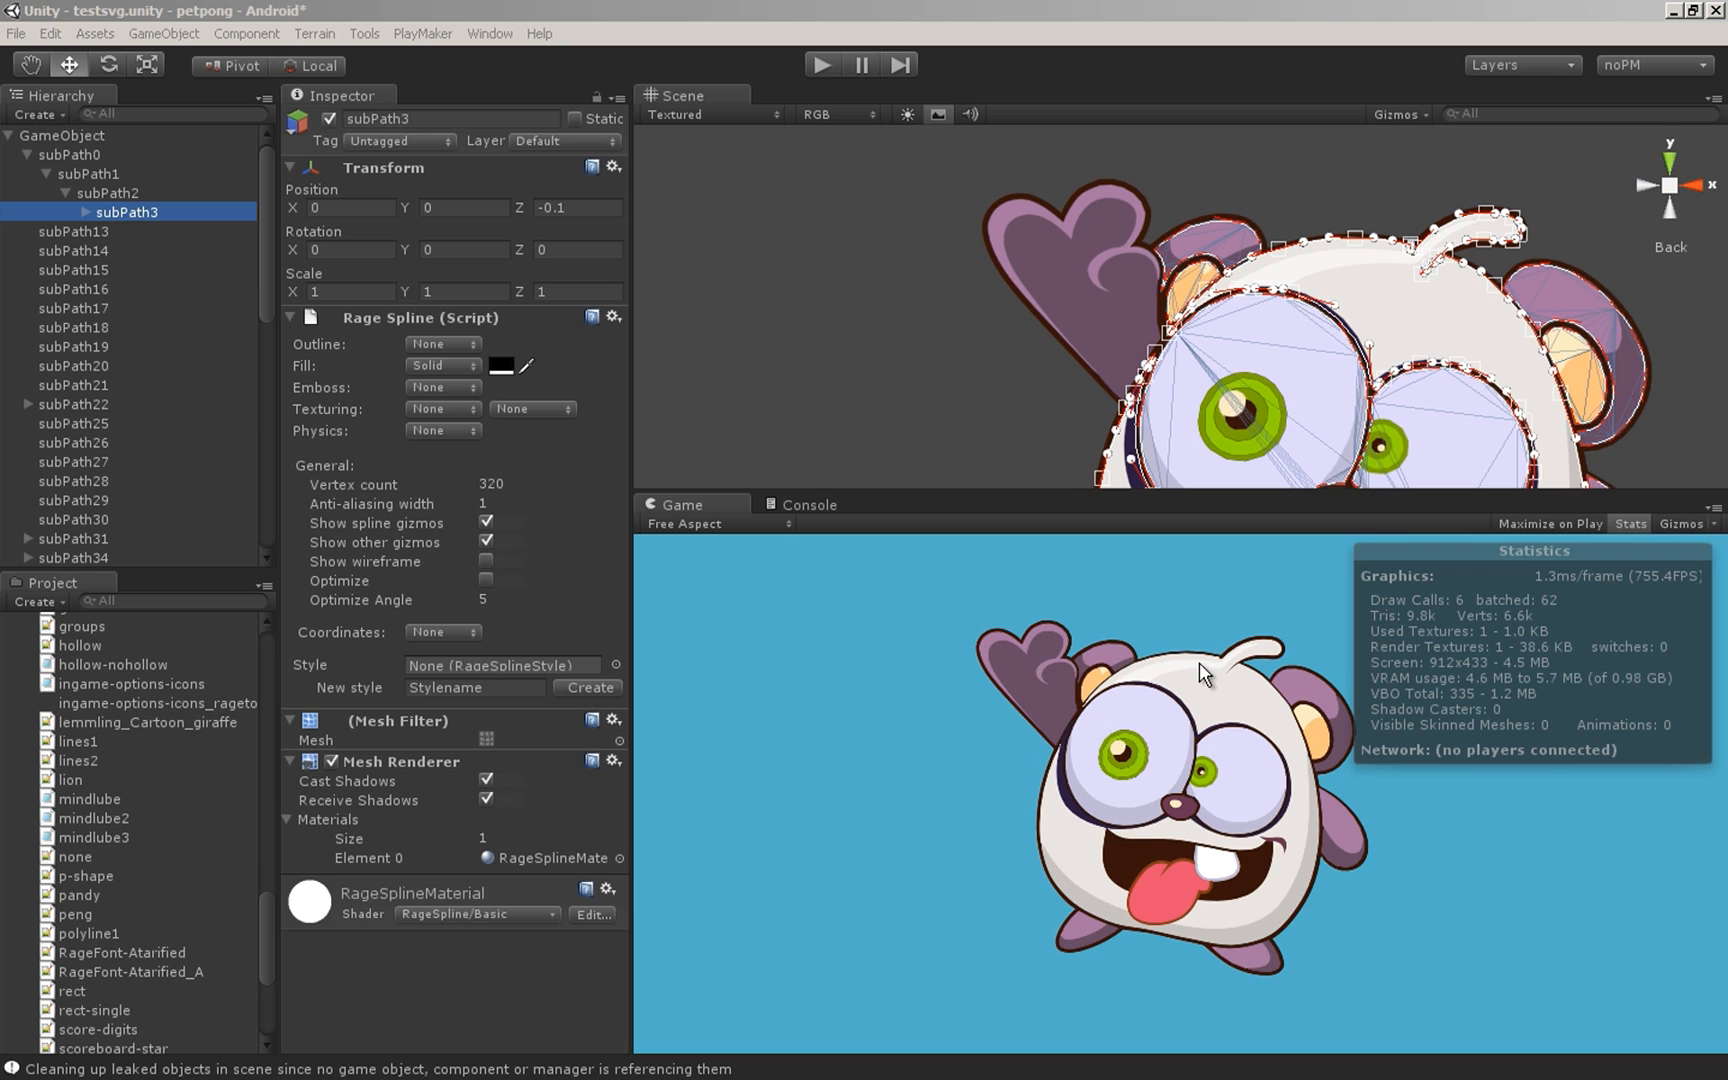
left_click(692, 524)
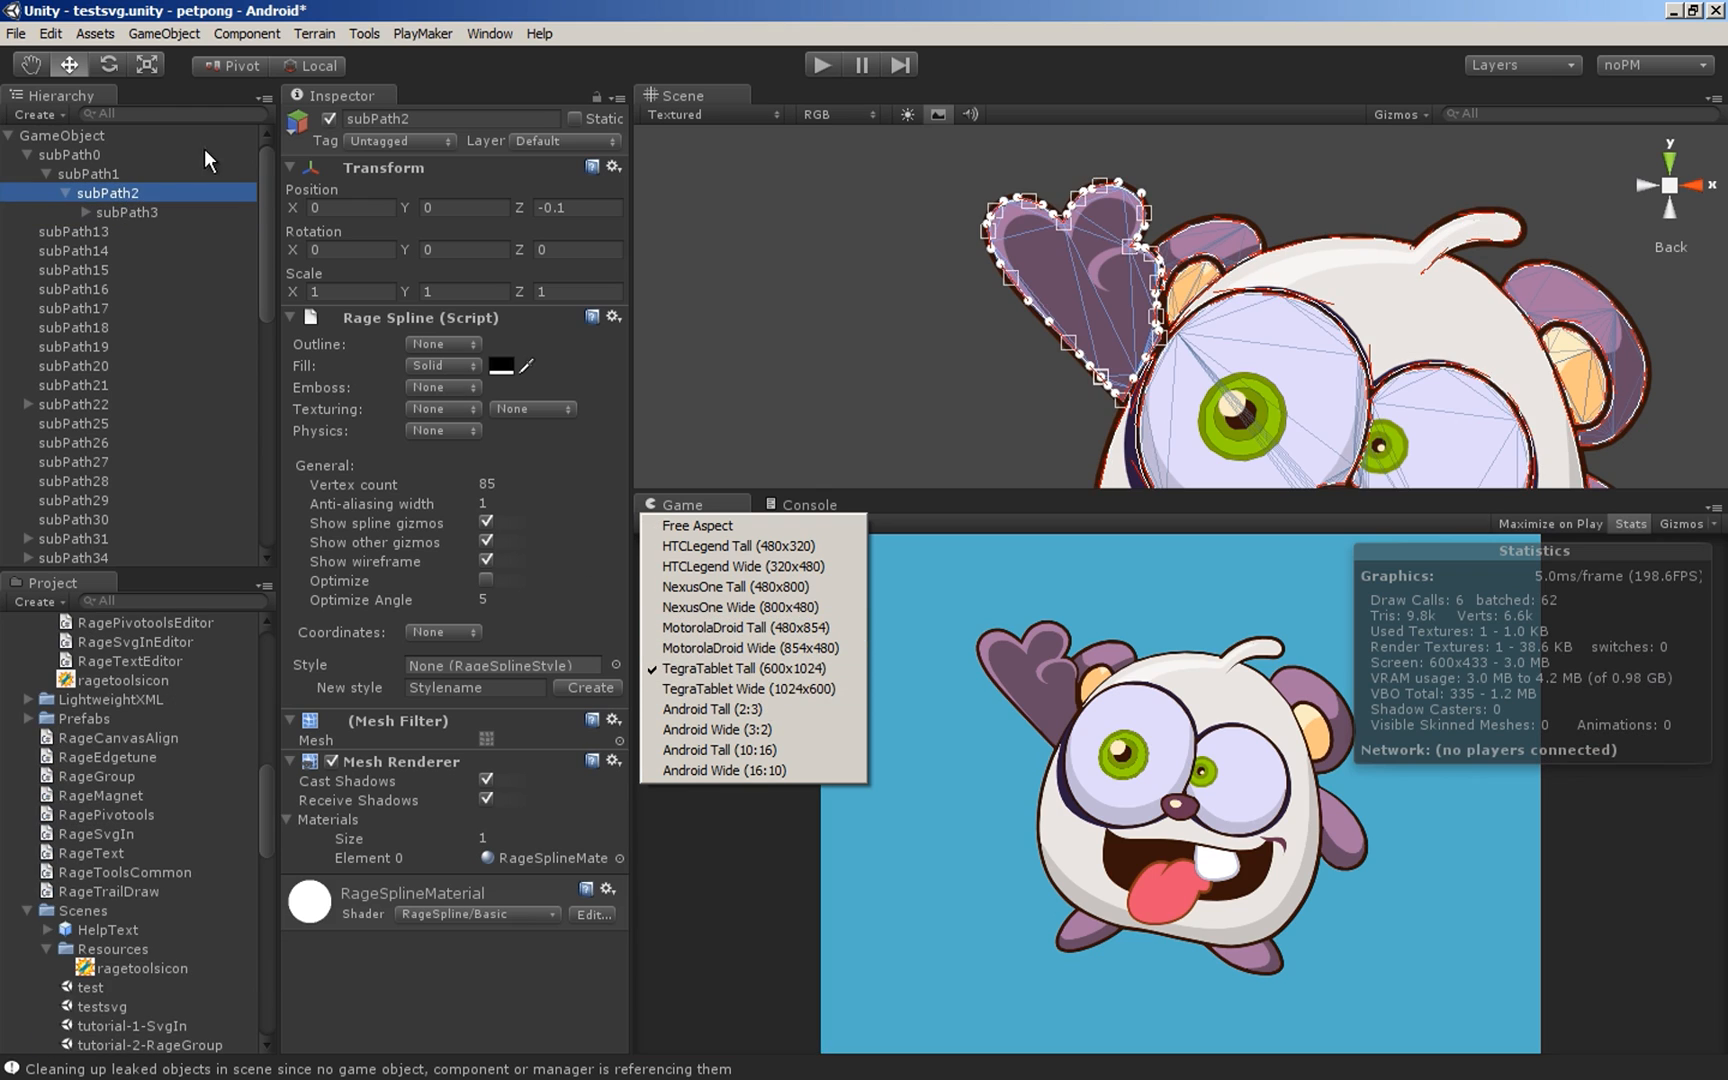
left_click(64, 134)
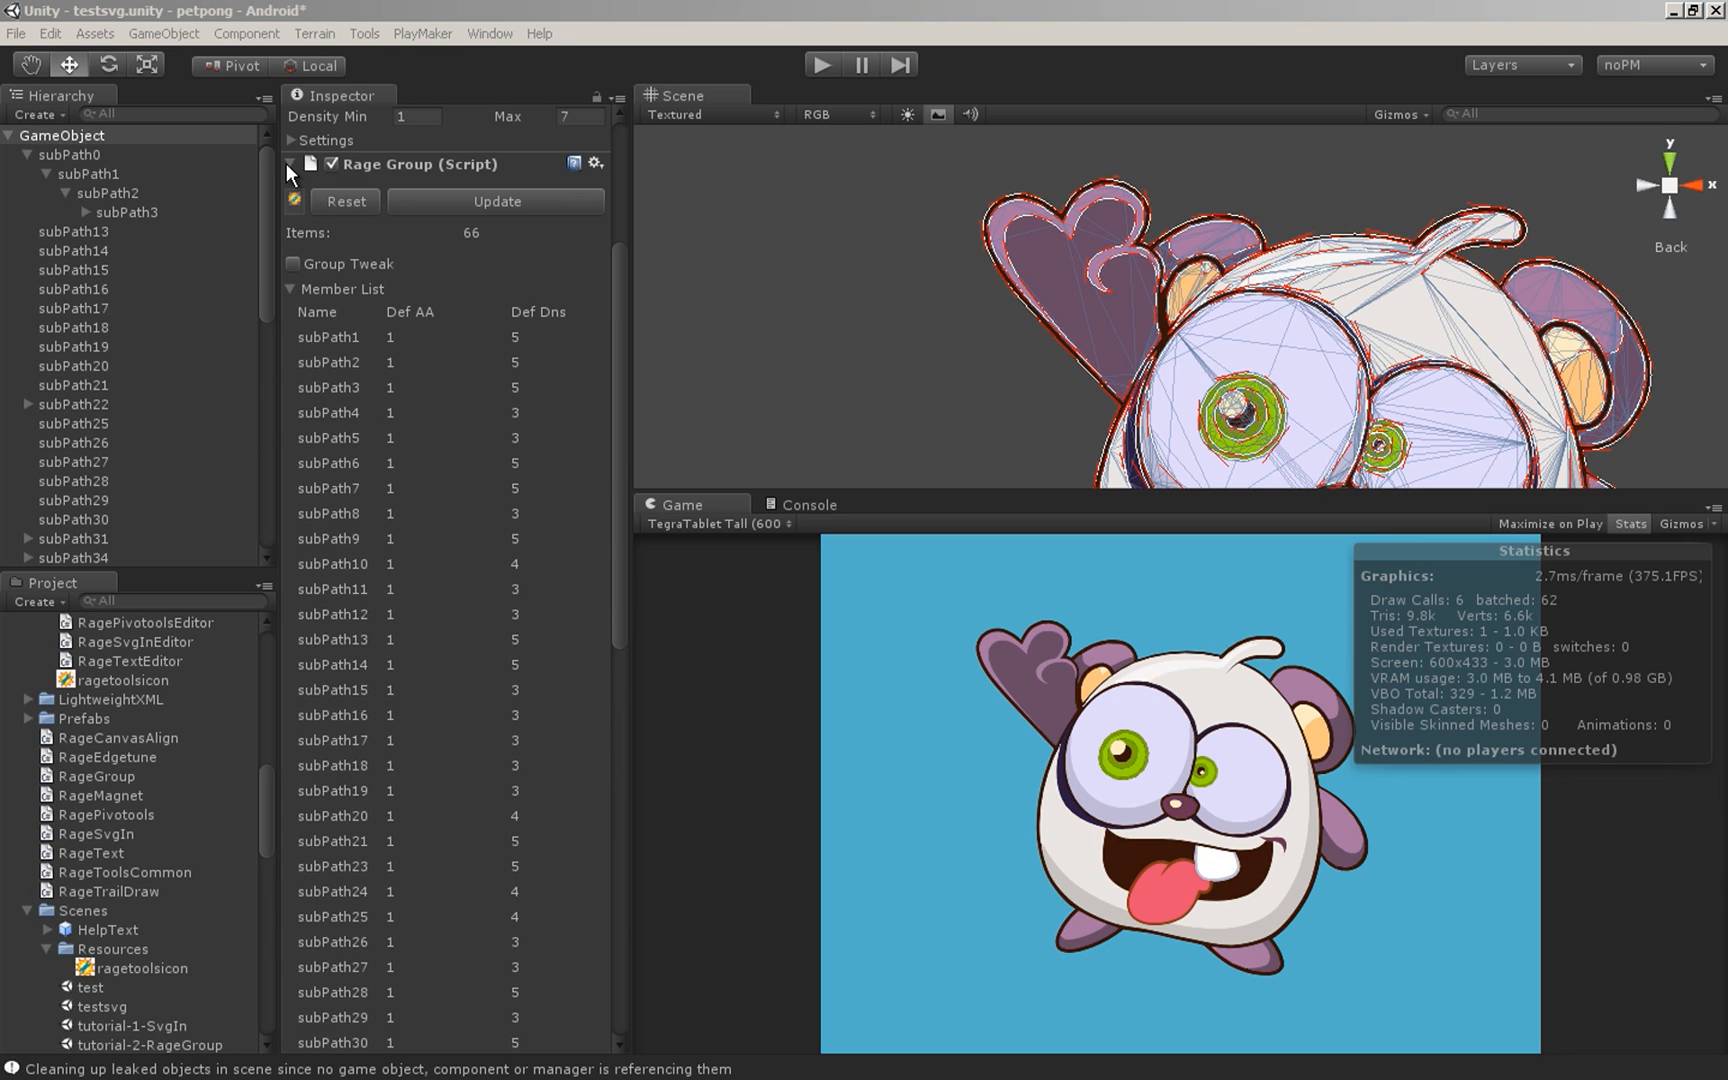
- Inspect subPath13, 17 and 21 splines, then return to the root Pandy GameObject
left_click(288, 164)
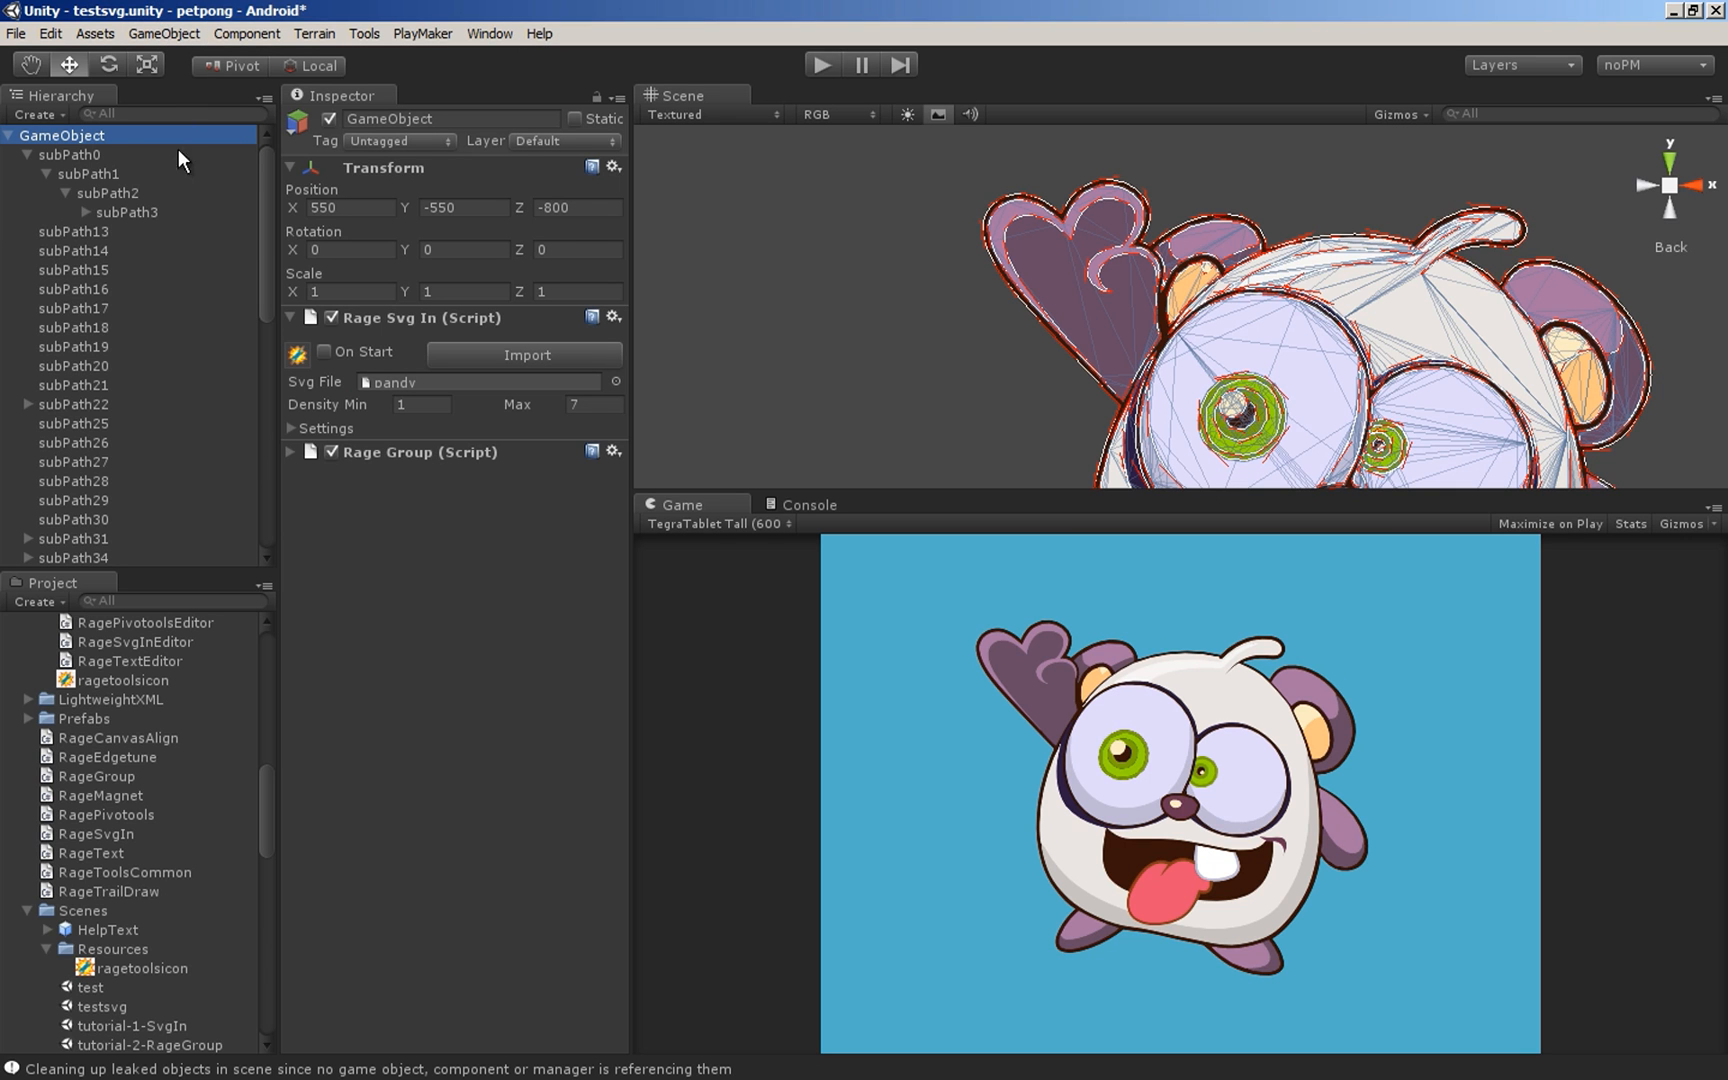
left_click(72, 232)
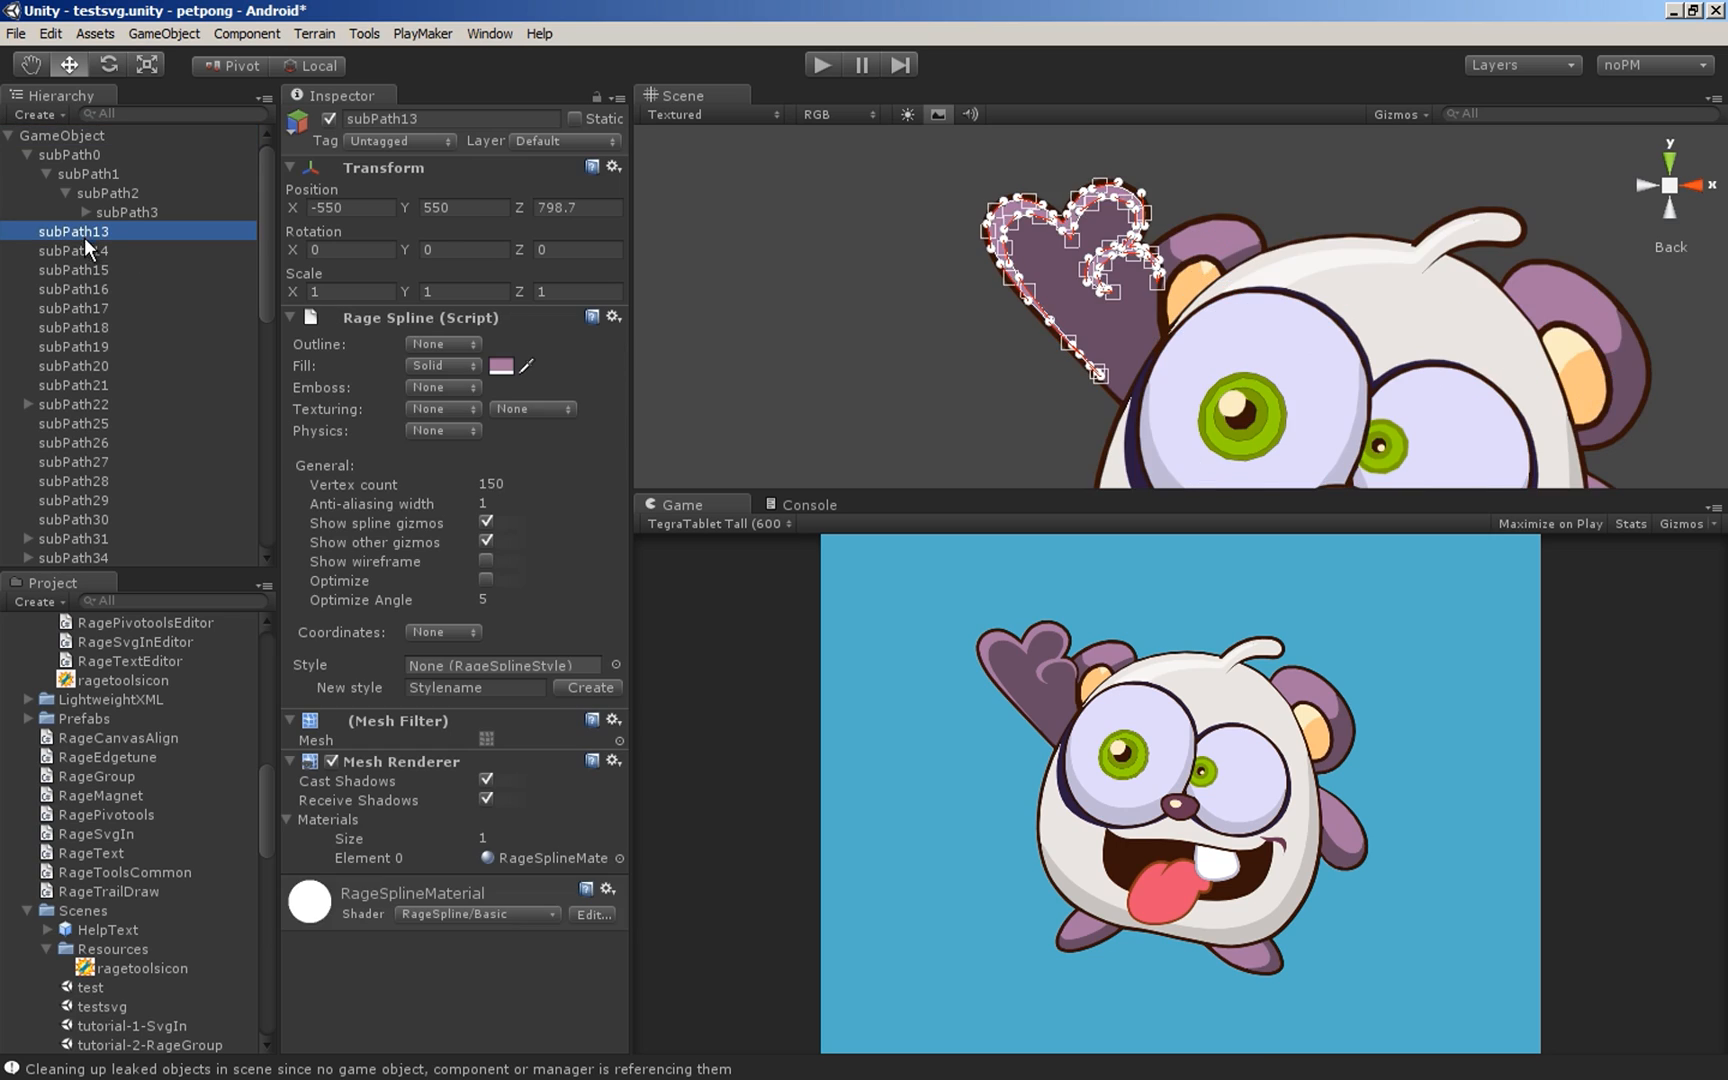
left_click(72, 366)
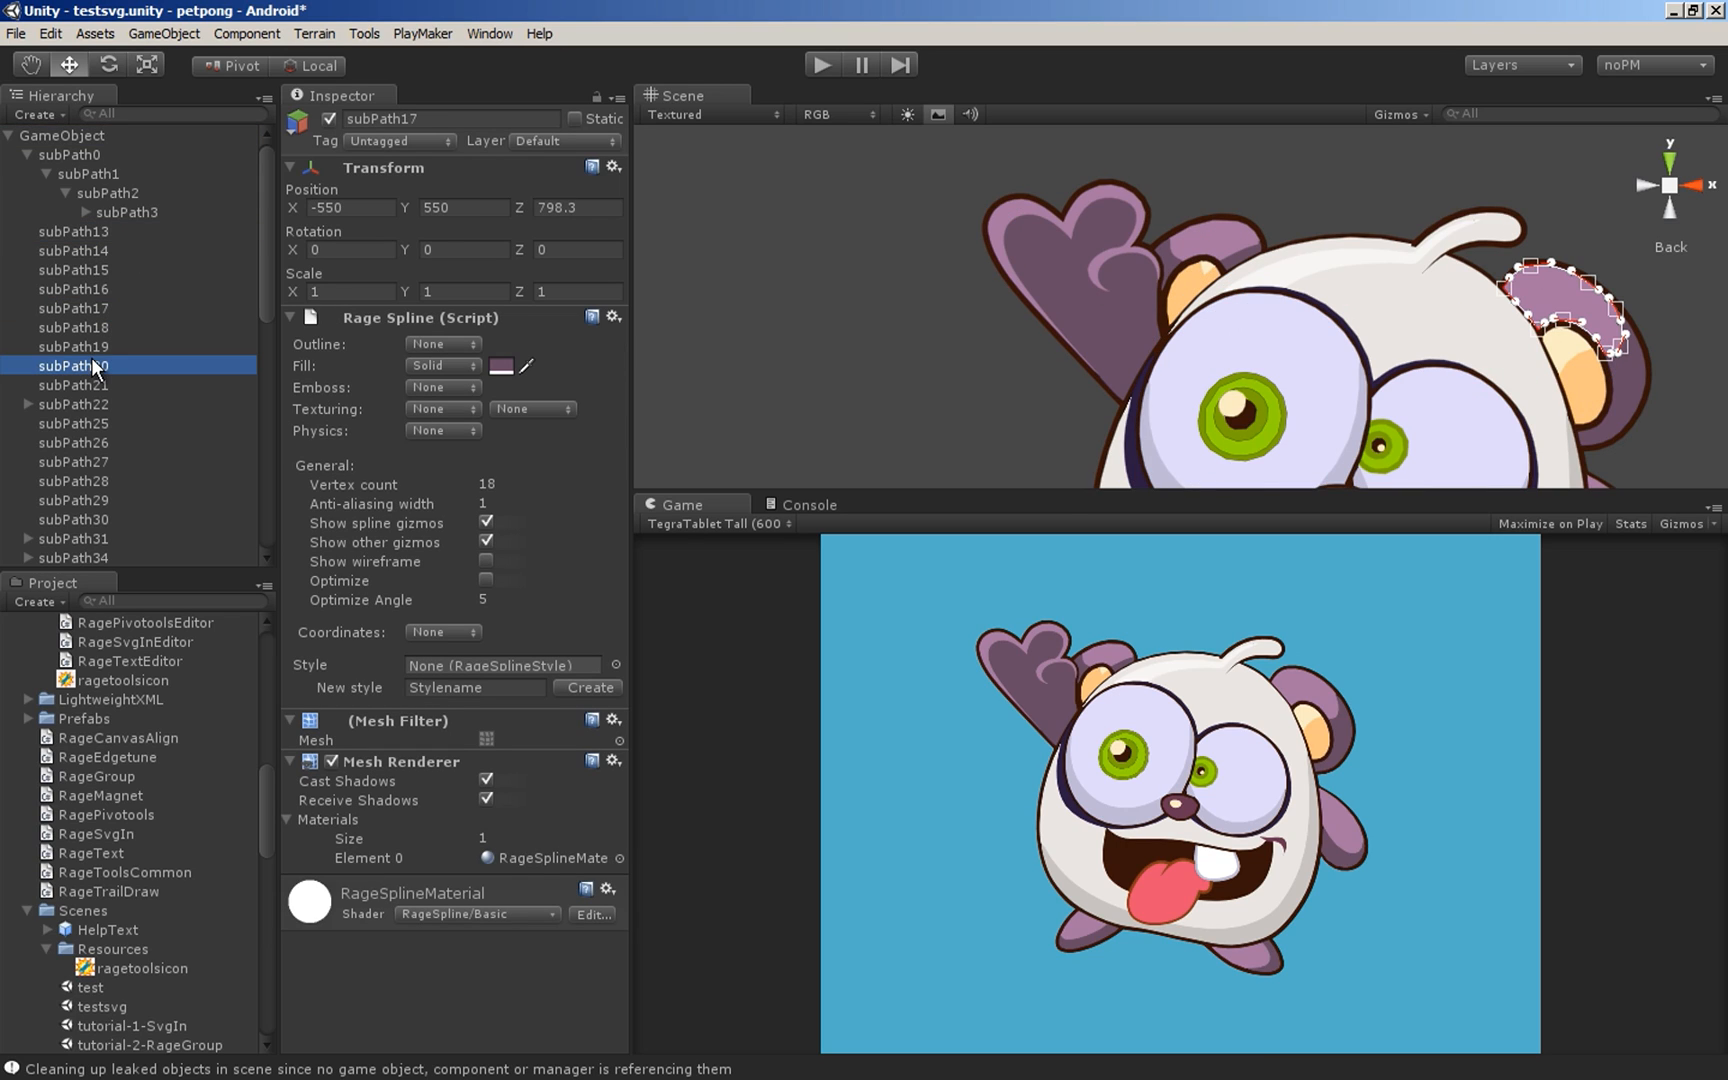
left_click(72, 328)
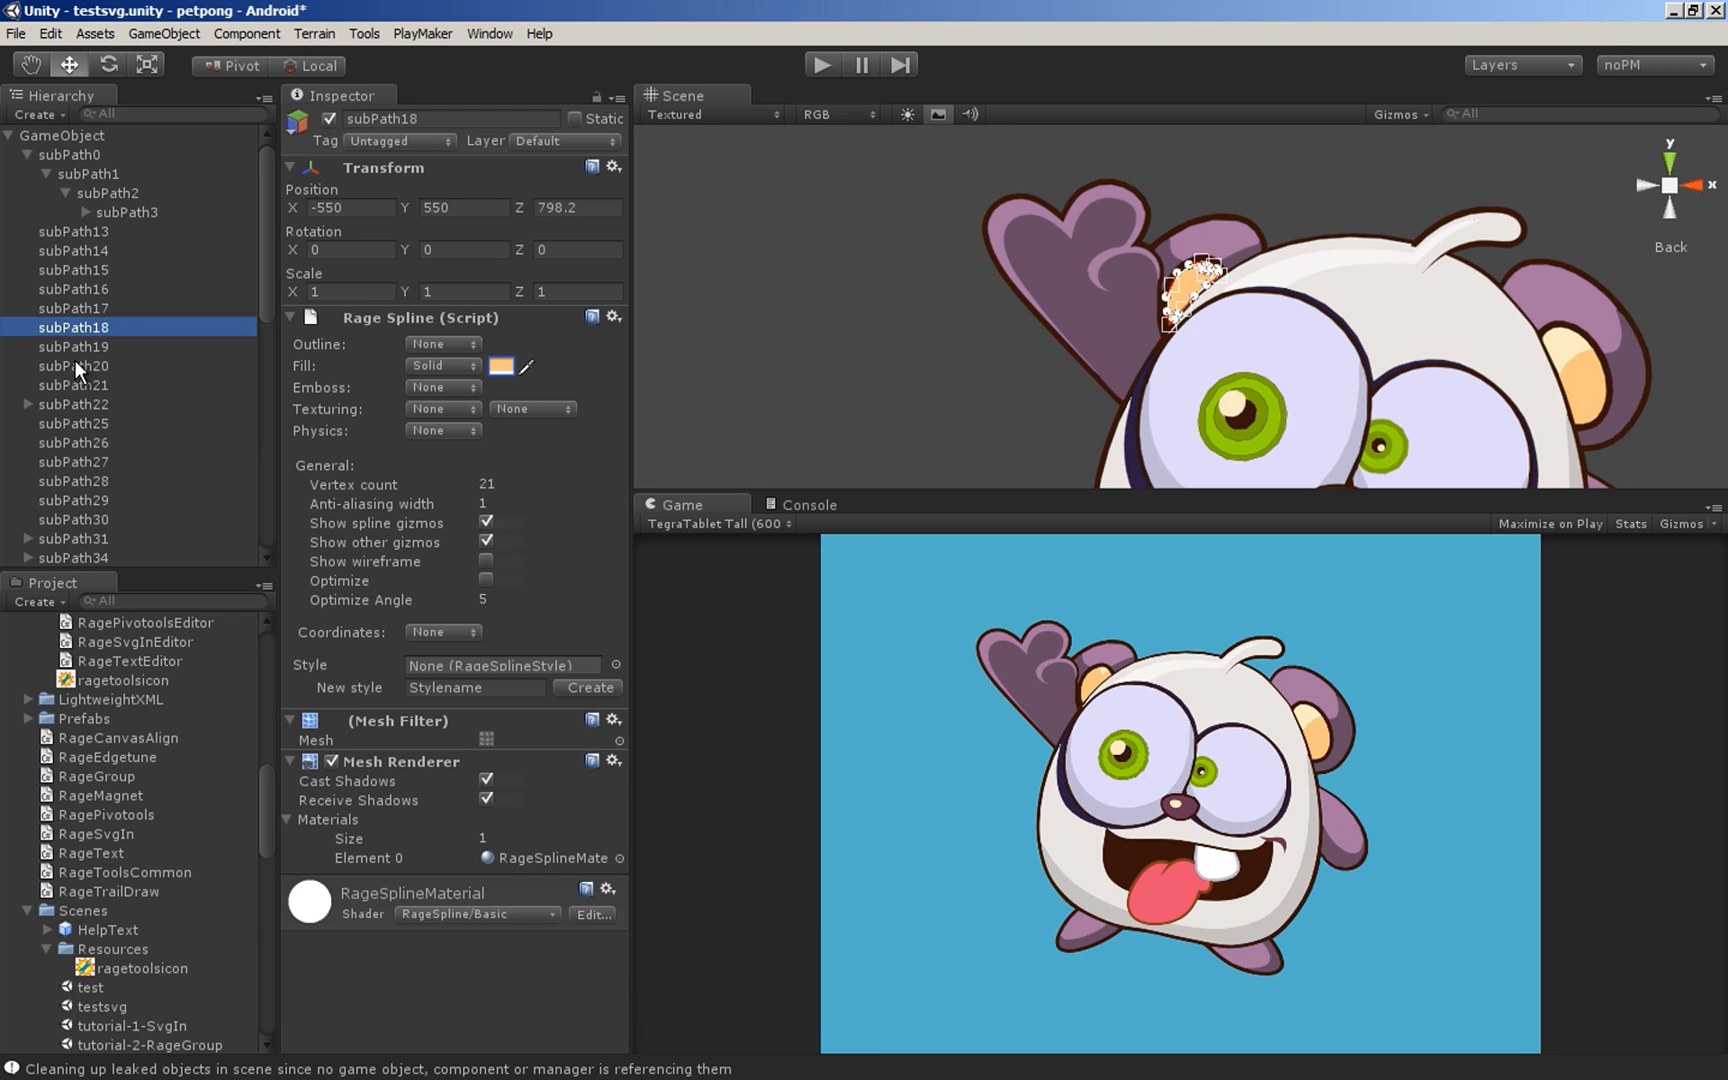
left_click(72, 384)
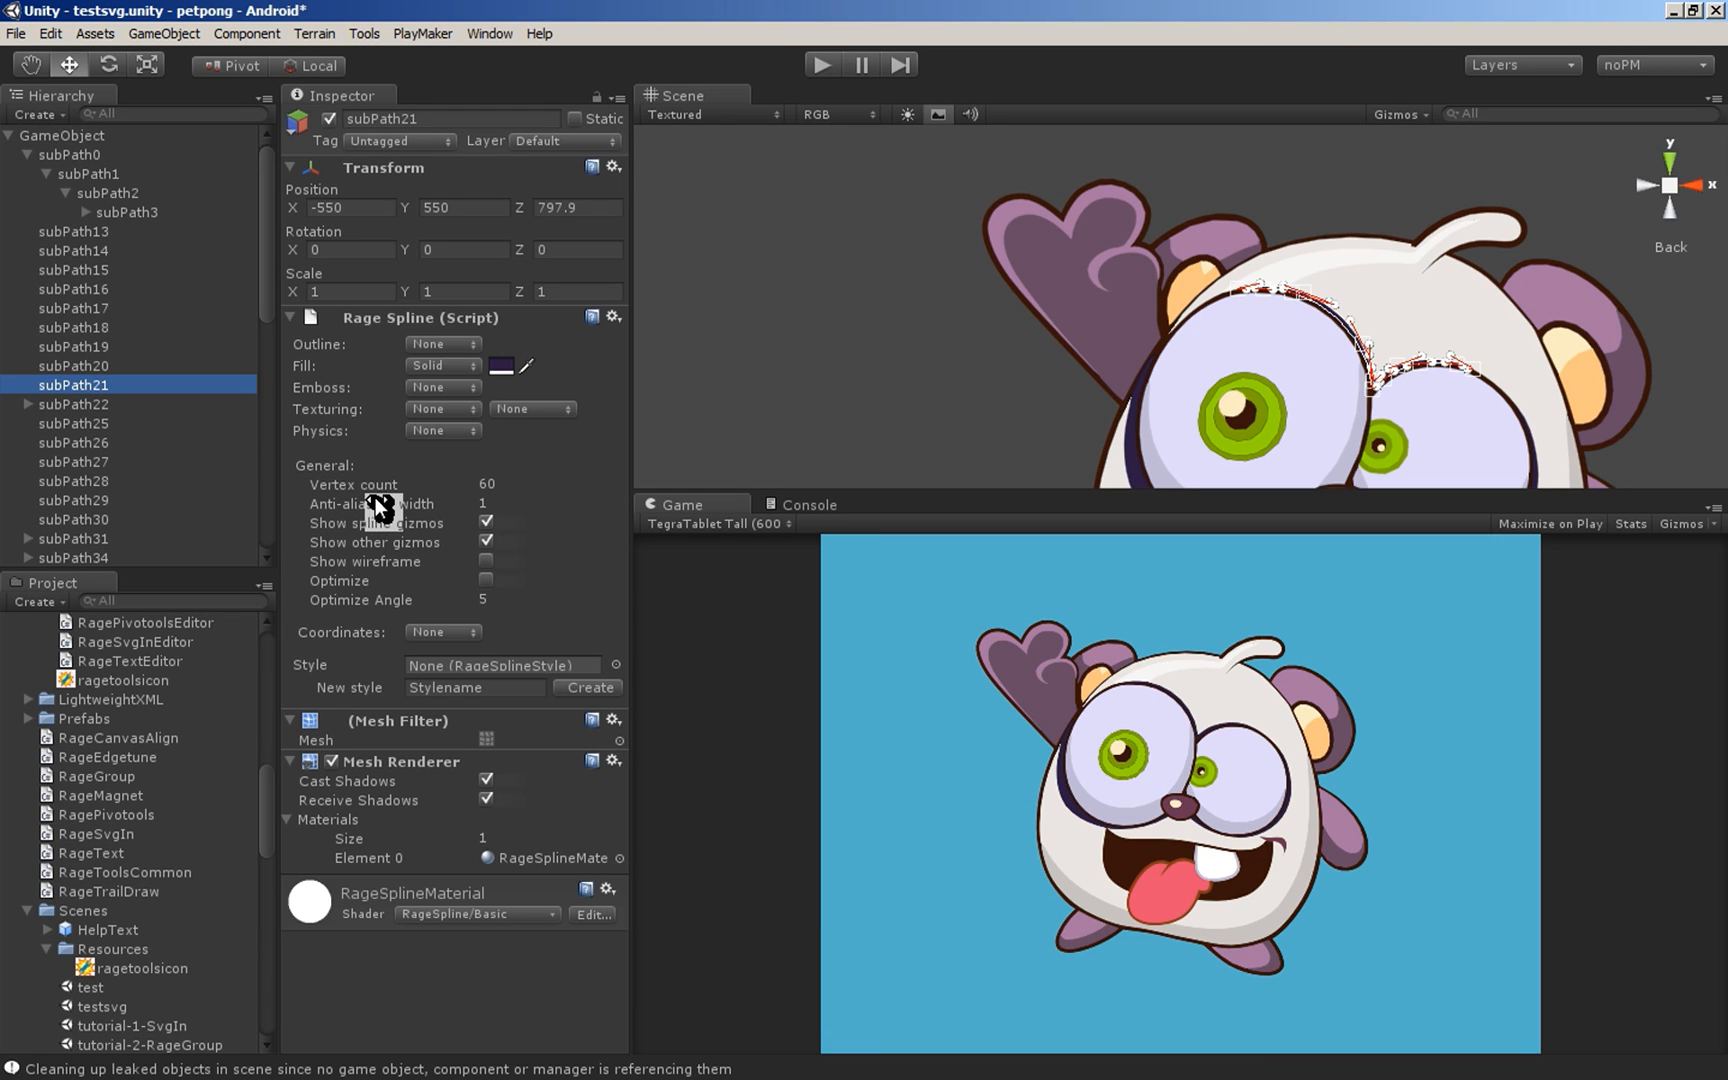
left_click(64, 134)
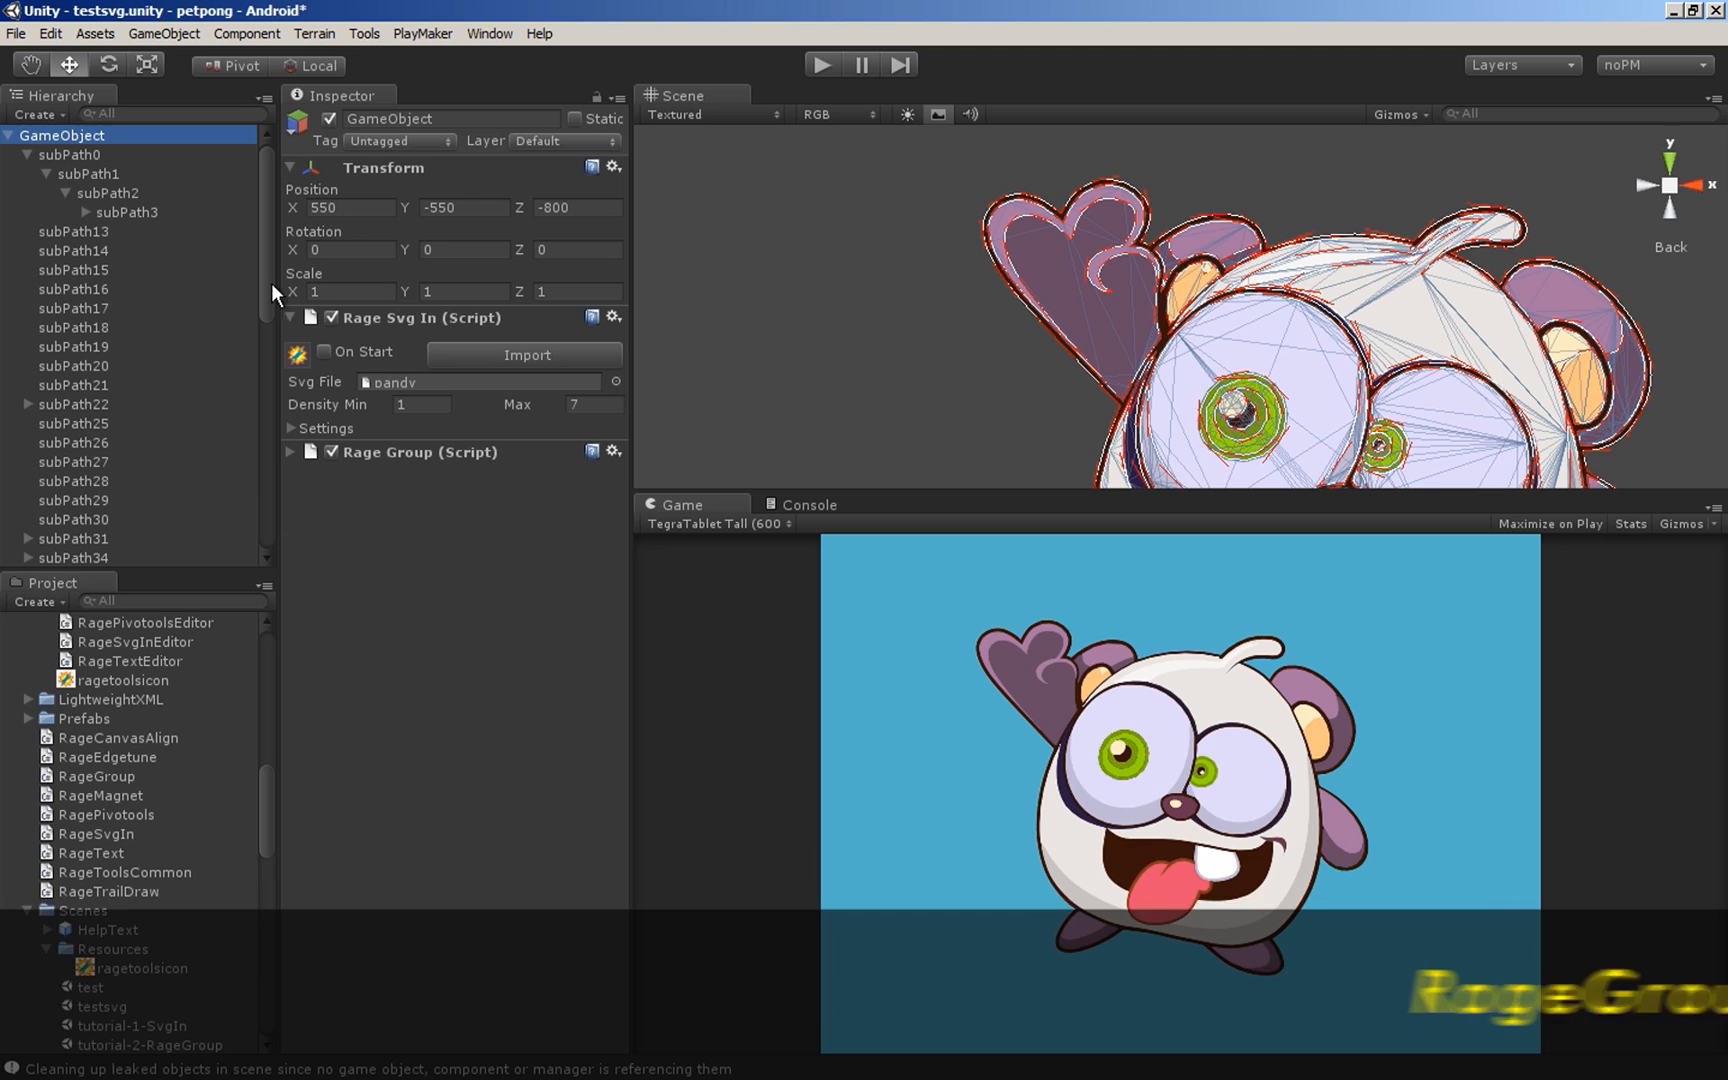
- Open the Rage Group settings and enable Group Tweak with Proportional tweaking
left_click(288, 452)
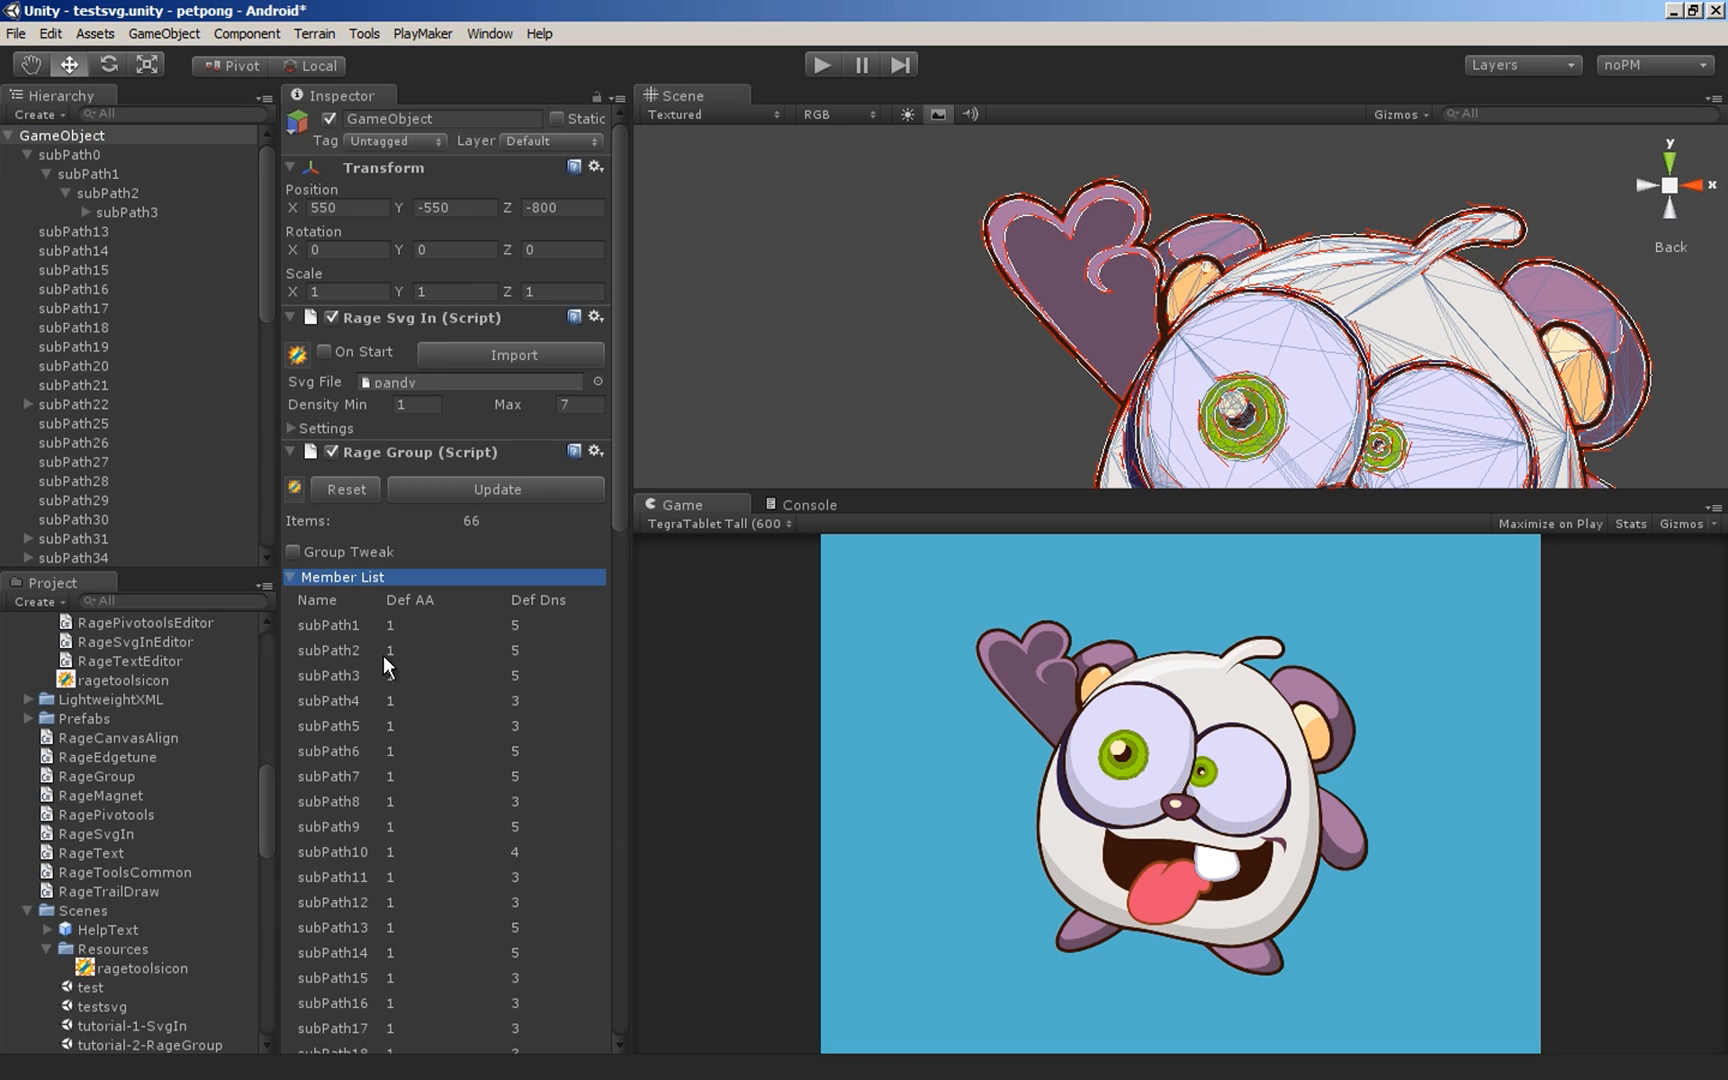
scroll("down", 3)
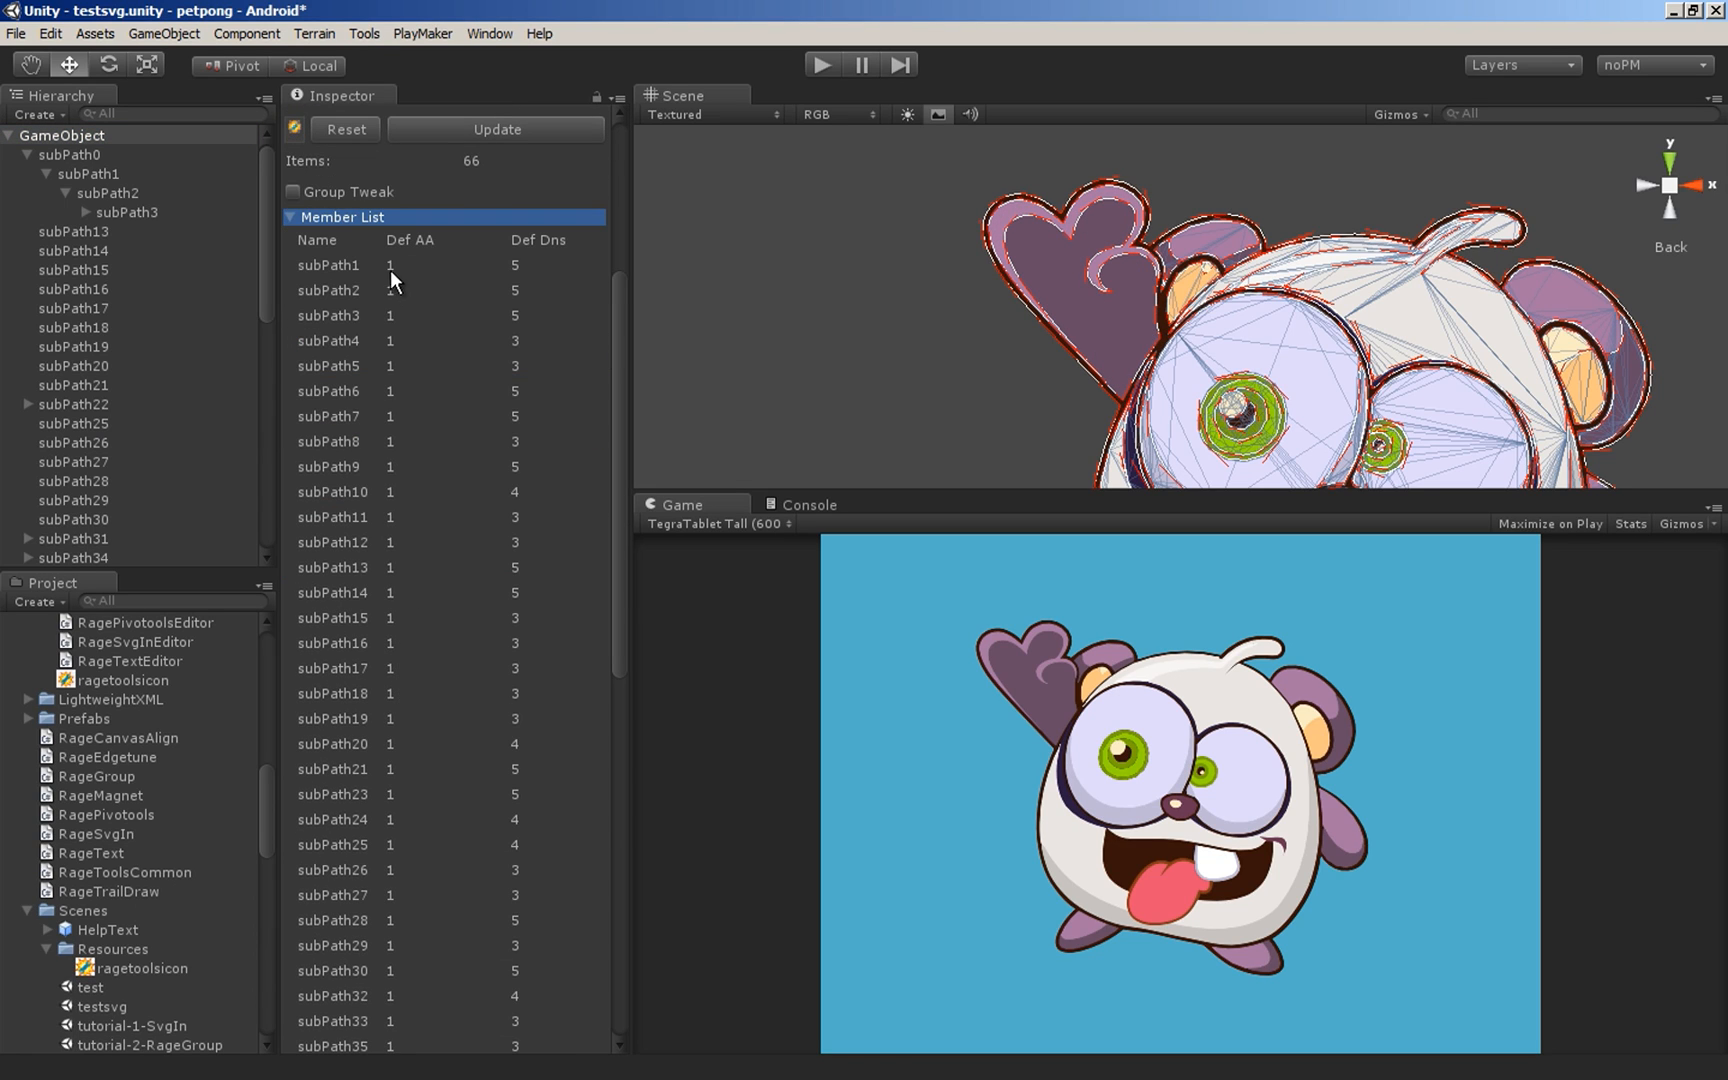
mouse_move(526, 430)
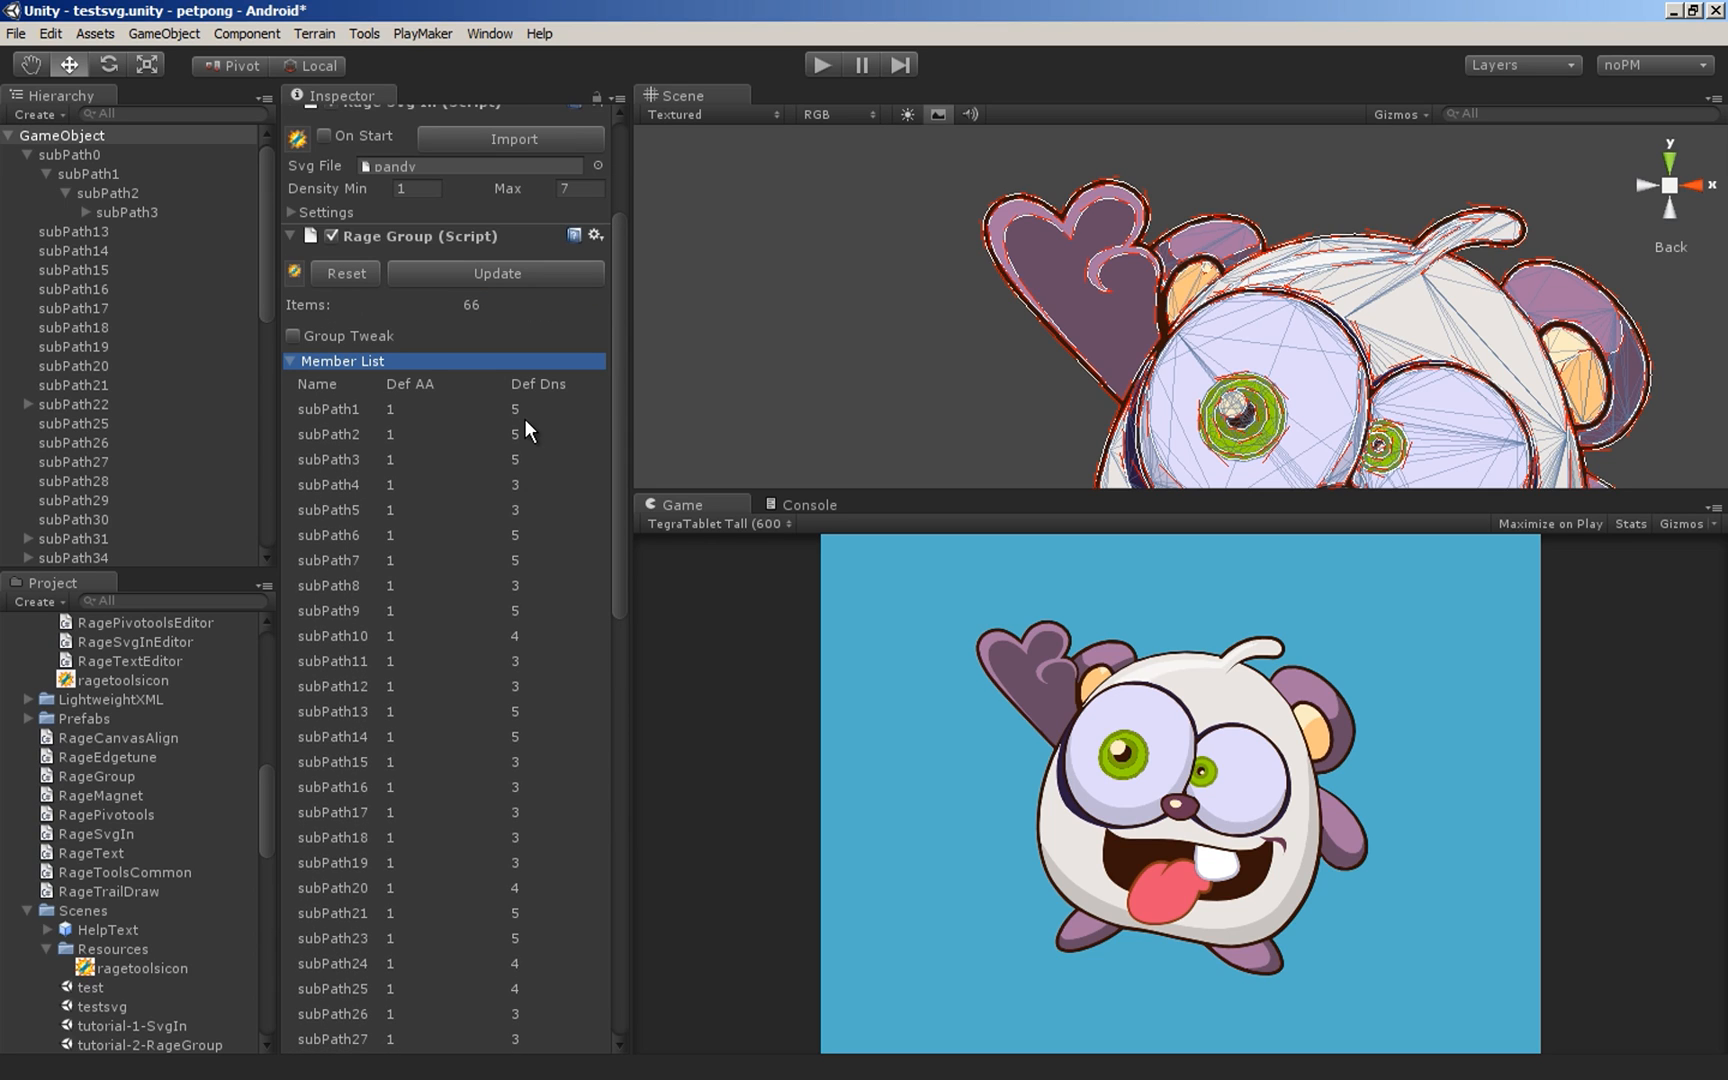
mouse_move(102, 248)
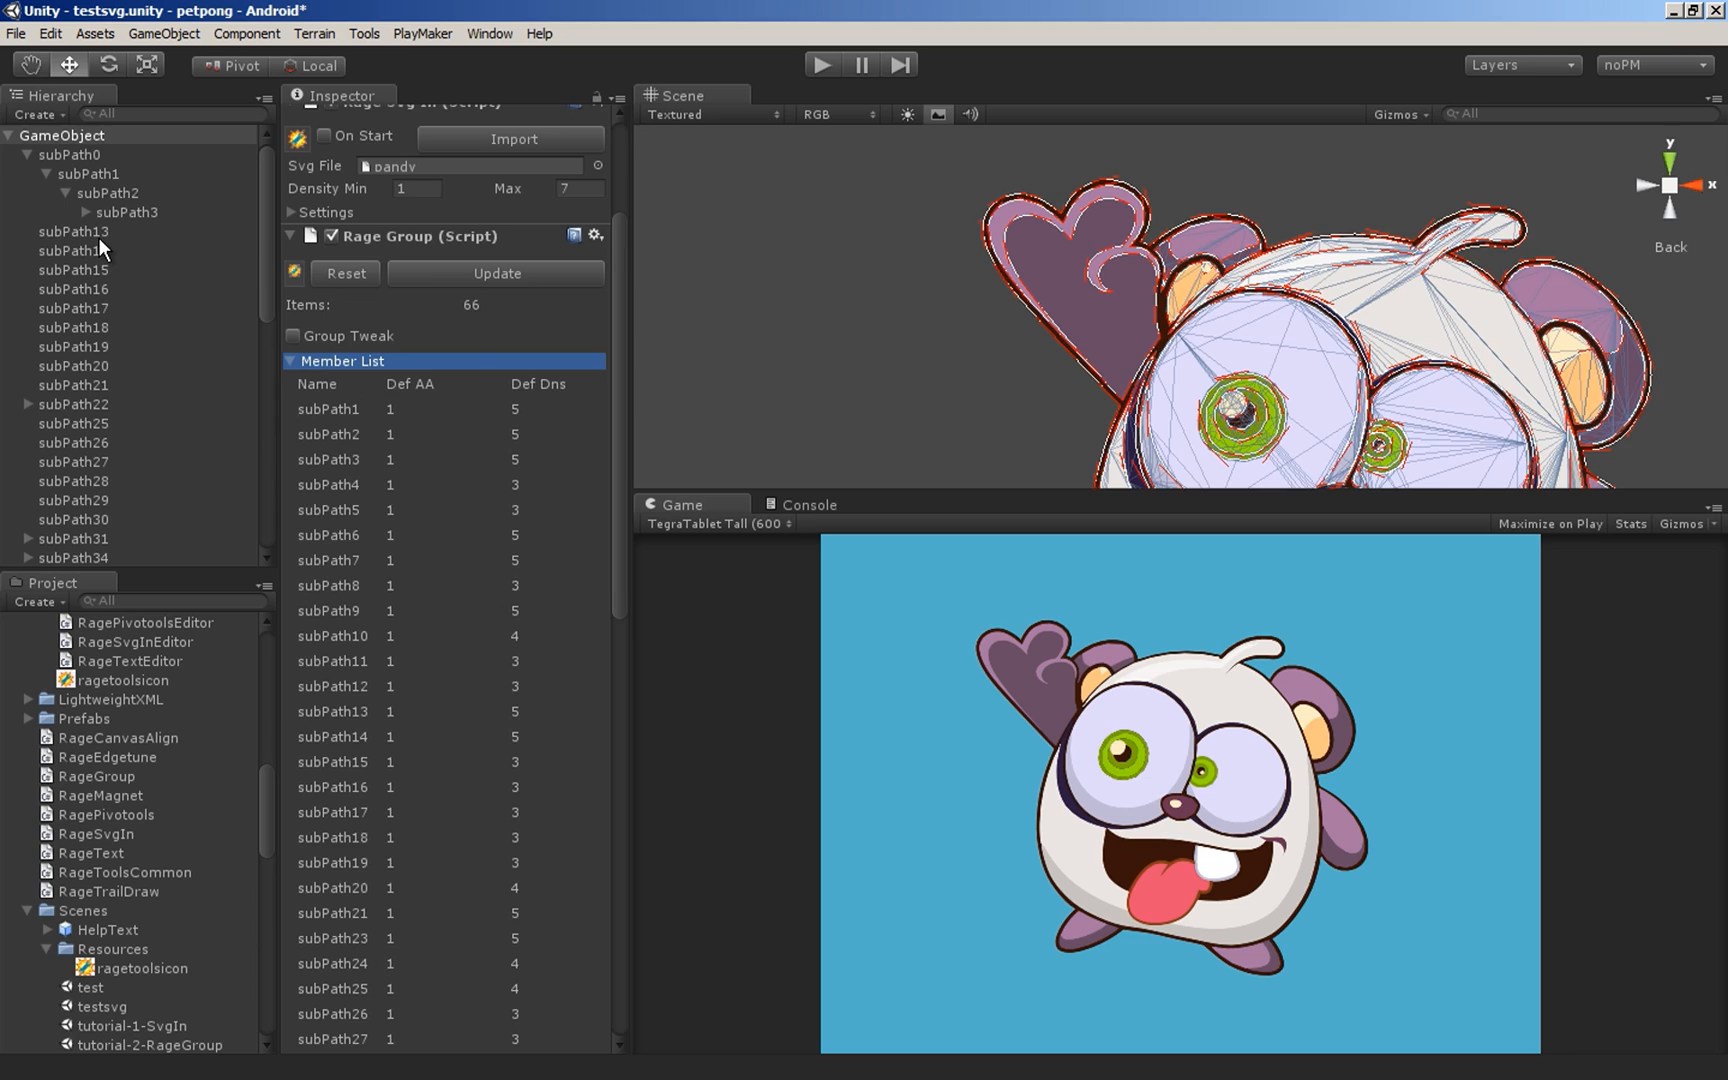
left_click(74, 232)
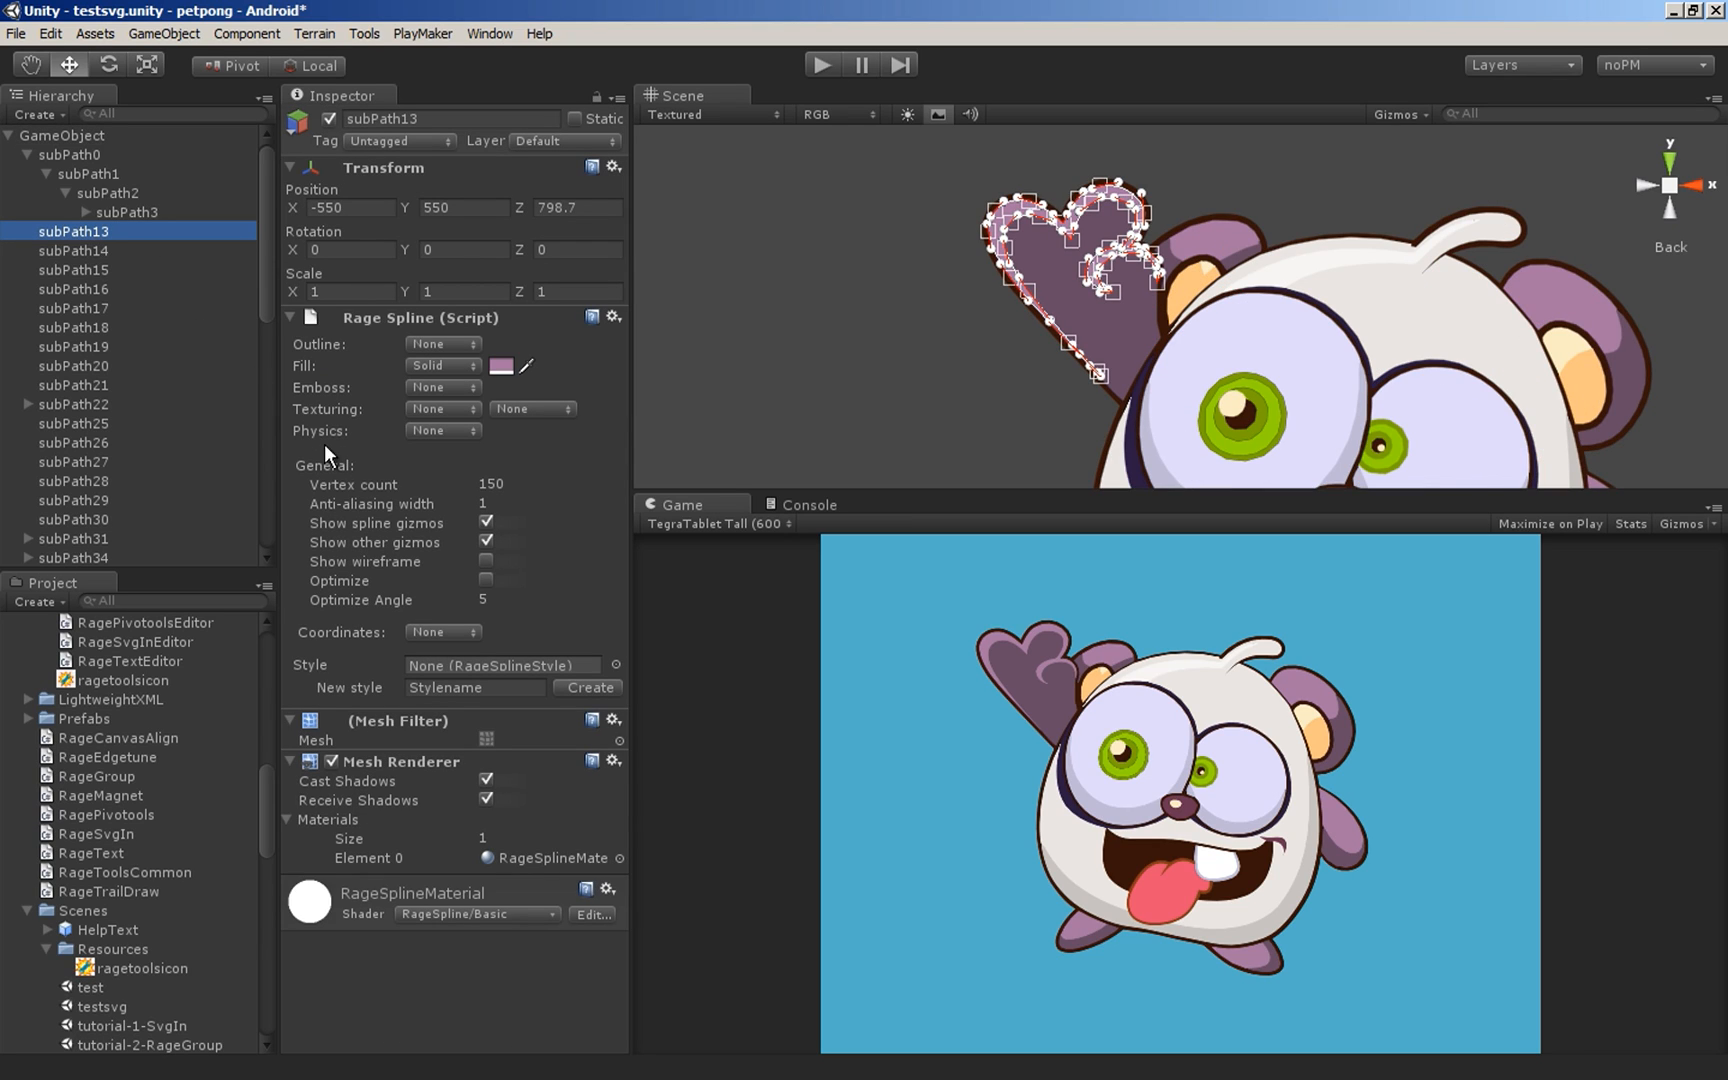
mouse_move(402, 512)
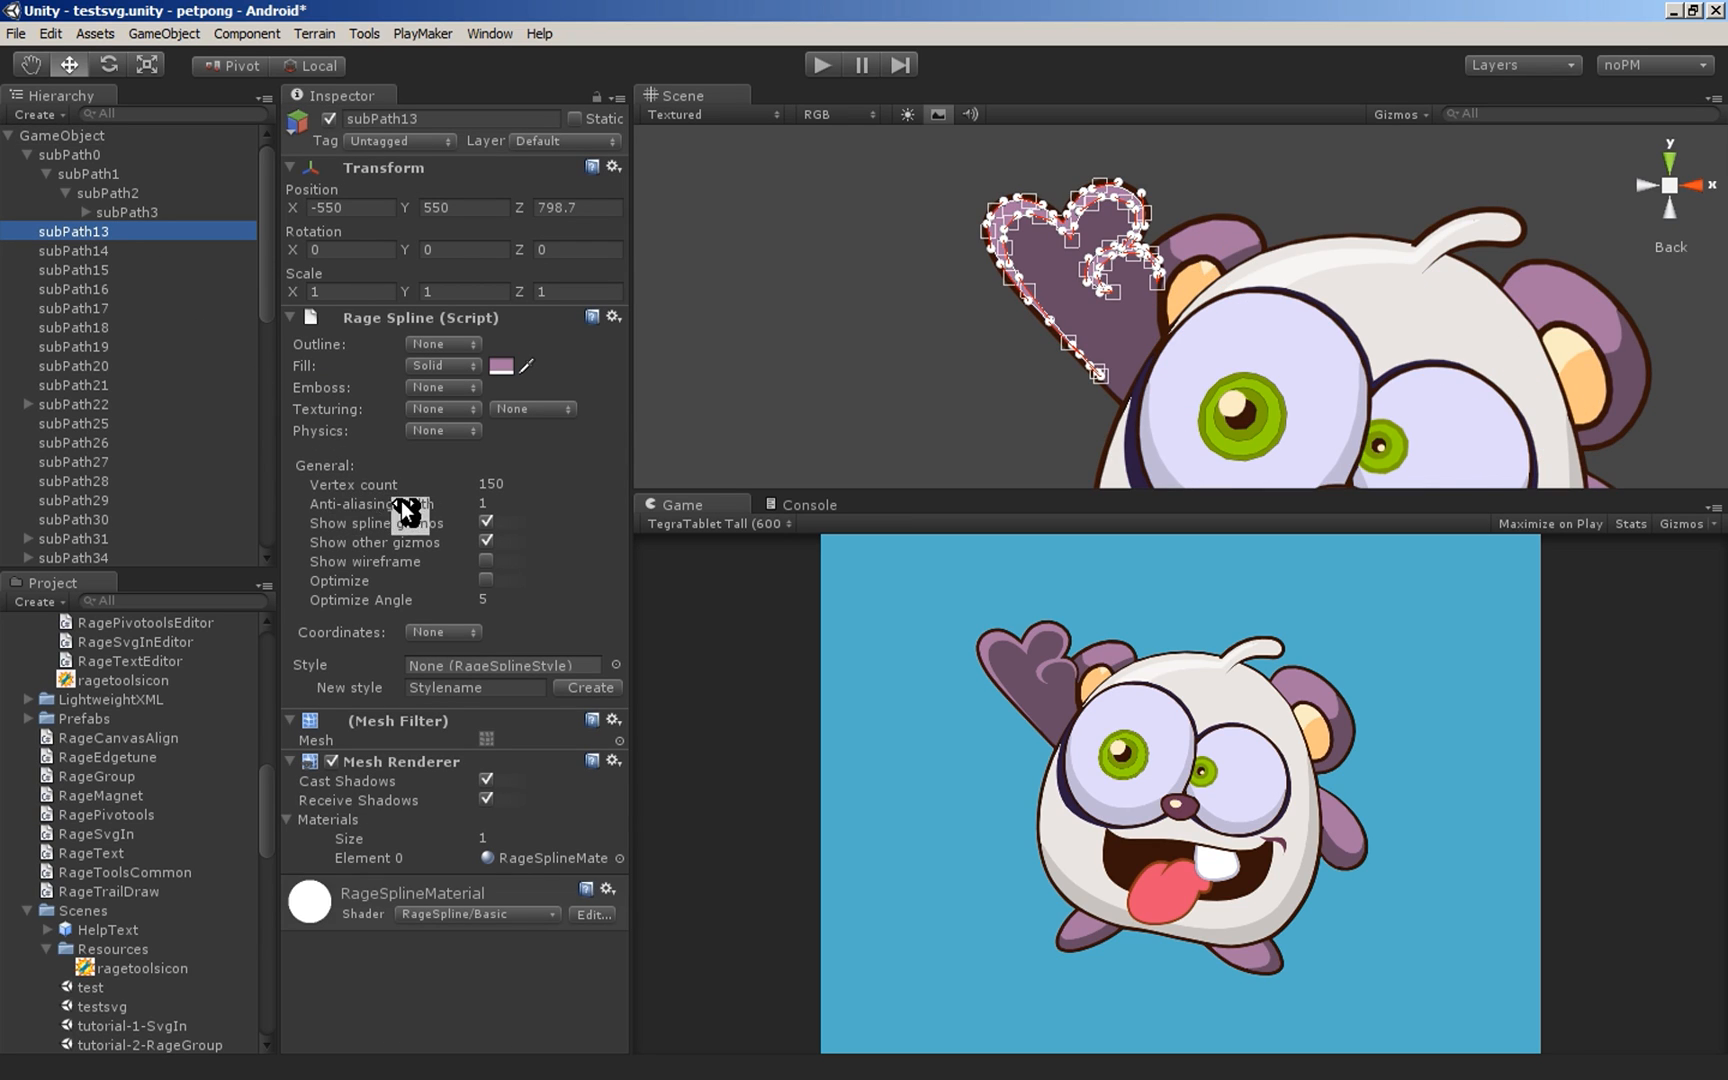
mouse_move(322, 482)
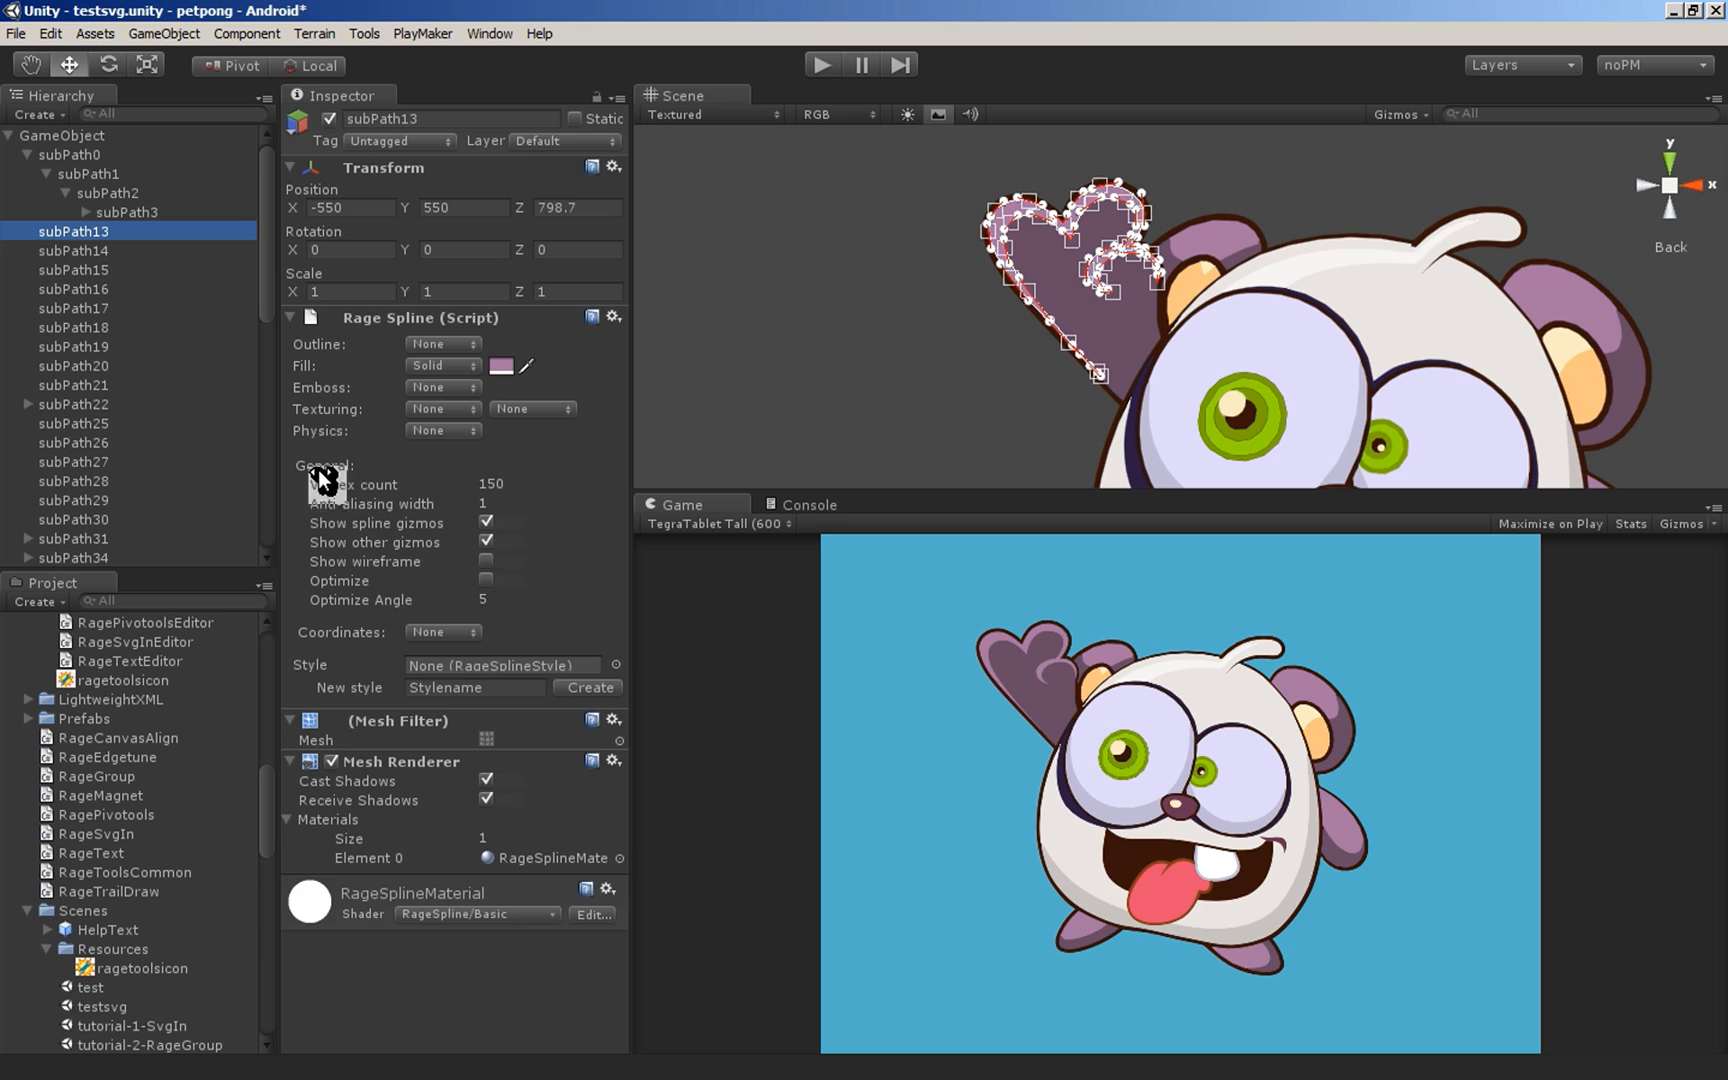
left_click(64, 134)
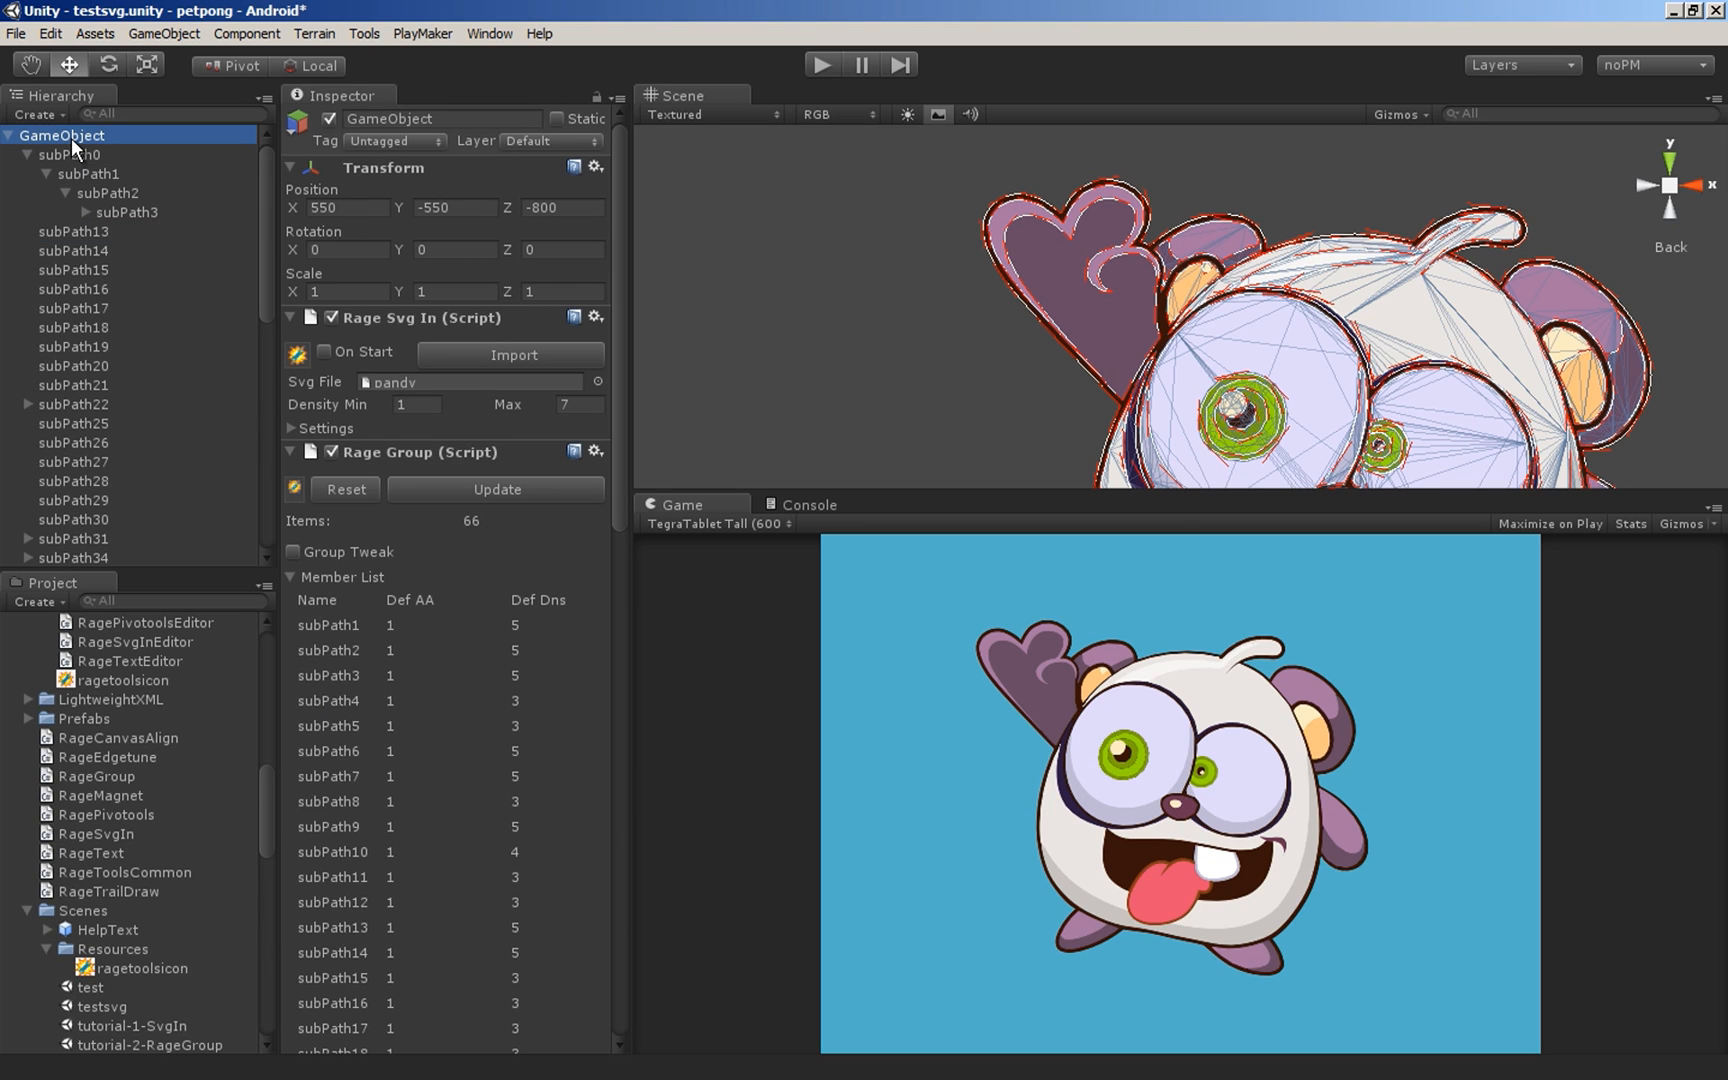
left_click(292, 552)
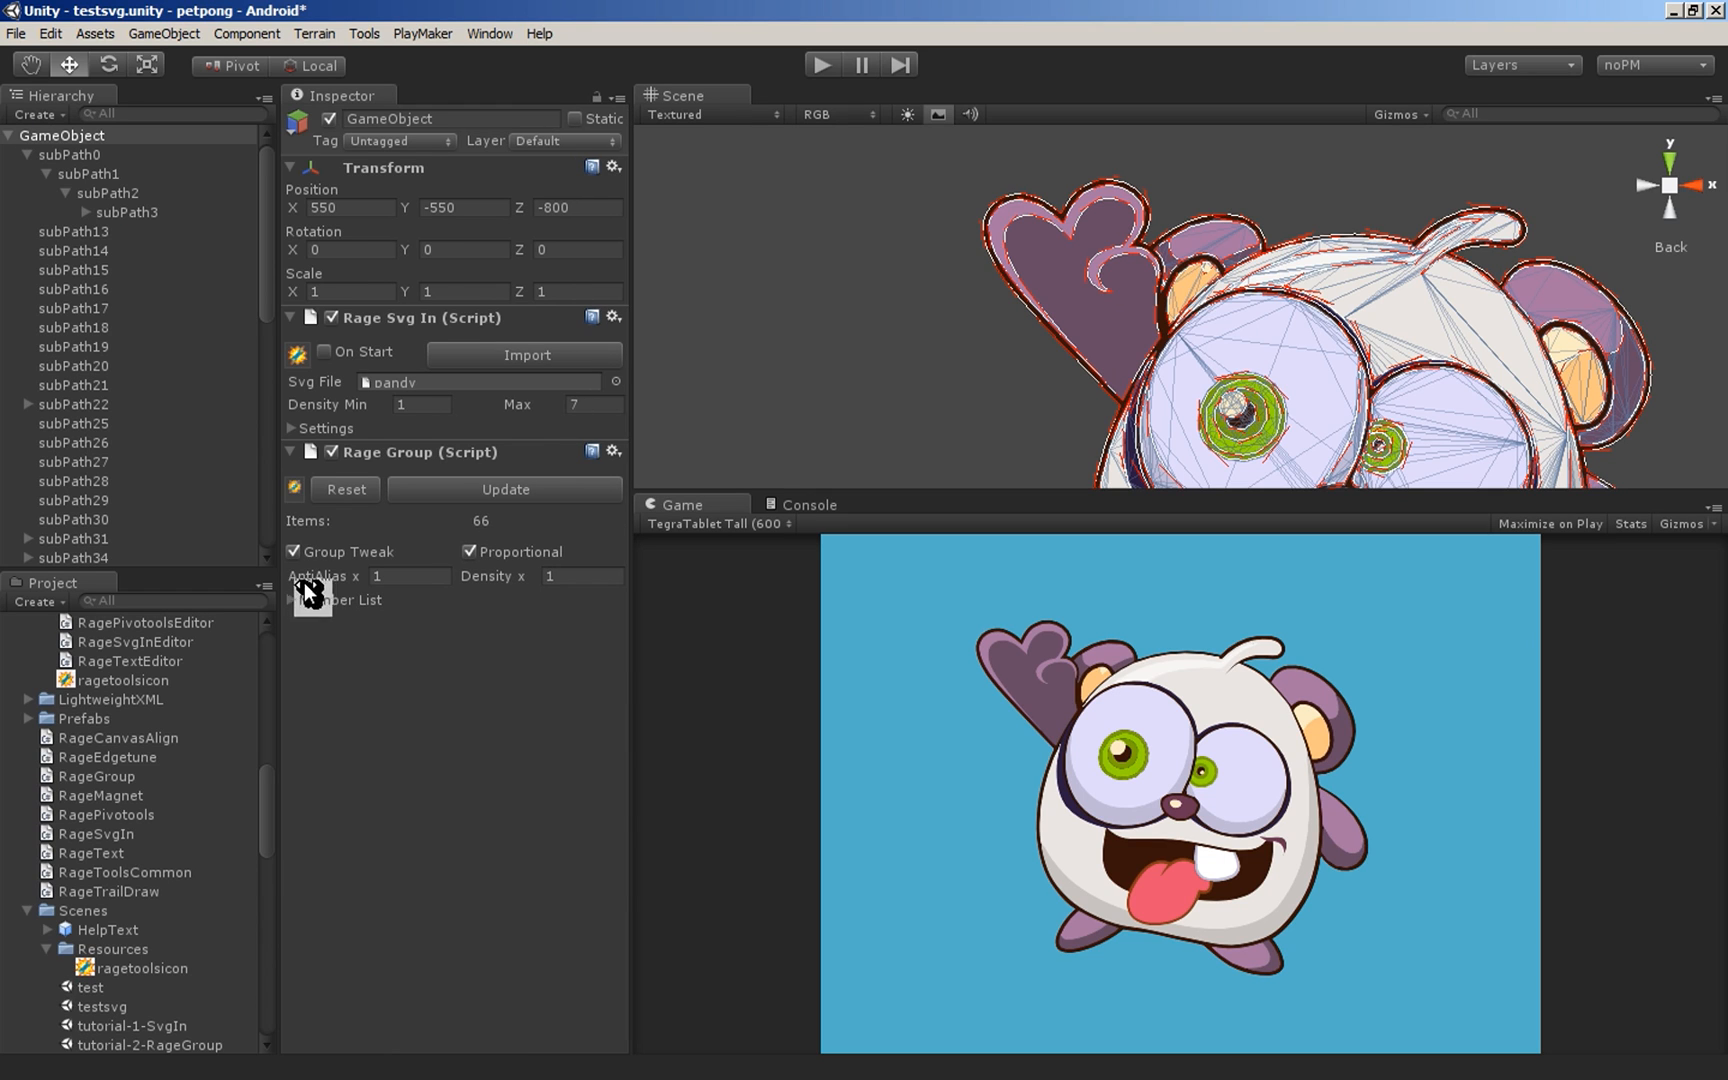
left_click(406, 576)
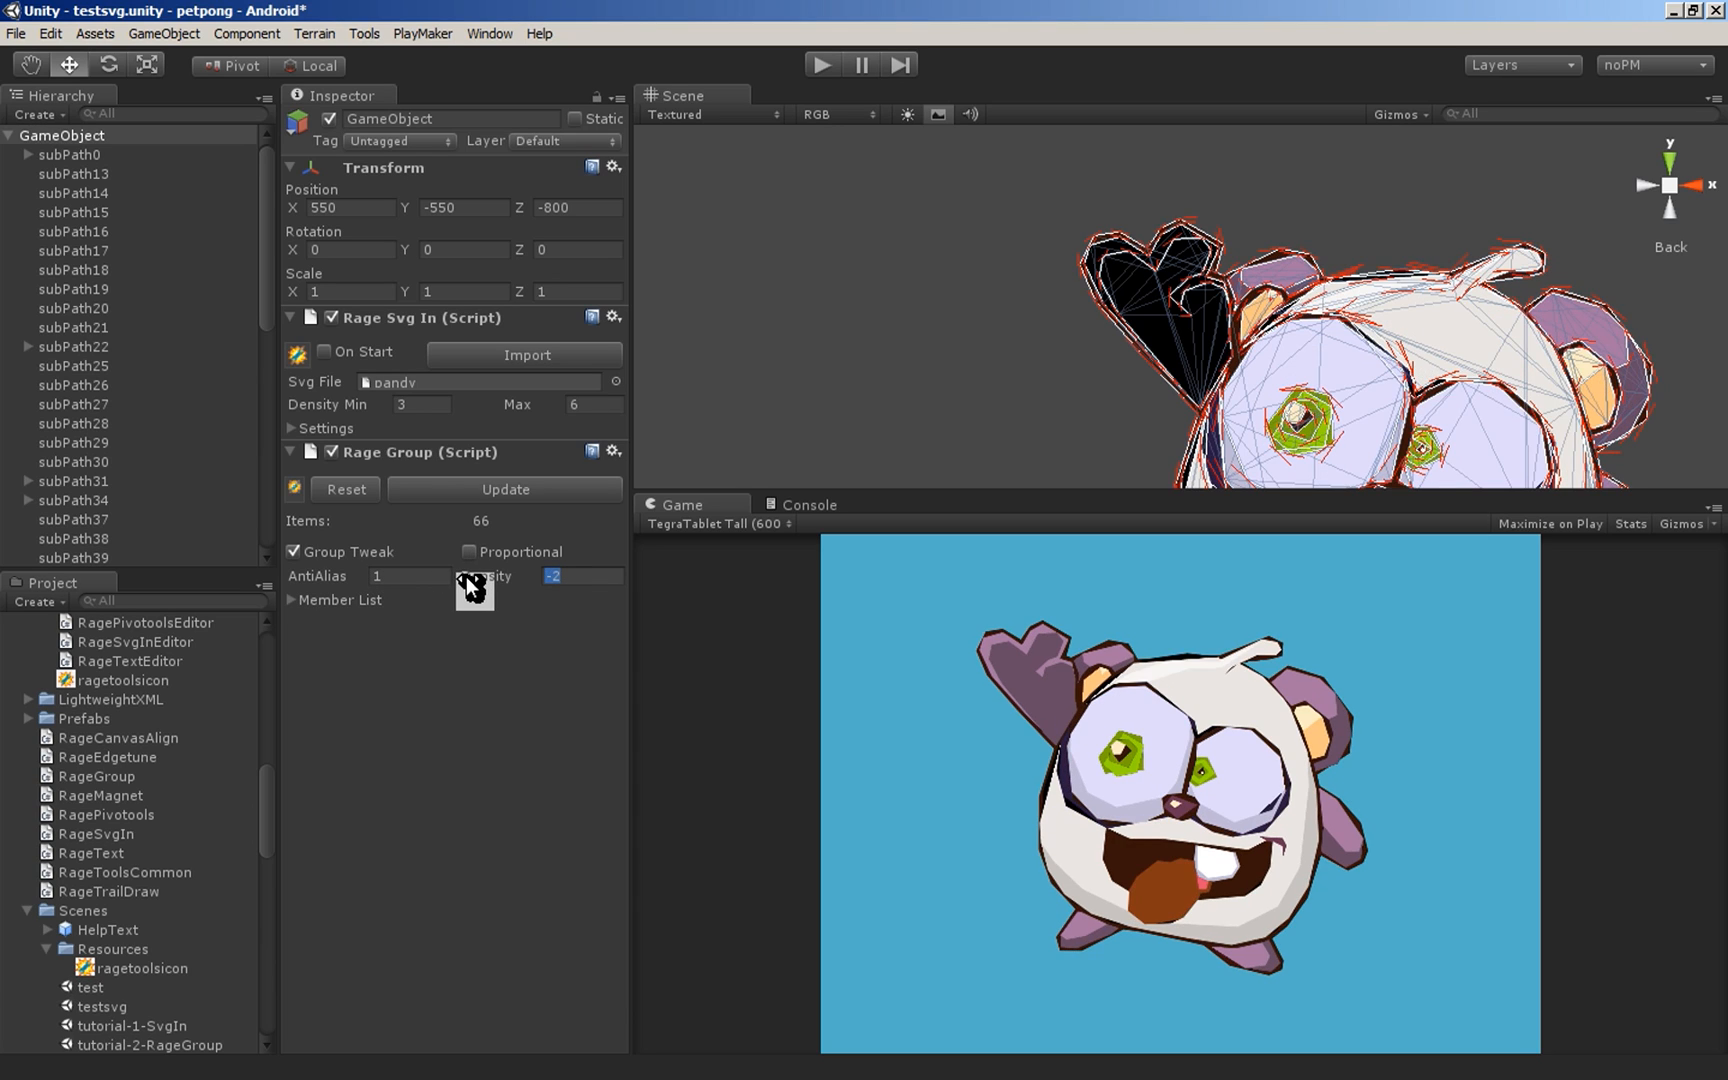
left_click(470, 552)
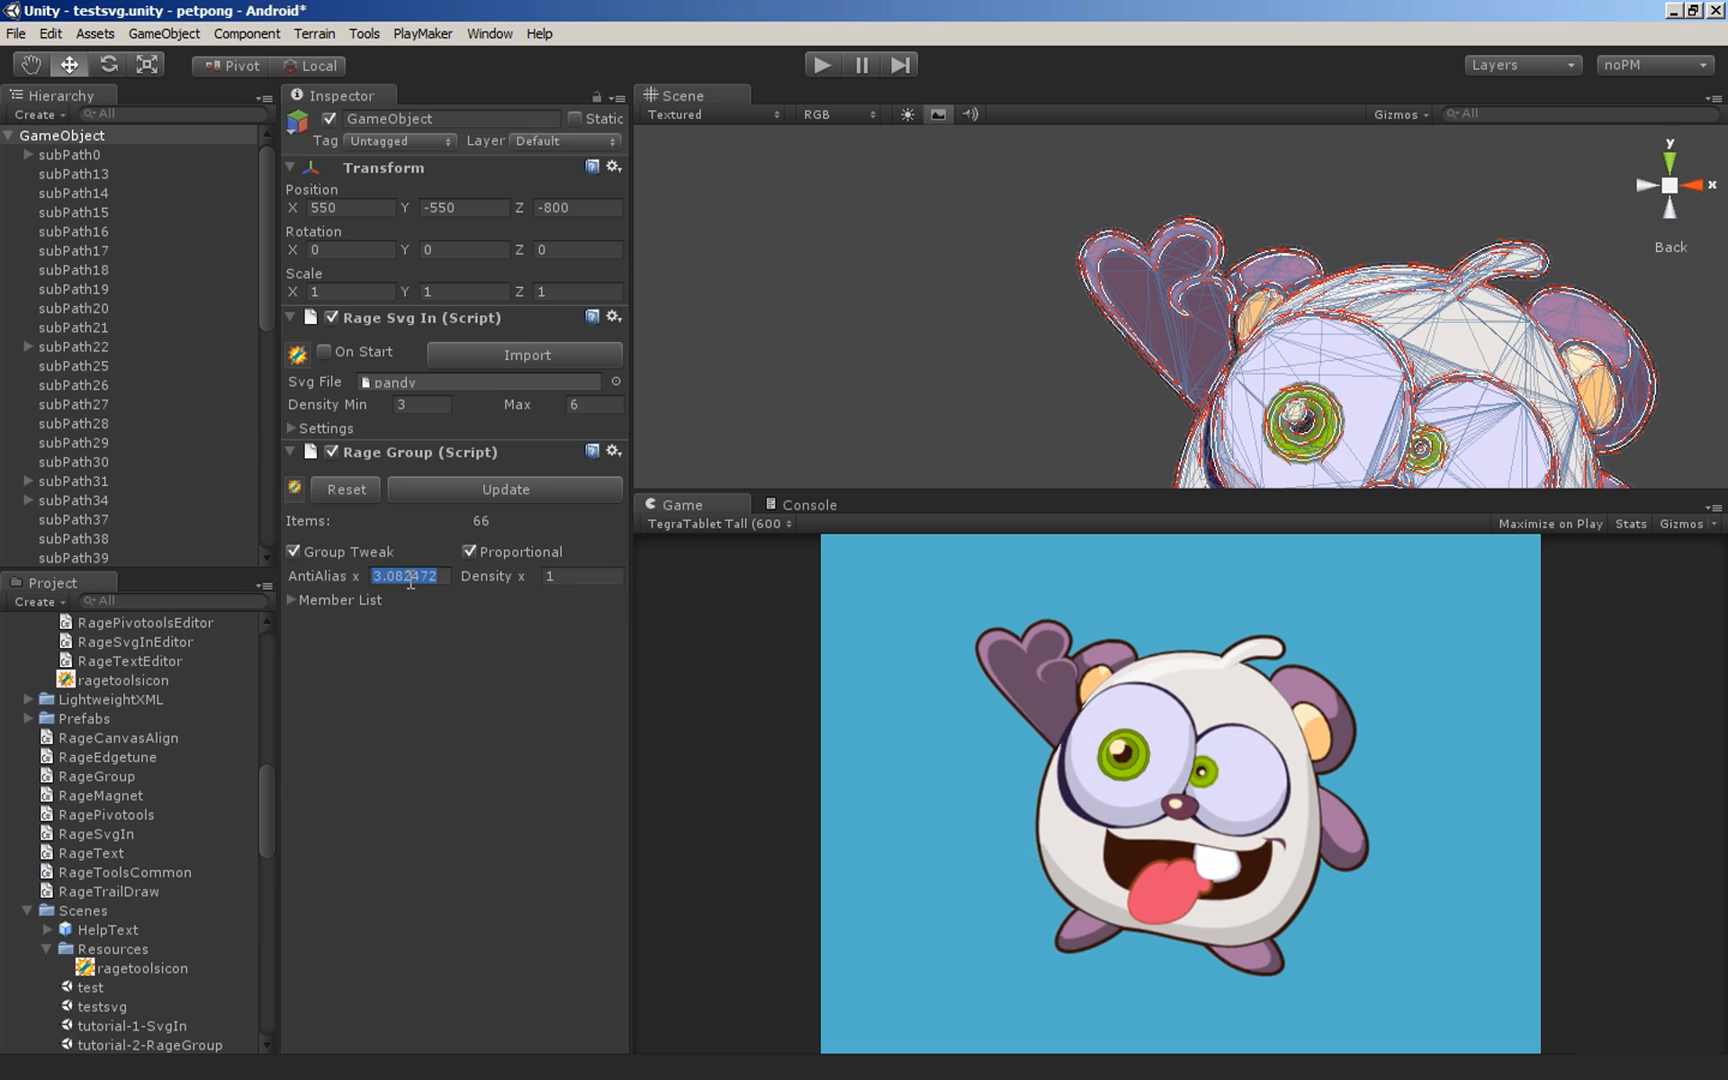
- Set the group AntiAlias multiplier to about 1.78 and Density to about 0.97, with stats shown
left_click_drag(404, 576, 352, 576)
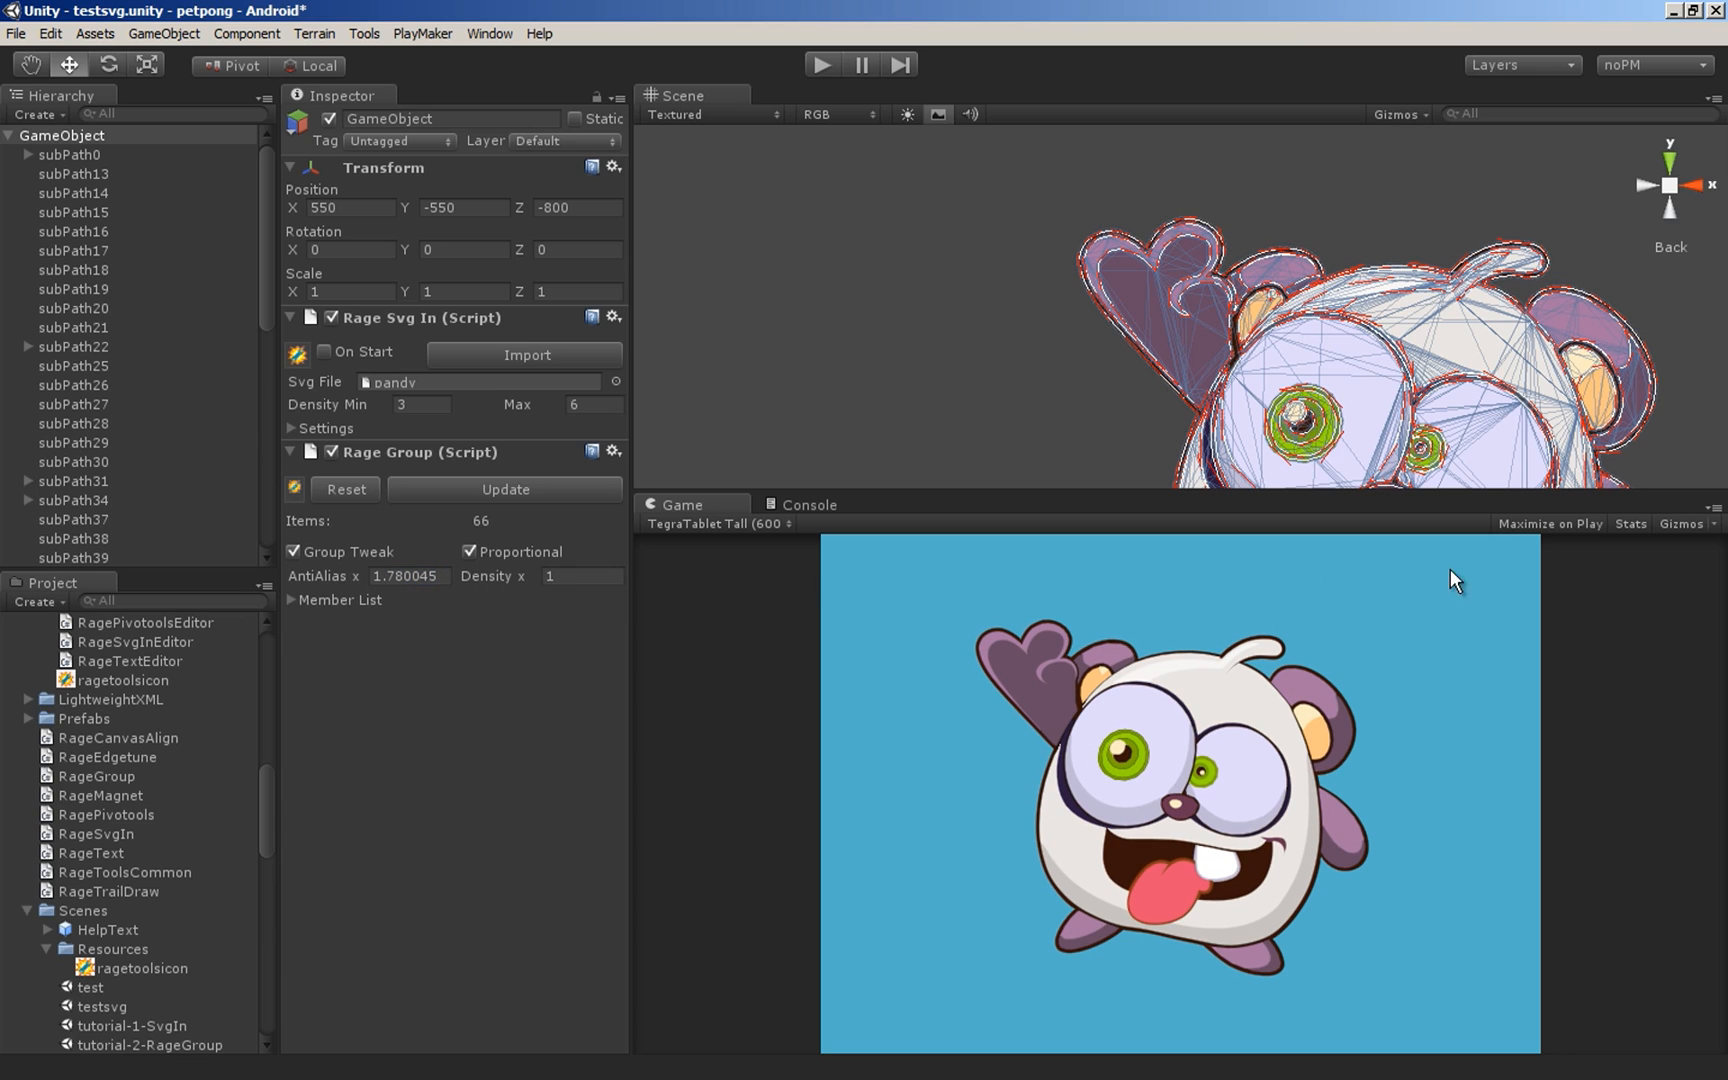
left_click(1630, 524)
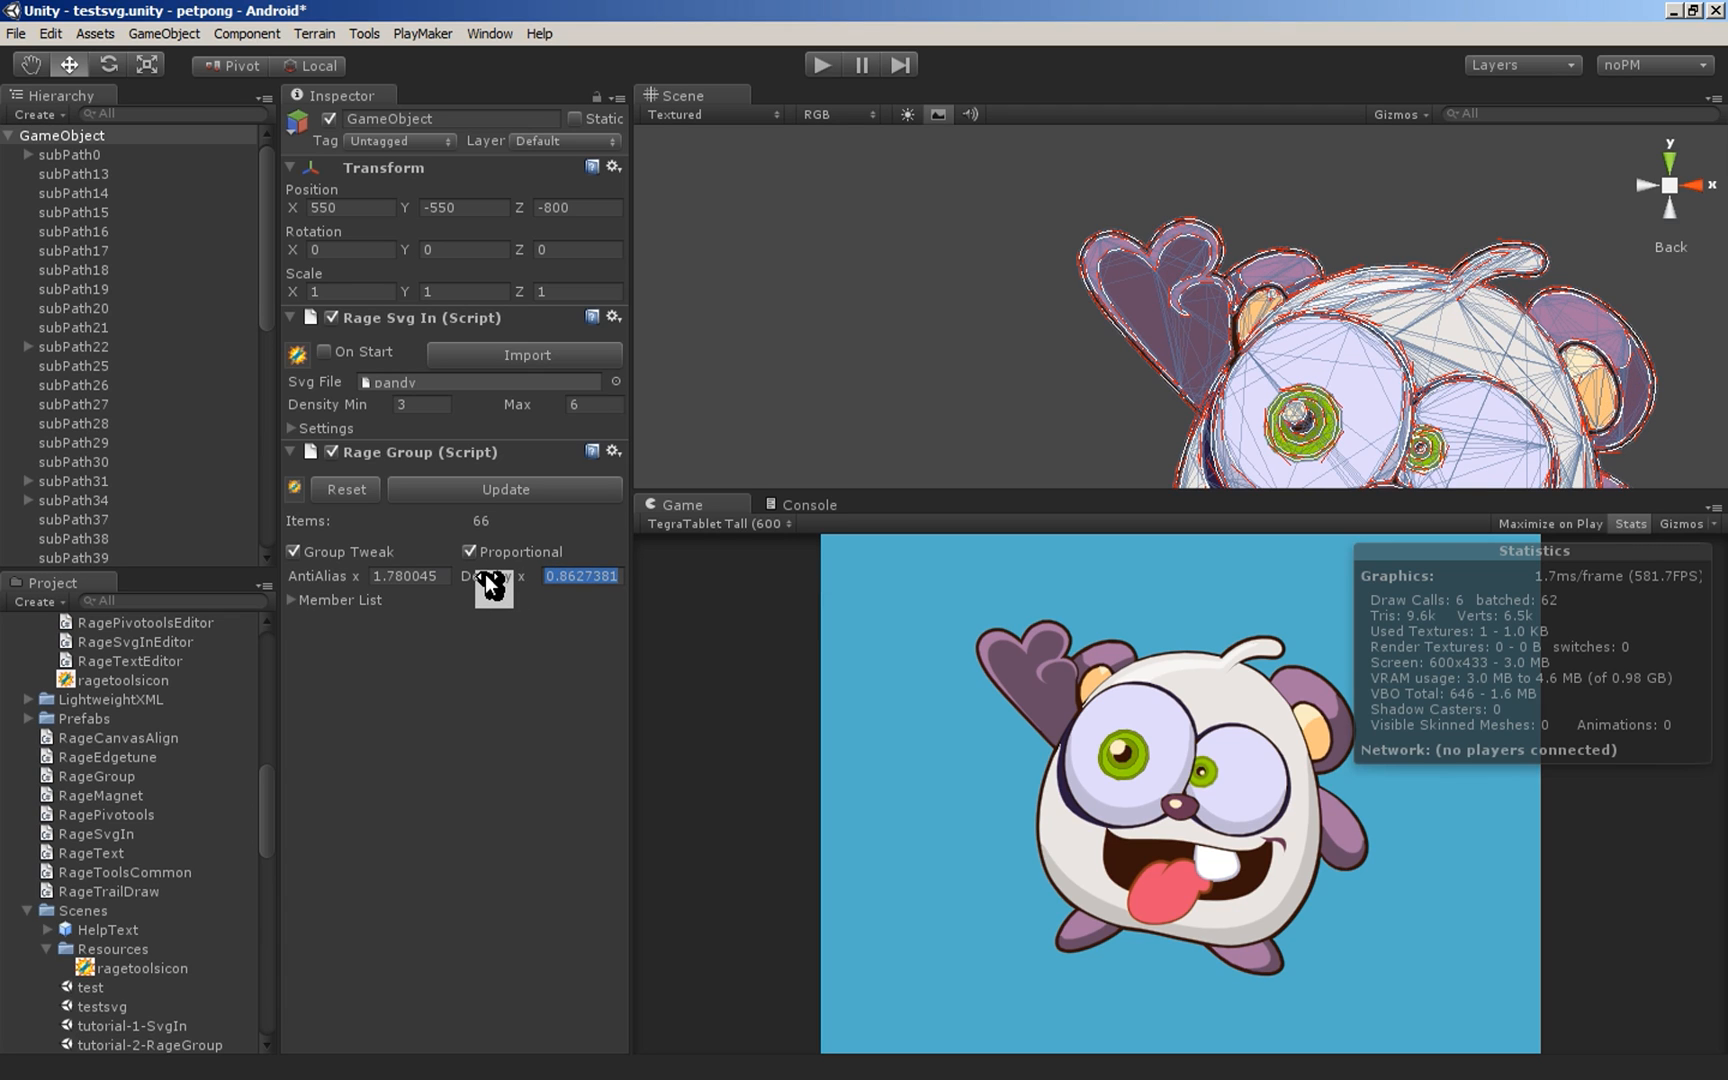
left_click_drag(482, 576, 496, 576)
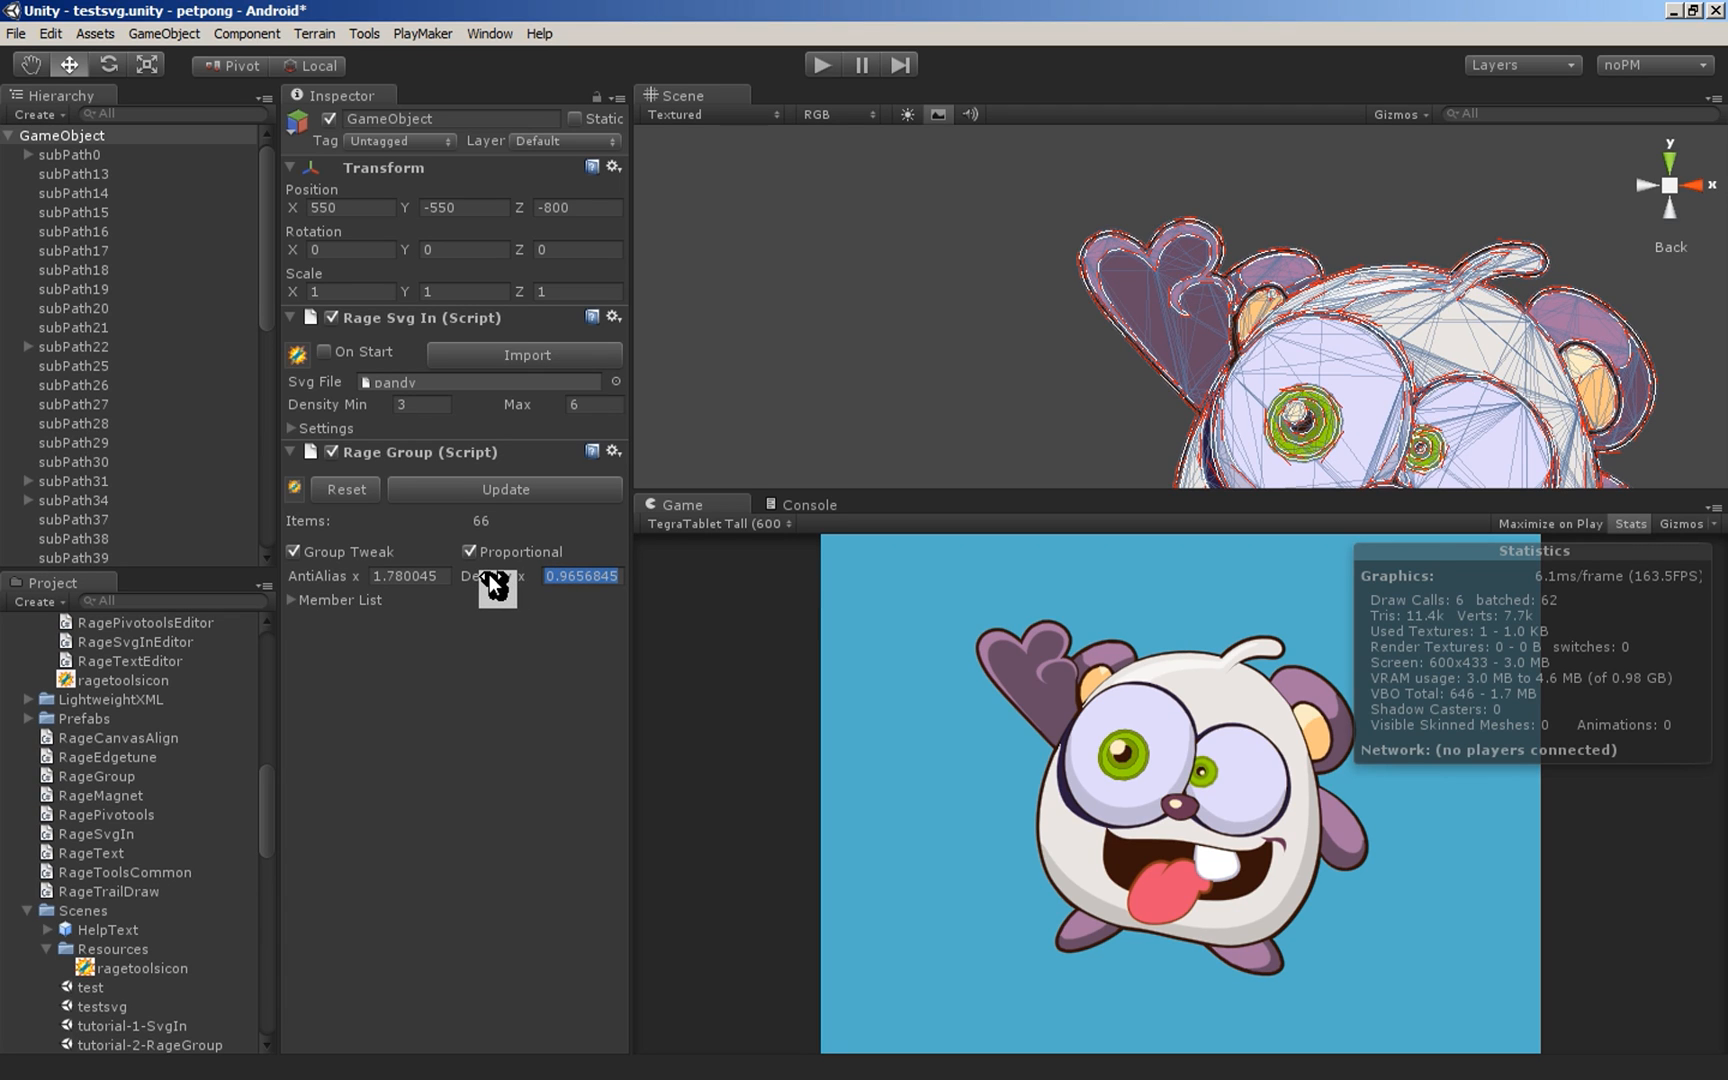
left_click(66, 134)
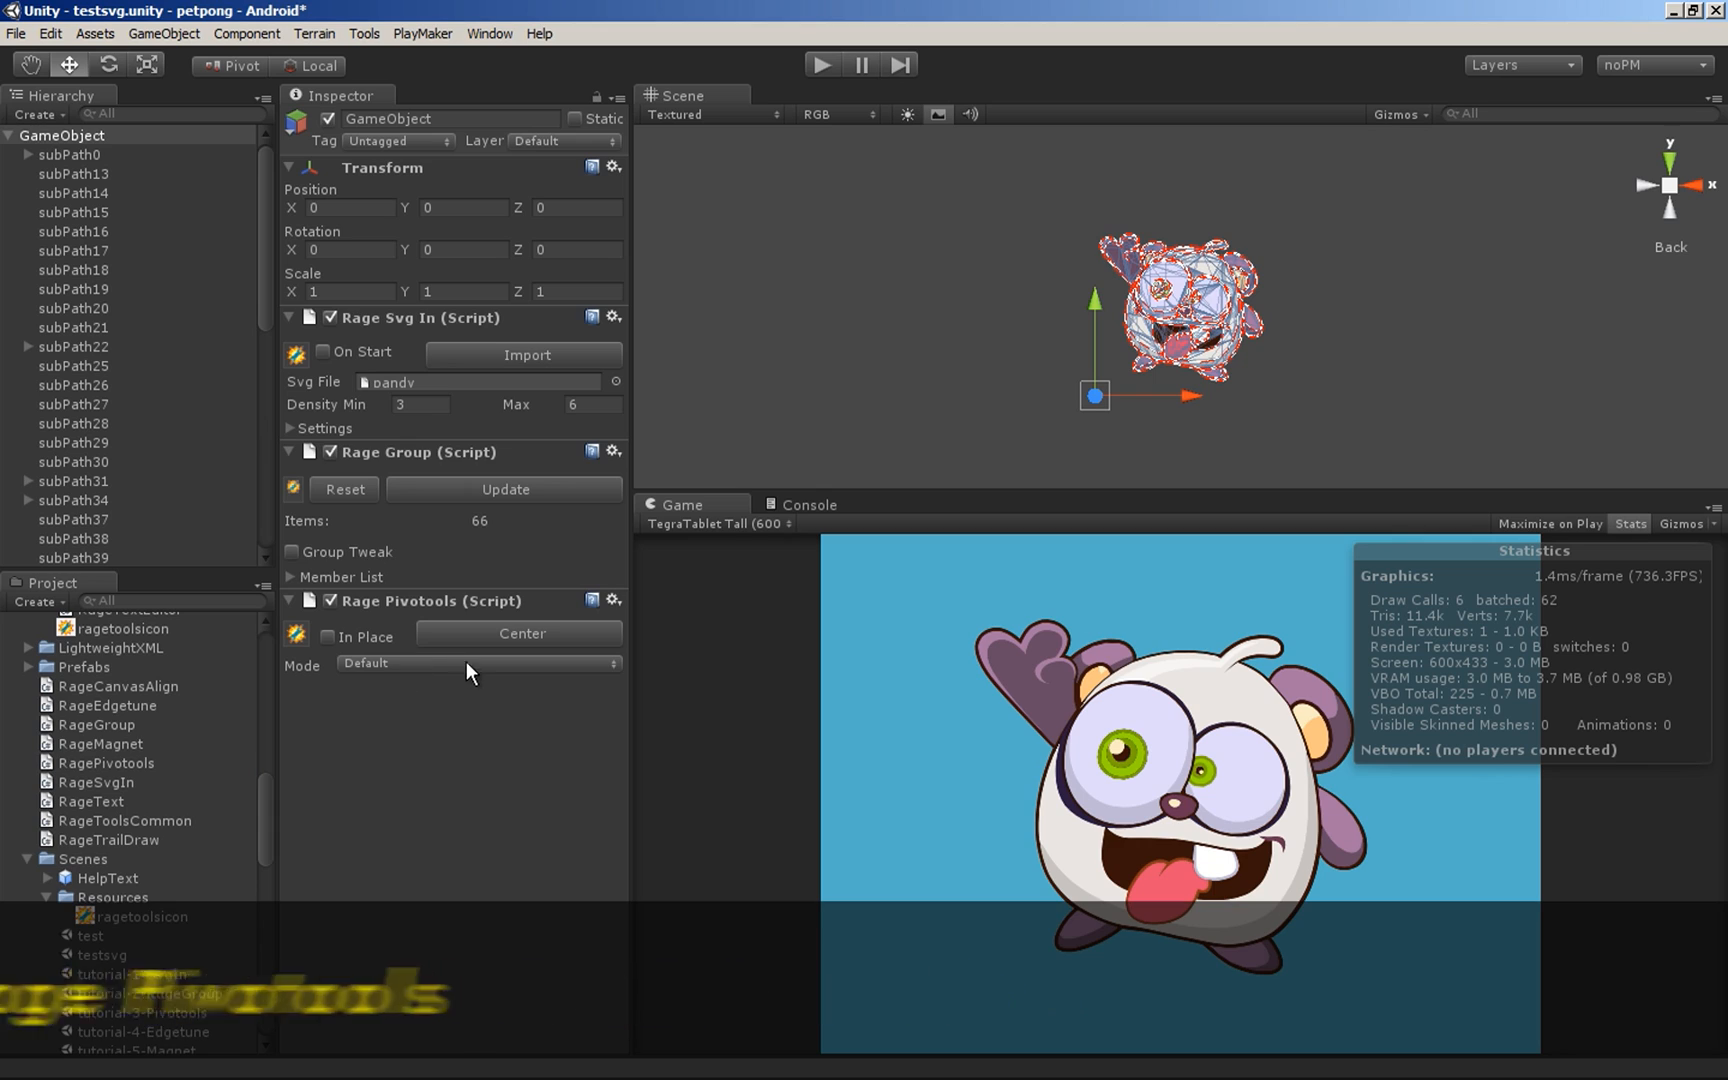
- Set Rage Pivotools to In Place with Reference mode and move the Reference object to Pandy's base
left_click(328, 636)
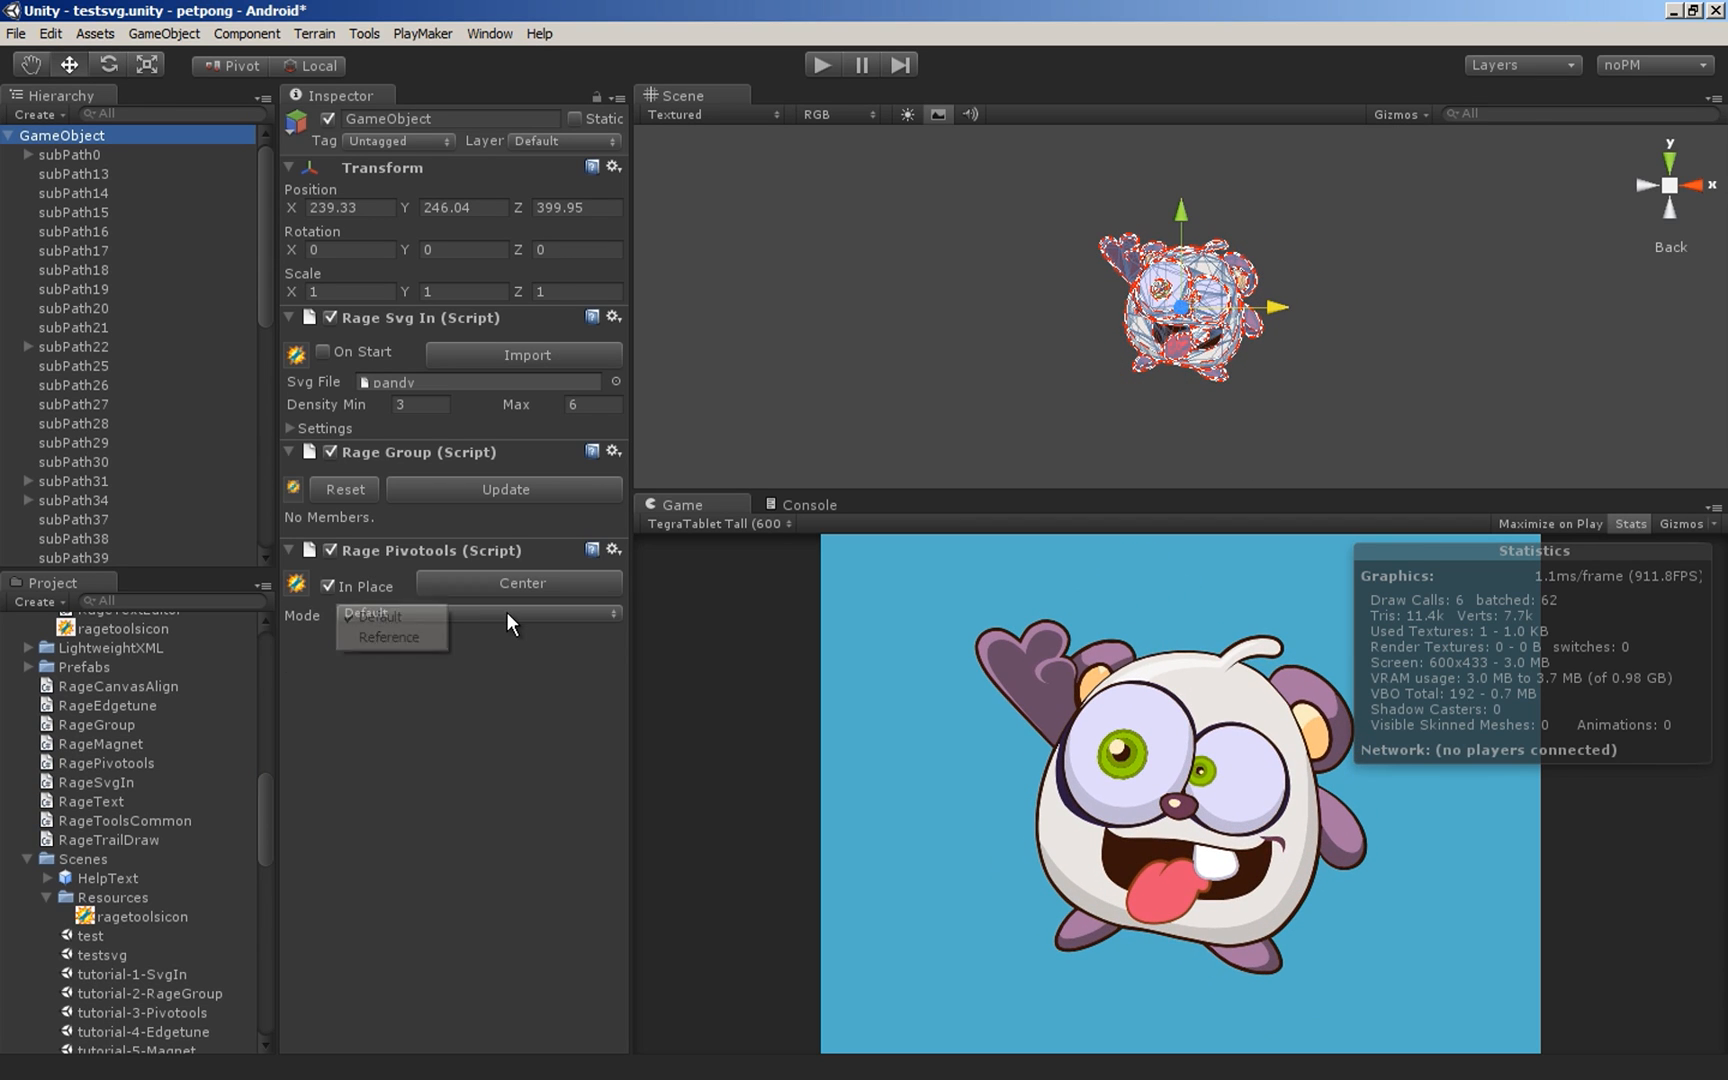
left_click(390, 636)
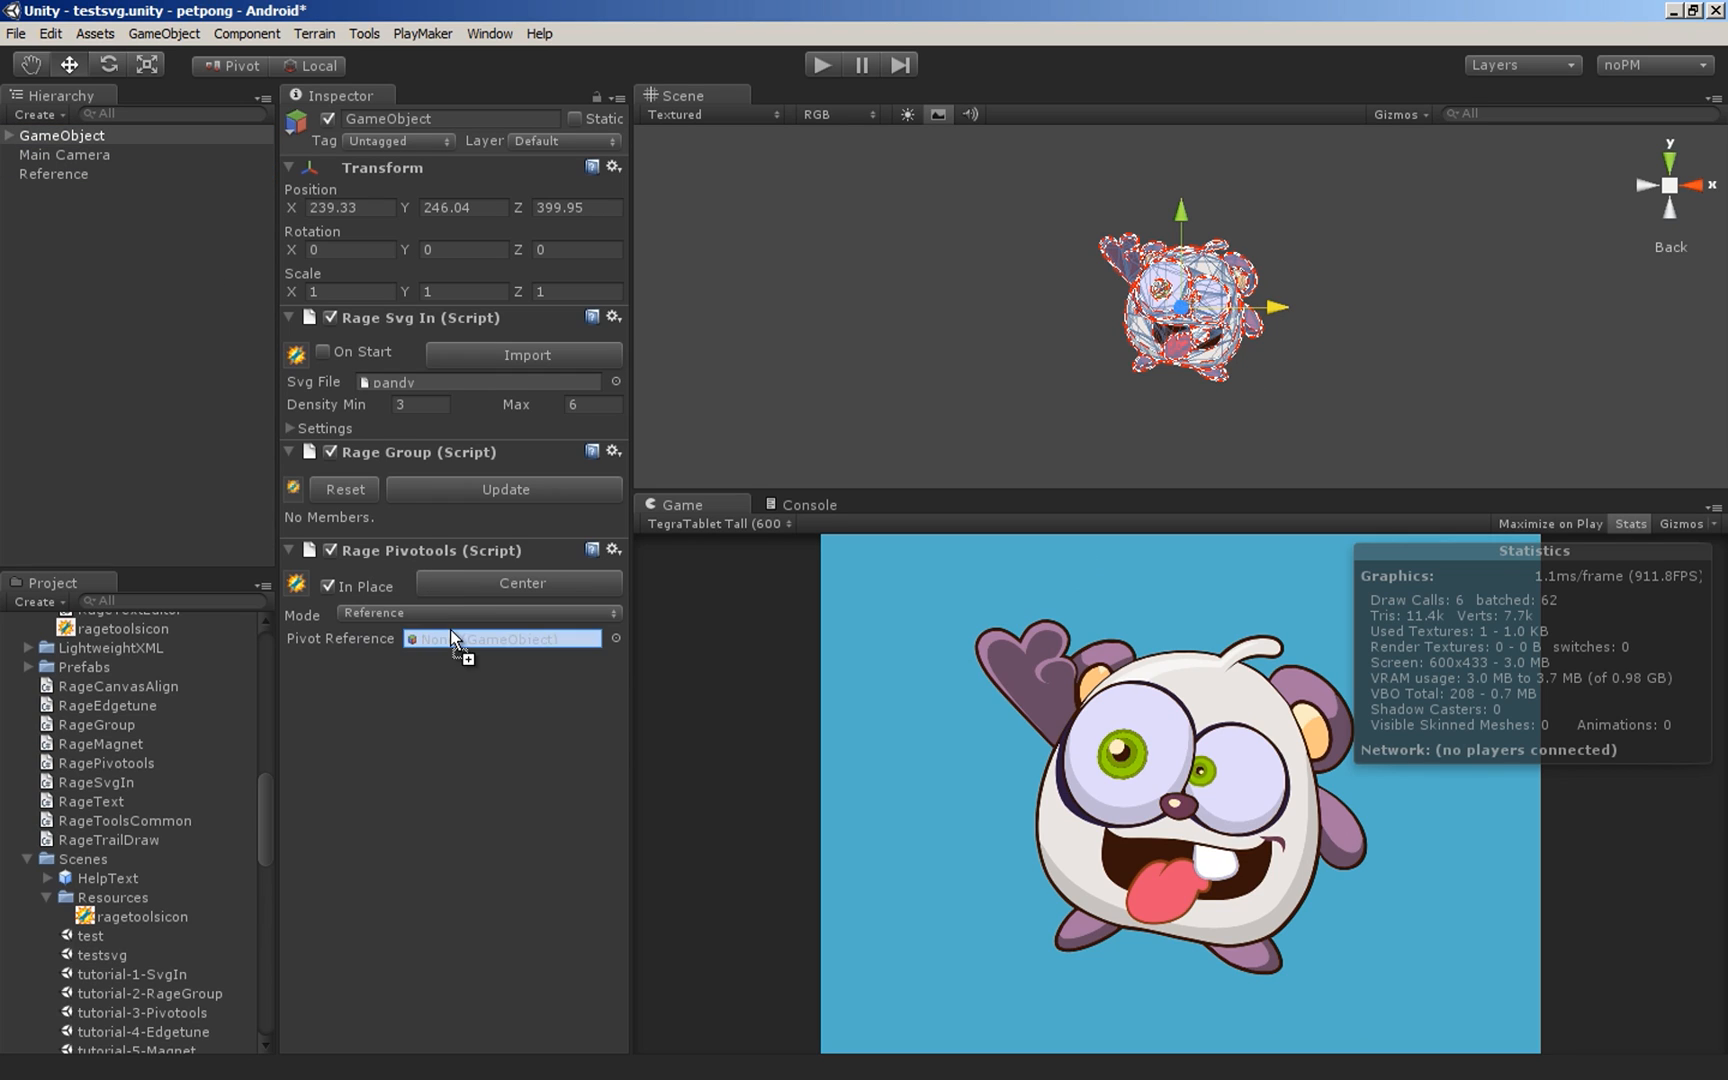
left_click(54, 174)
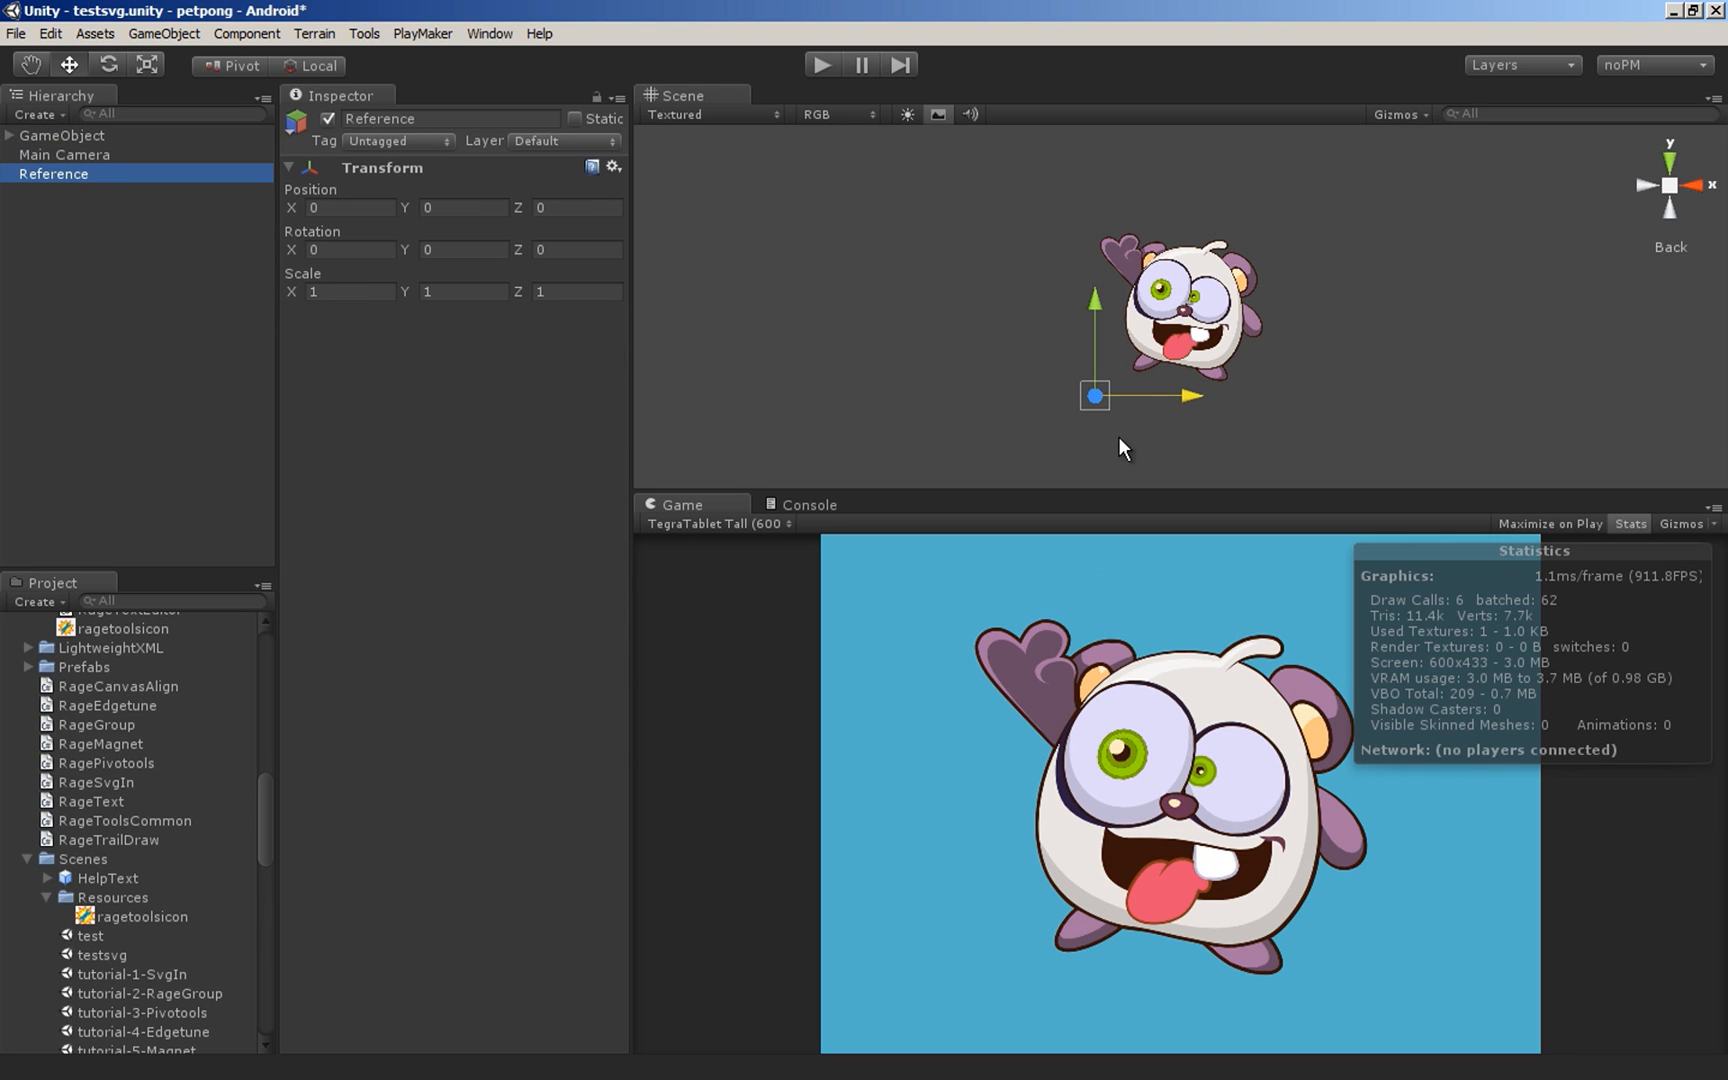
left_click_drag(1094, 394, 1176, 396)
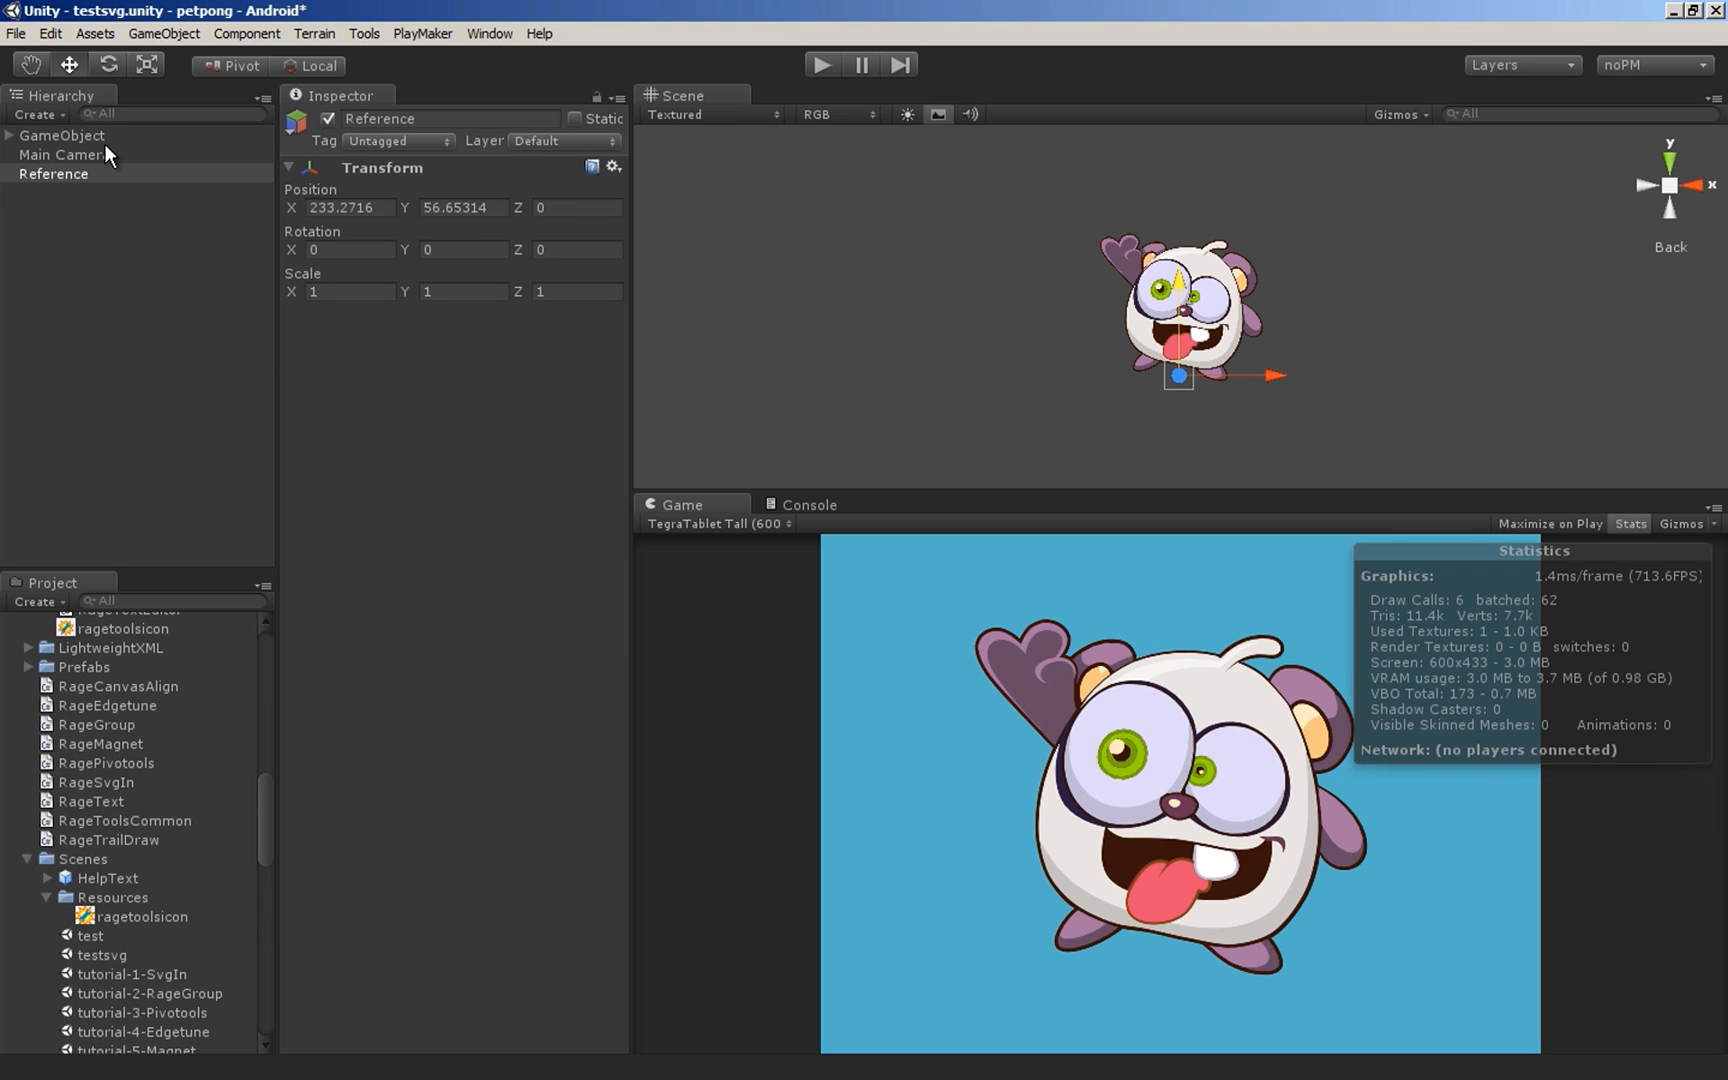
left_click(62, 134)
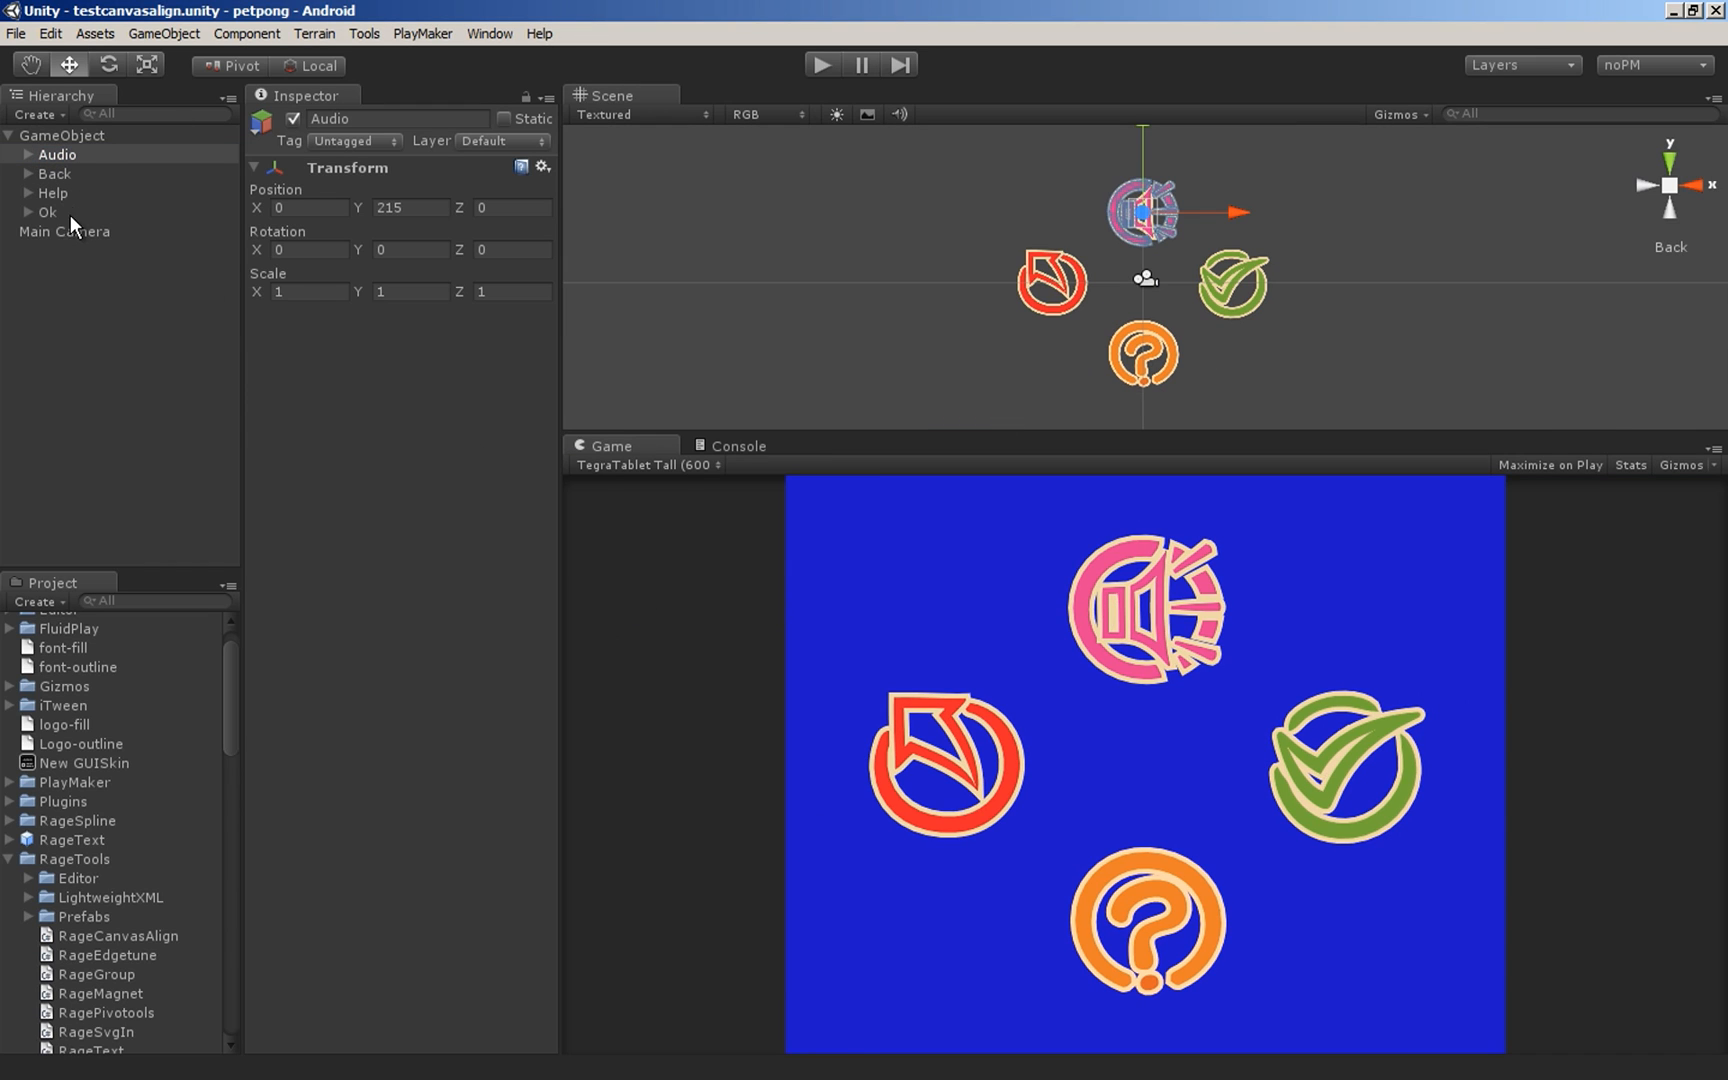
- Nudge the Back and Ok icons and preview all four icons at Android Wide (3:2) aspect
left_click(54, 174)
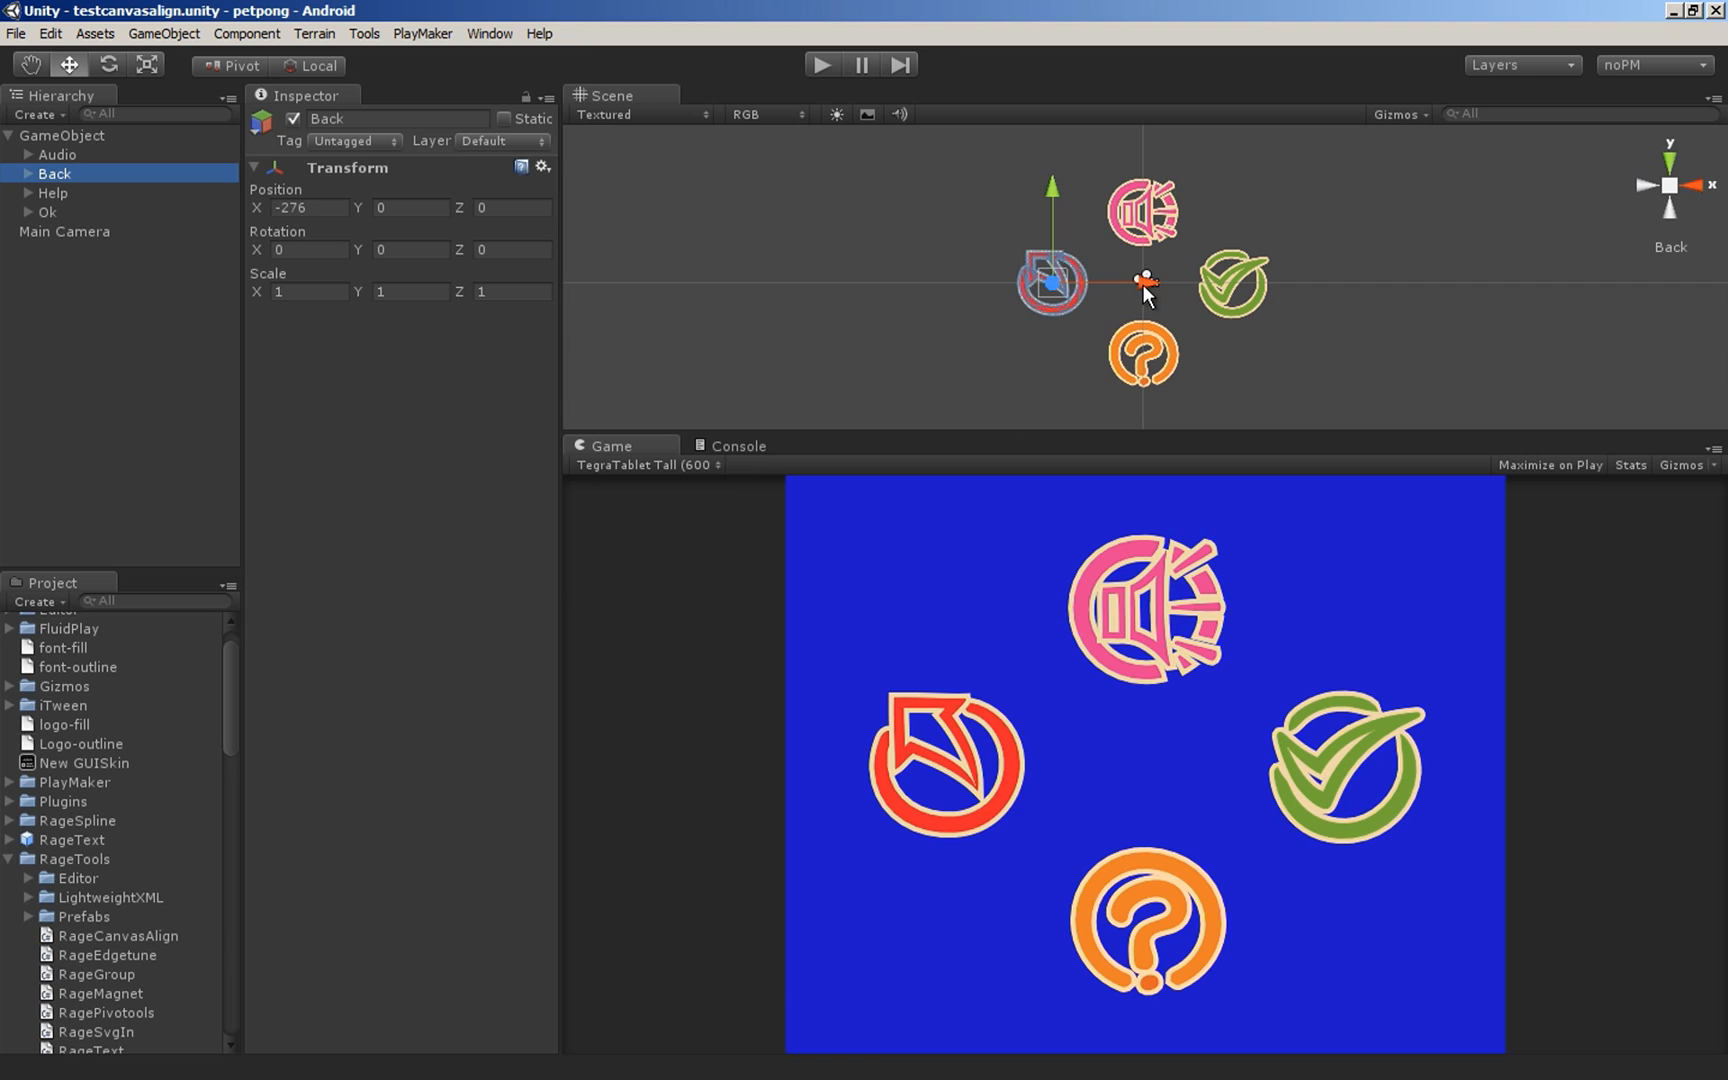
left_click_drag(1142, 278, 1140, 278)
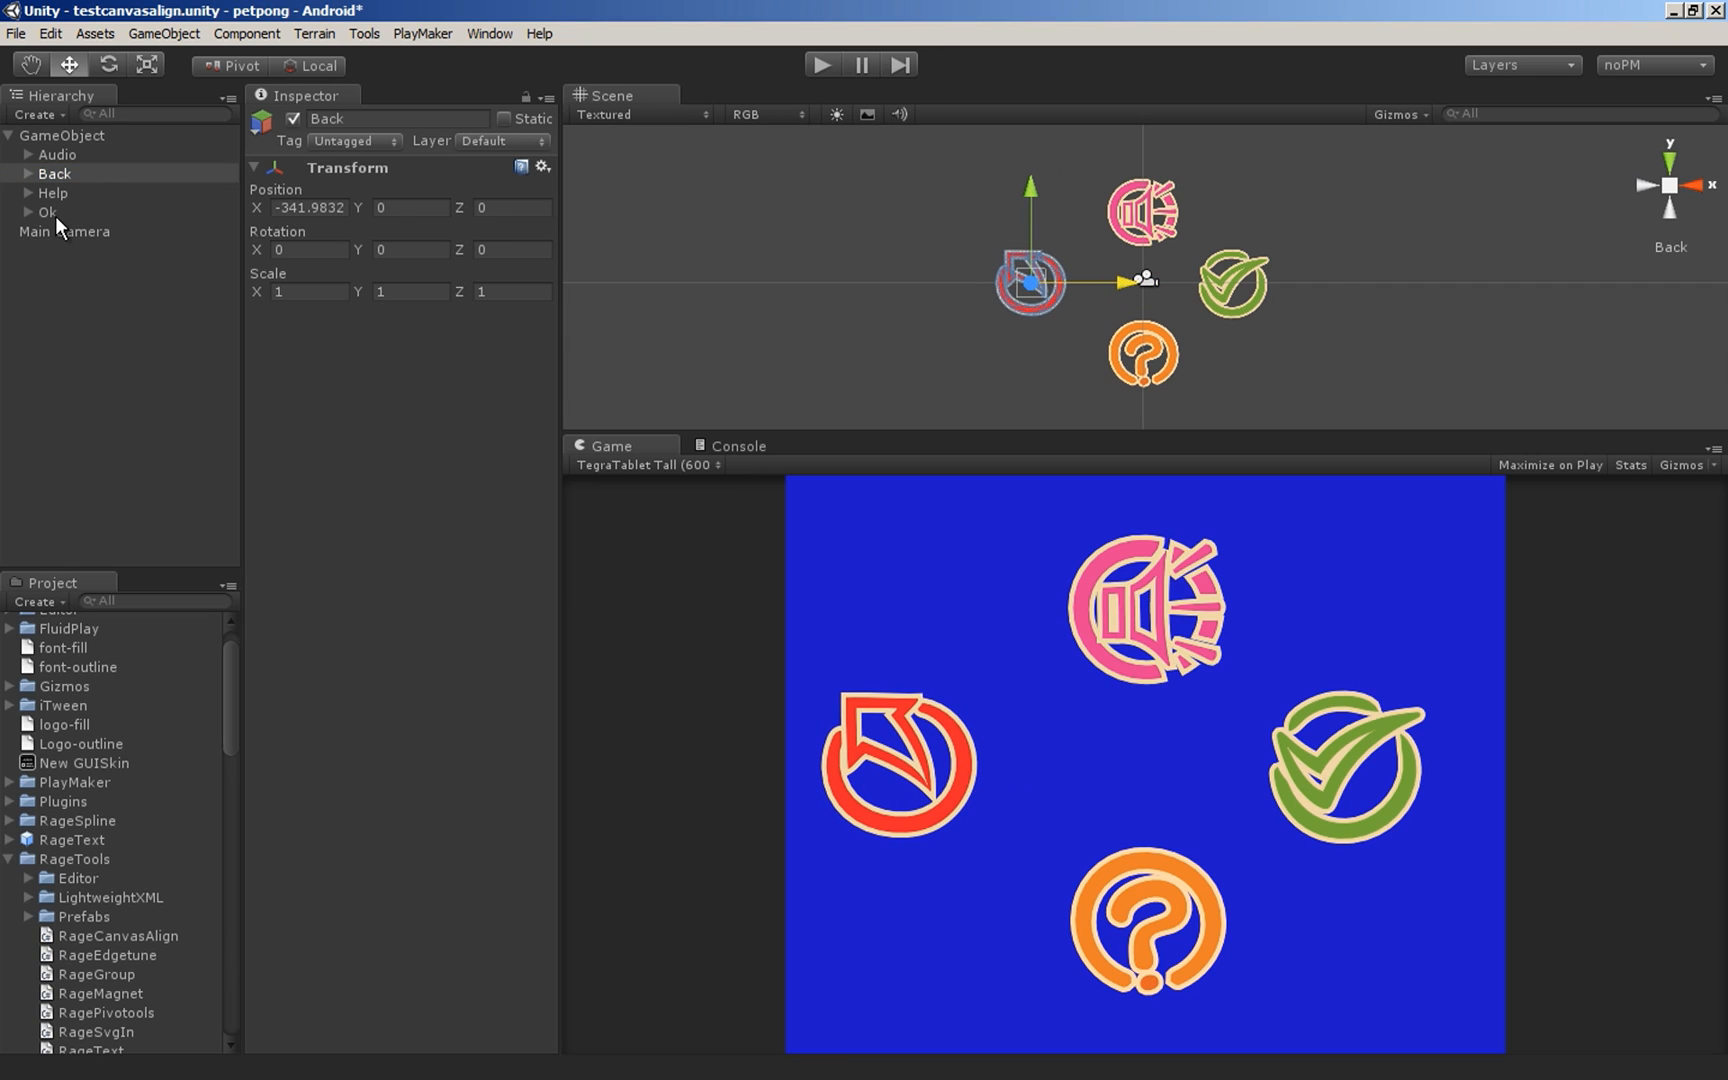
left_click(48, 212)
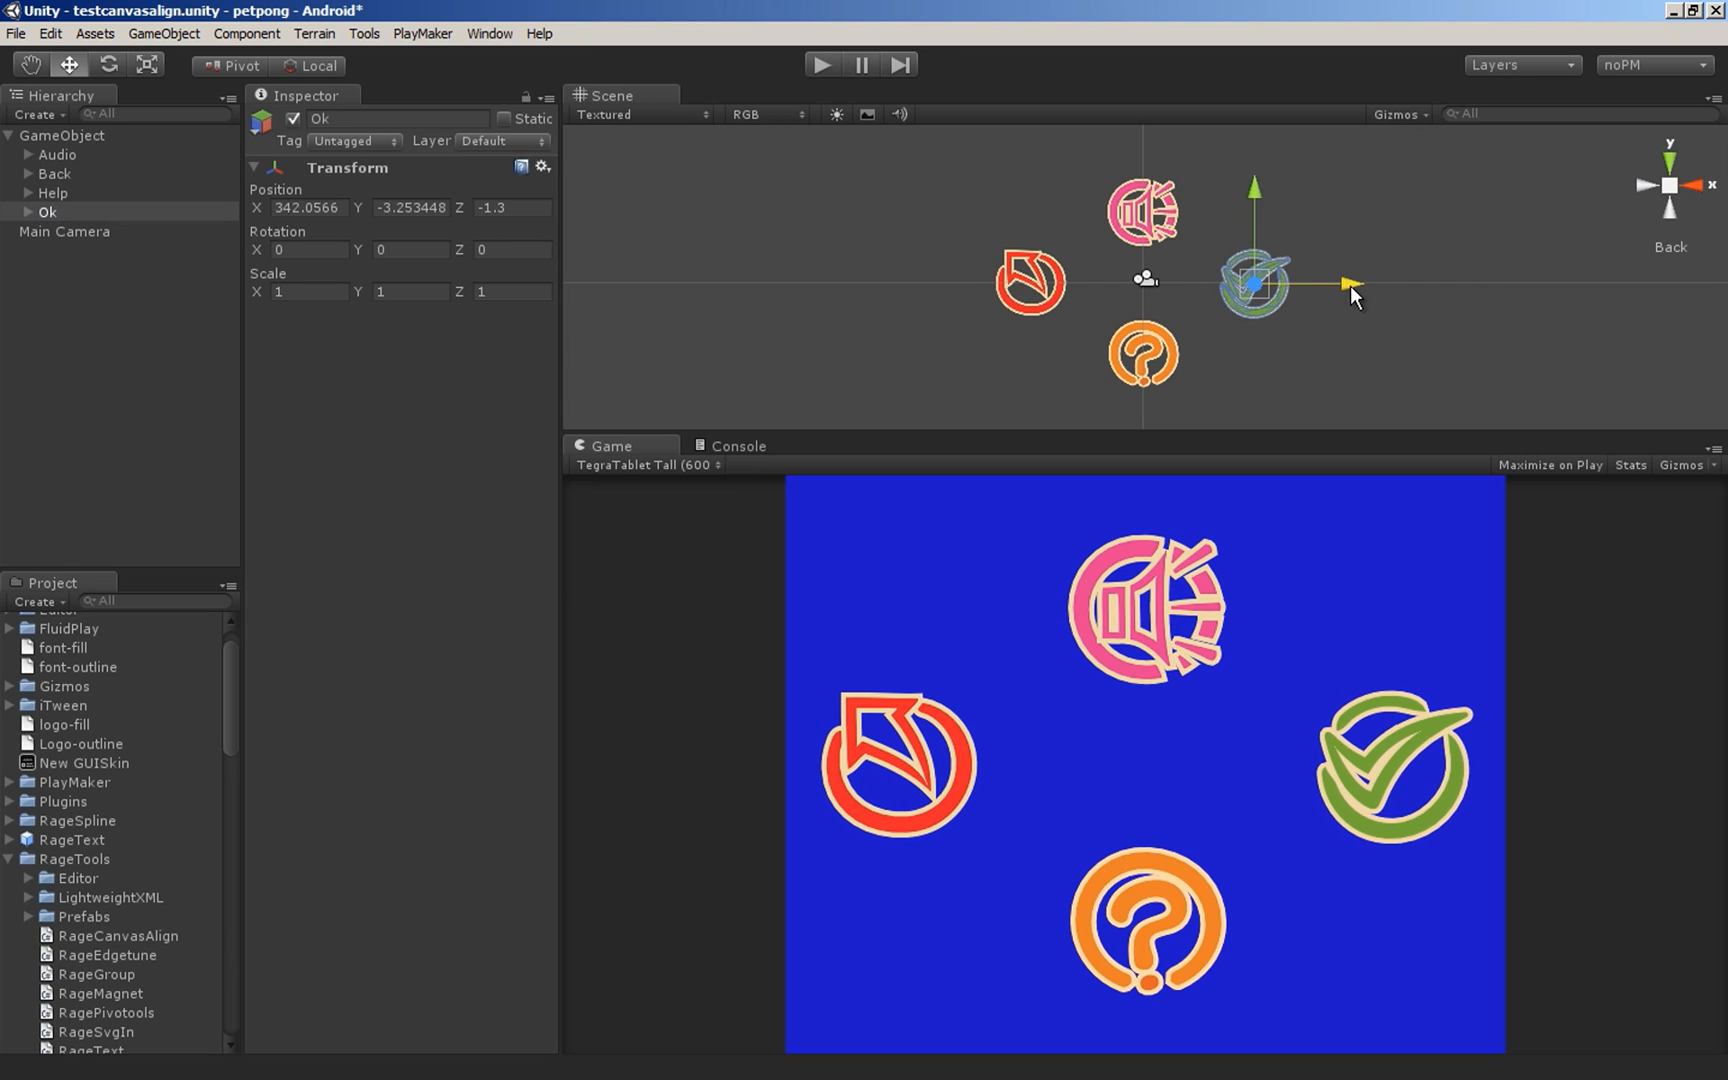
left_click(644, 464)
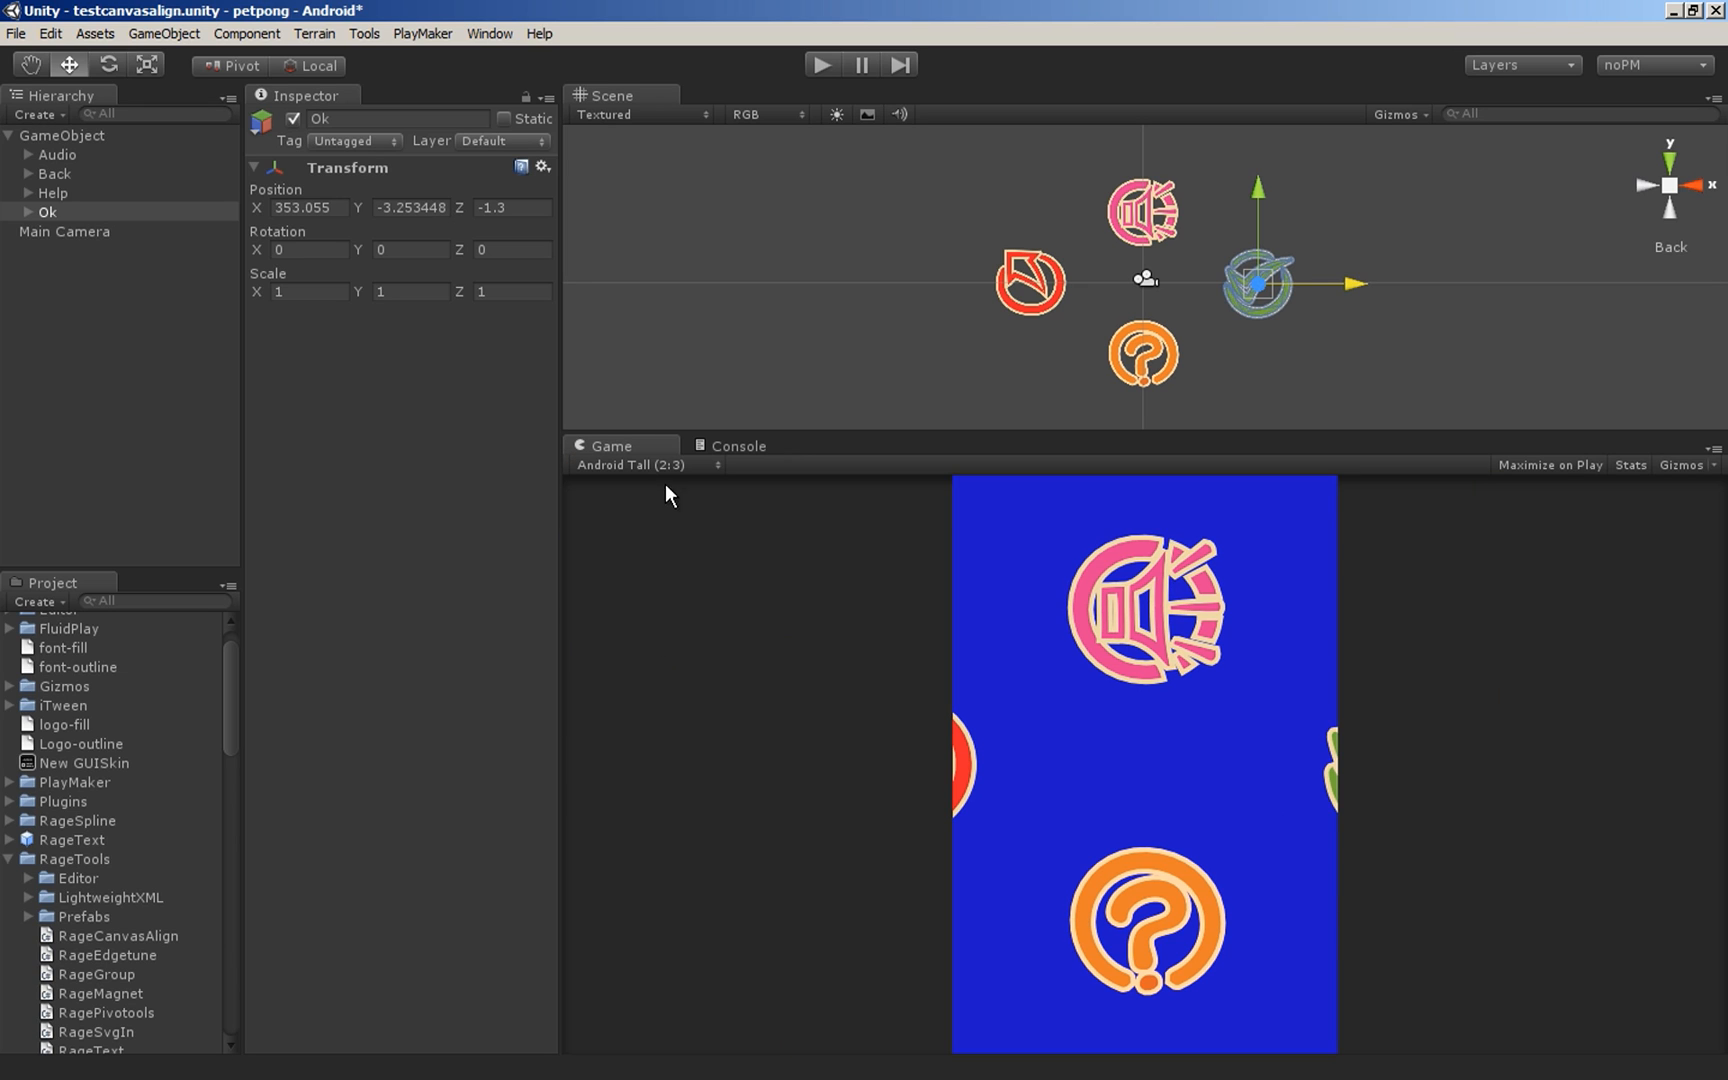
left_click(648, 464)
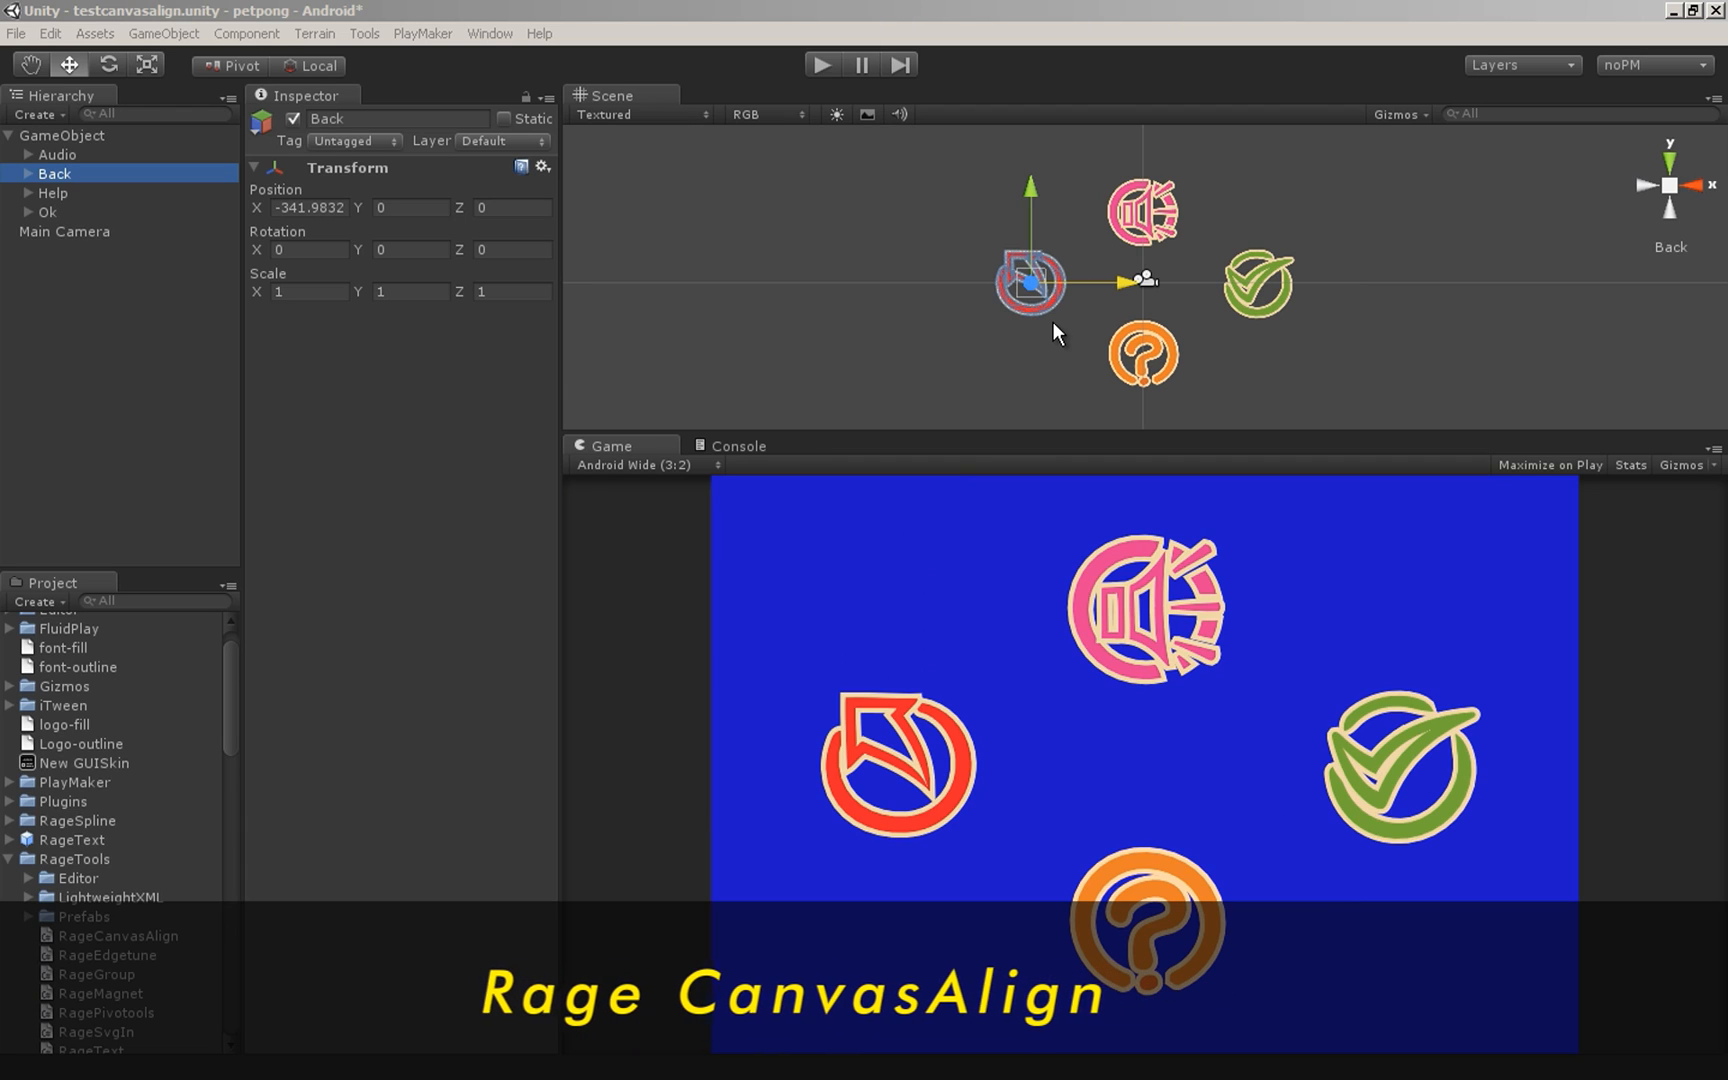
left_click(120, 934)
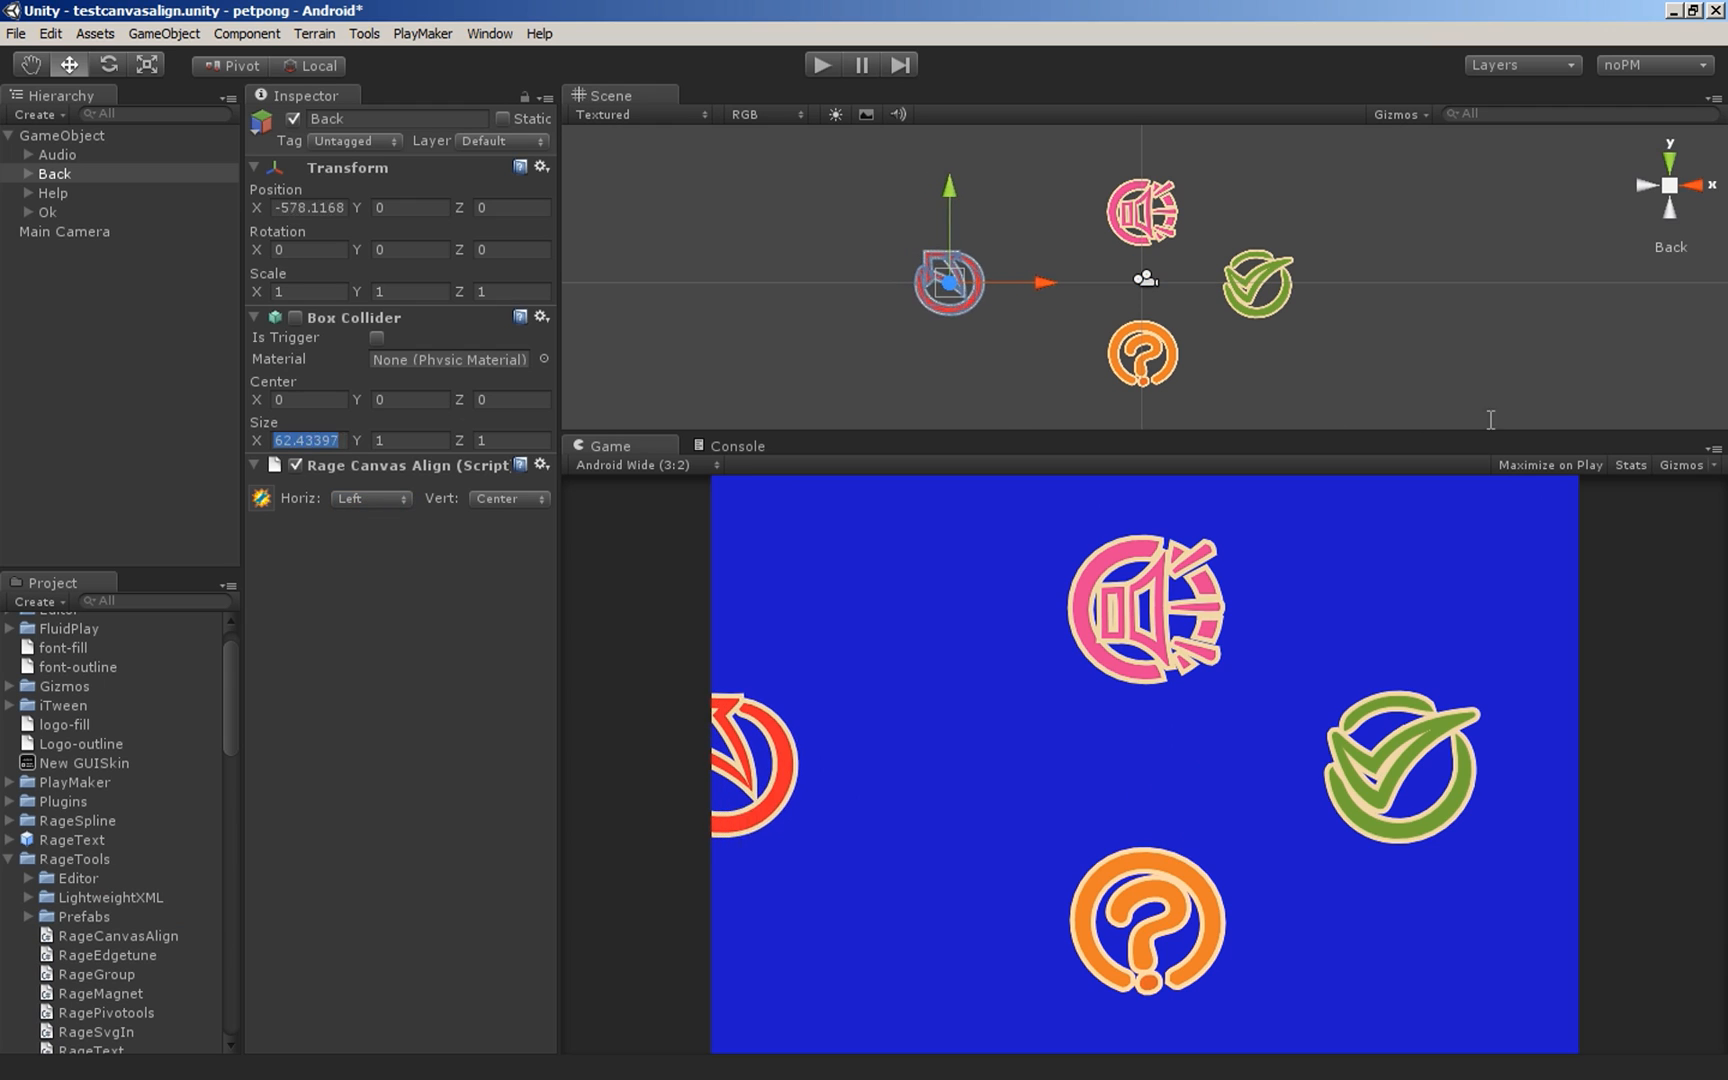
- Preview the Back icon at TegraTablet Tall, Android Wide 3:2 and Android Wide 16:10 aspect ratios
left_click(642, 464)
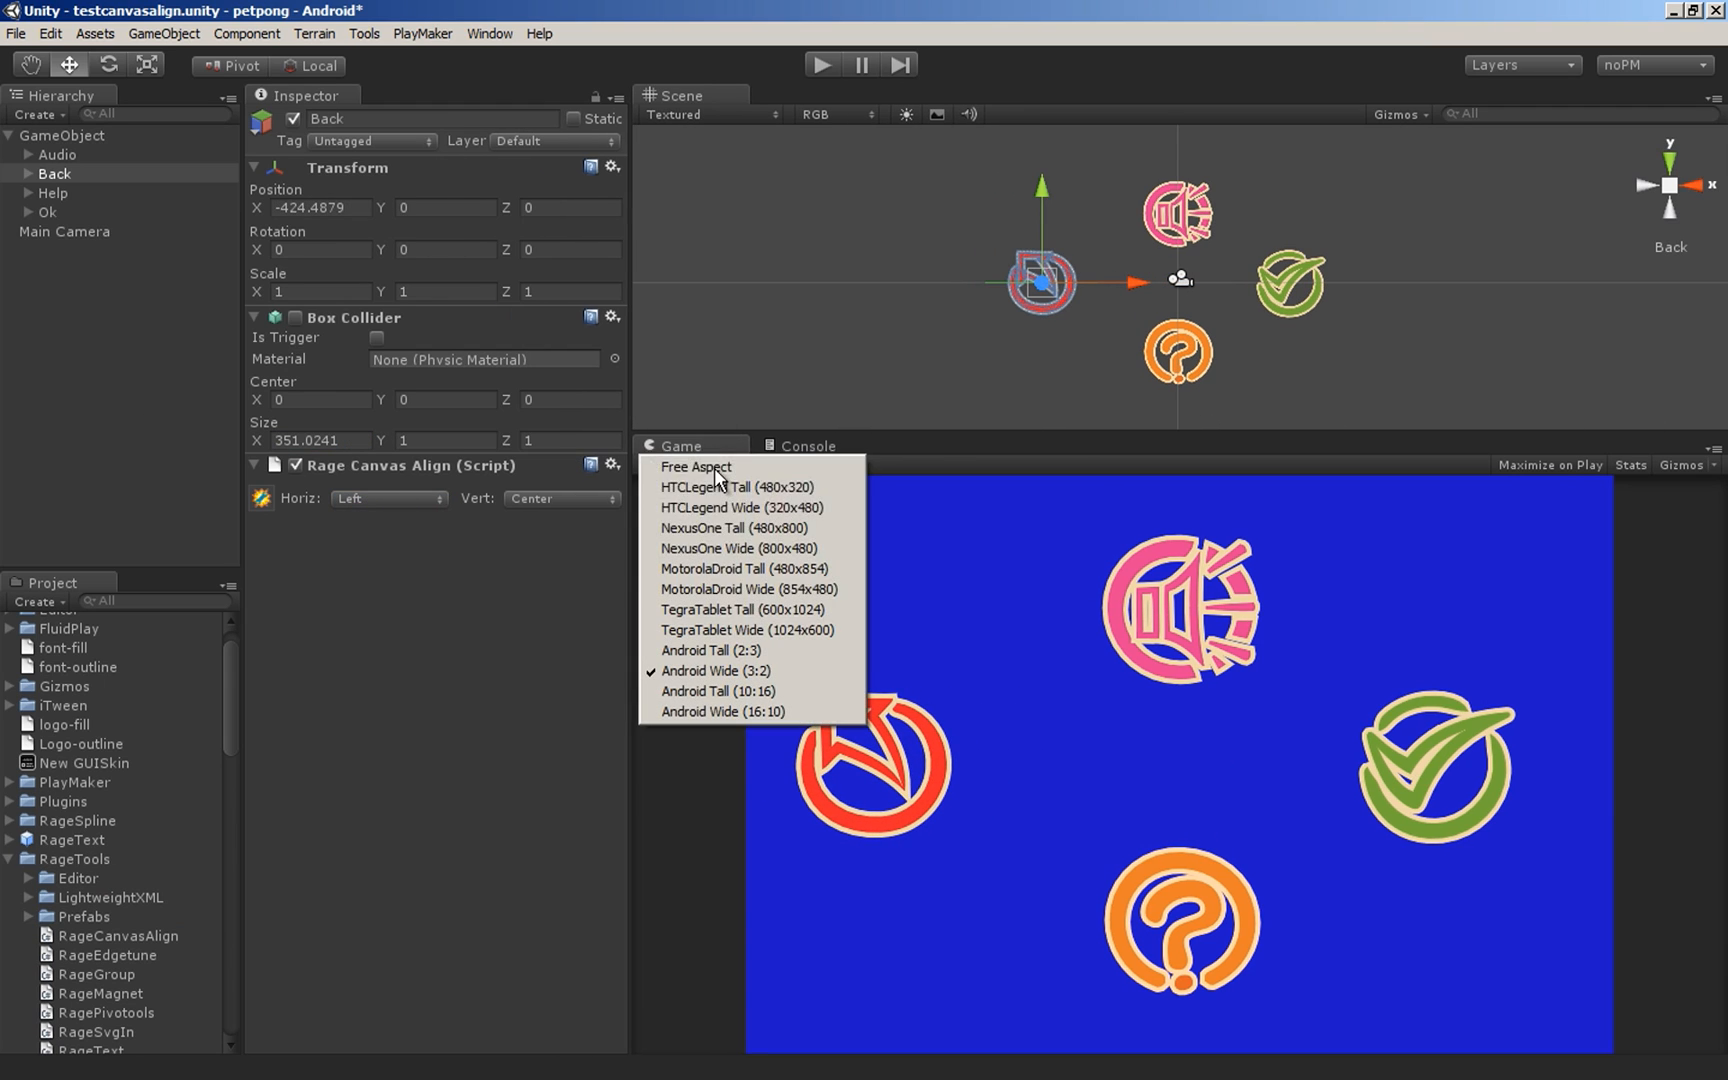
left_click(742, 610)
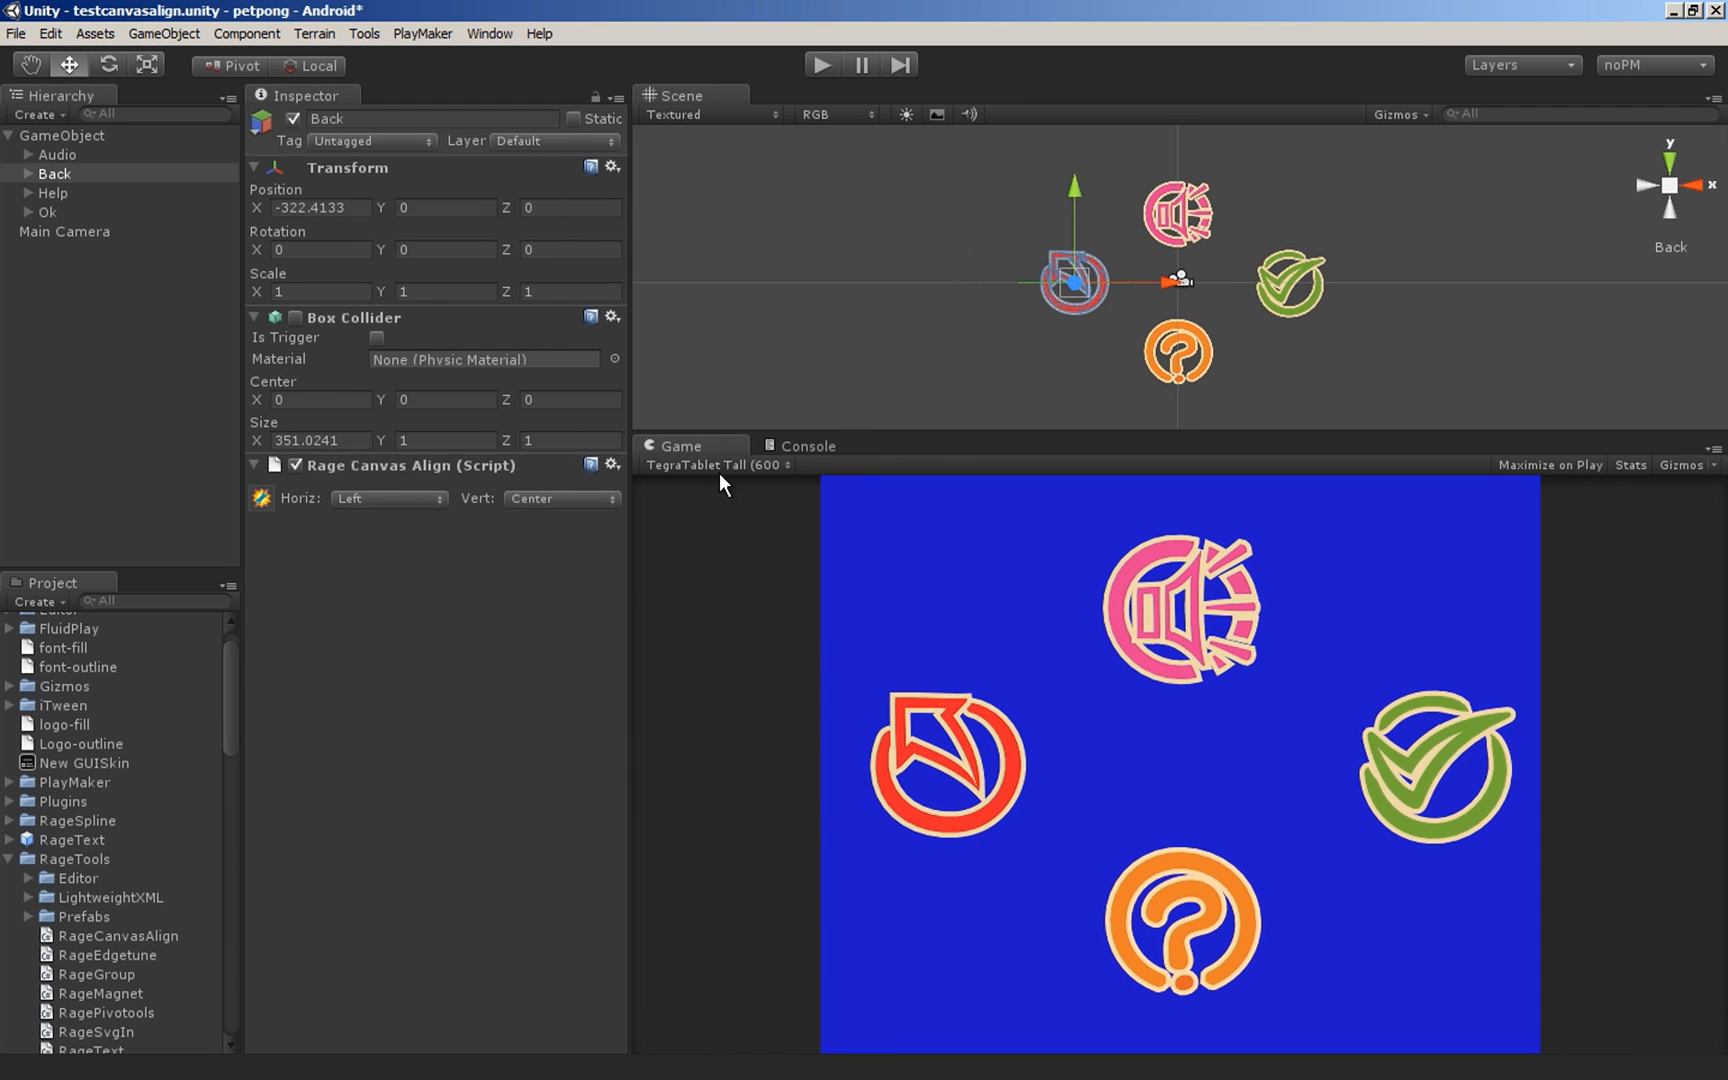
left_click(716, 464)
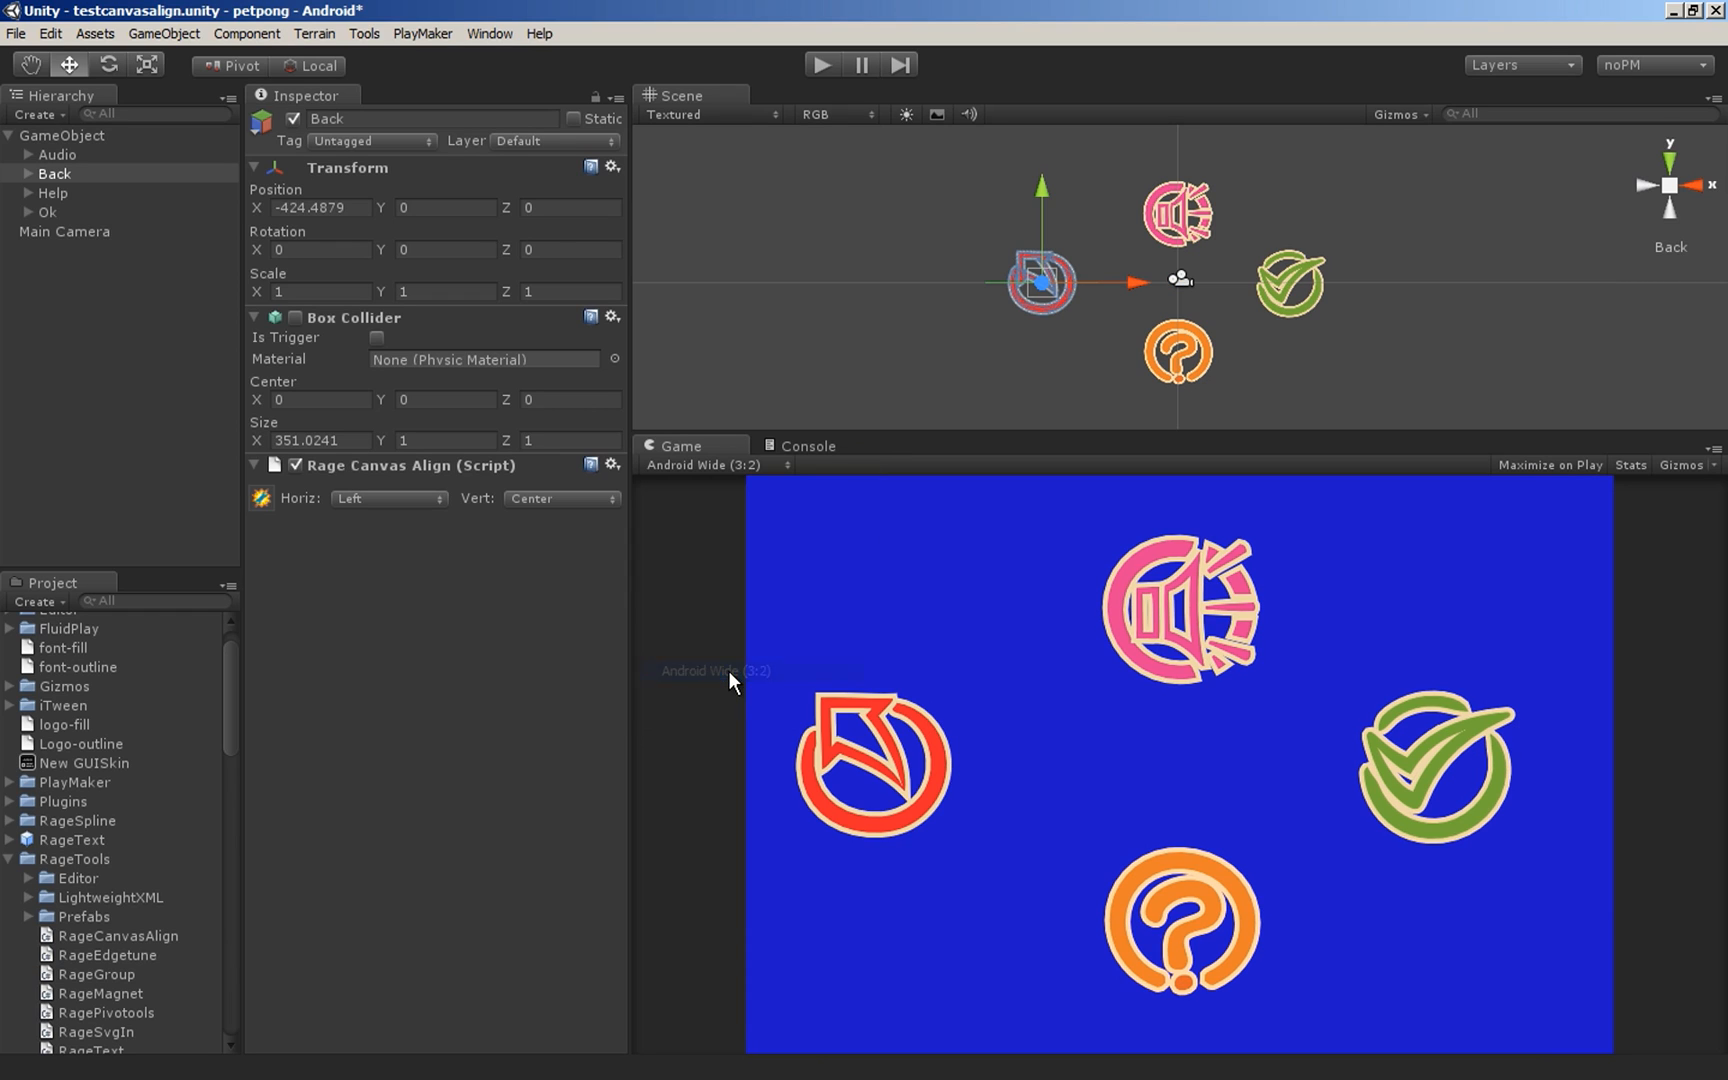
left_click(714, 464)
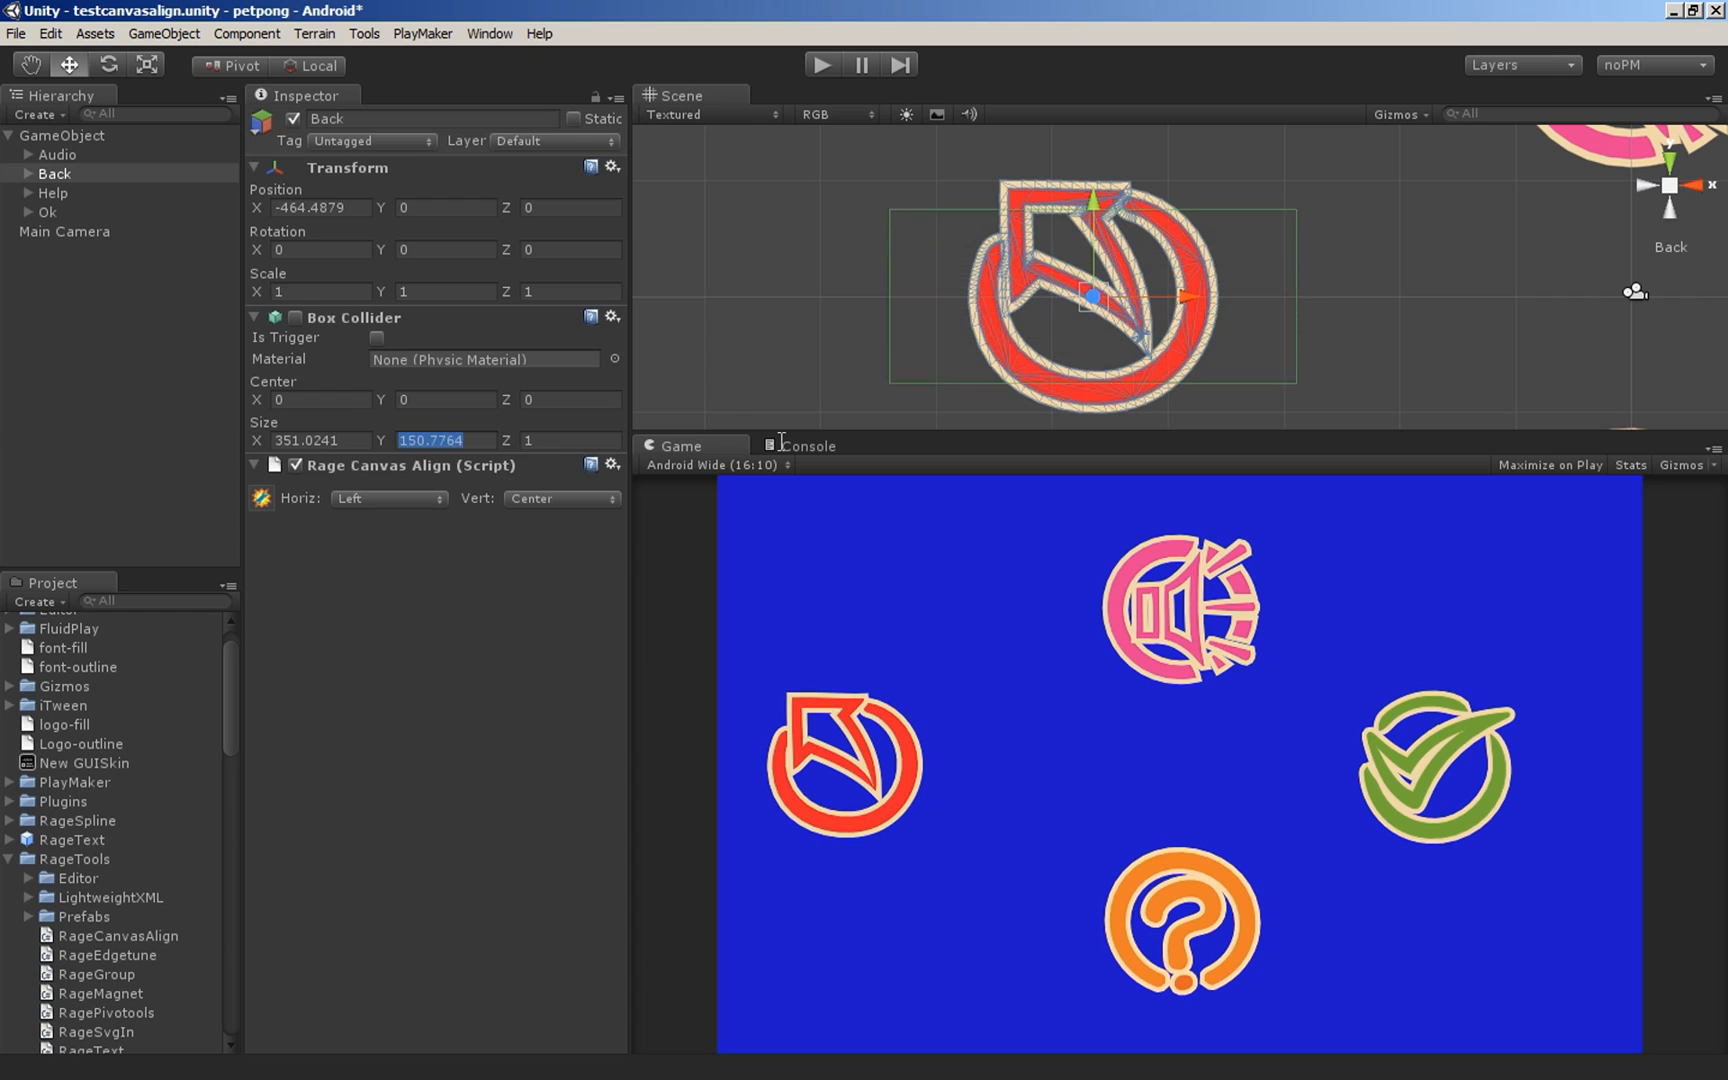
left_click_drag(1074, 380, 1082, 406)
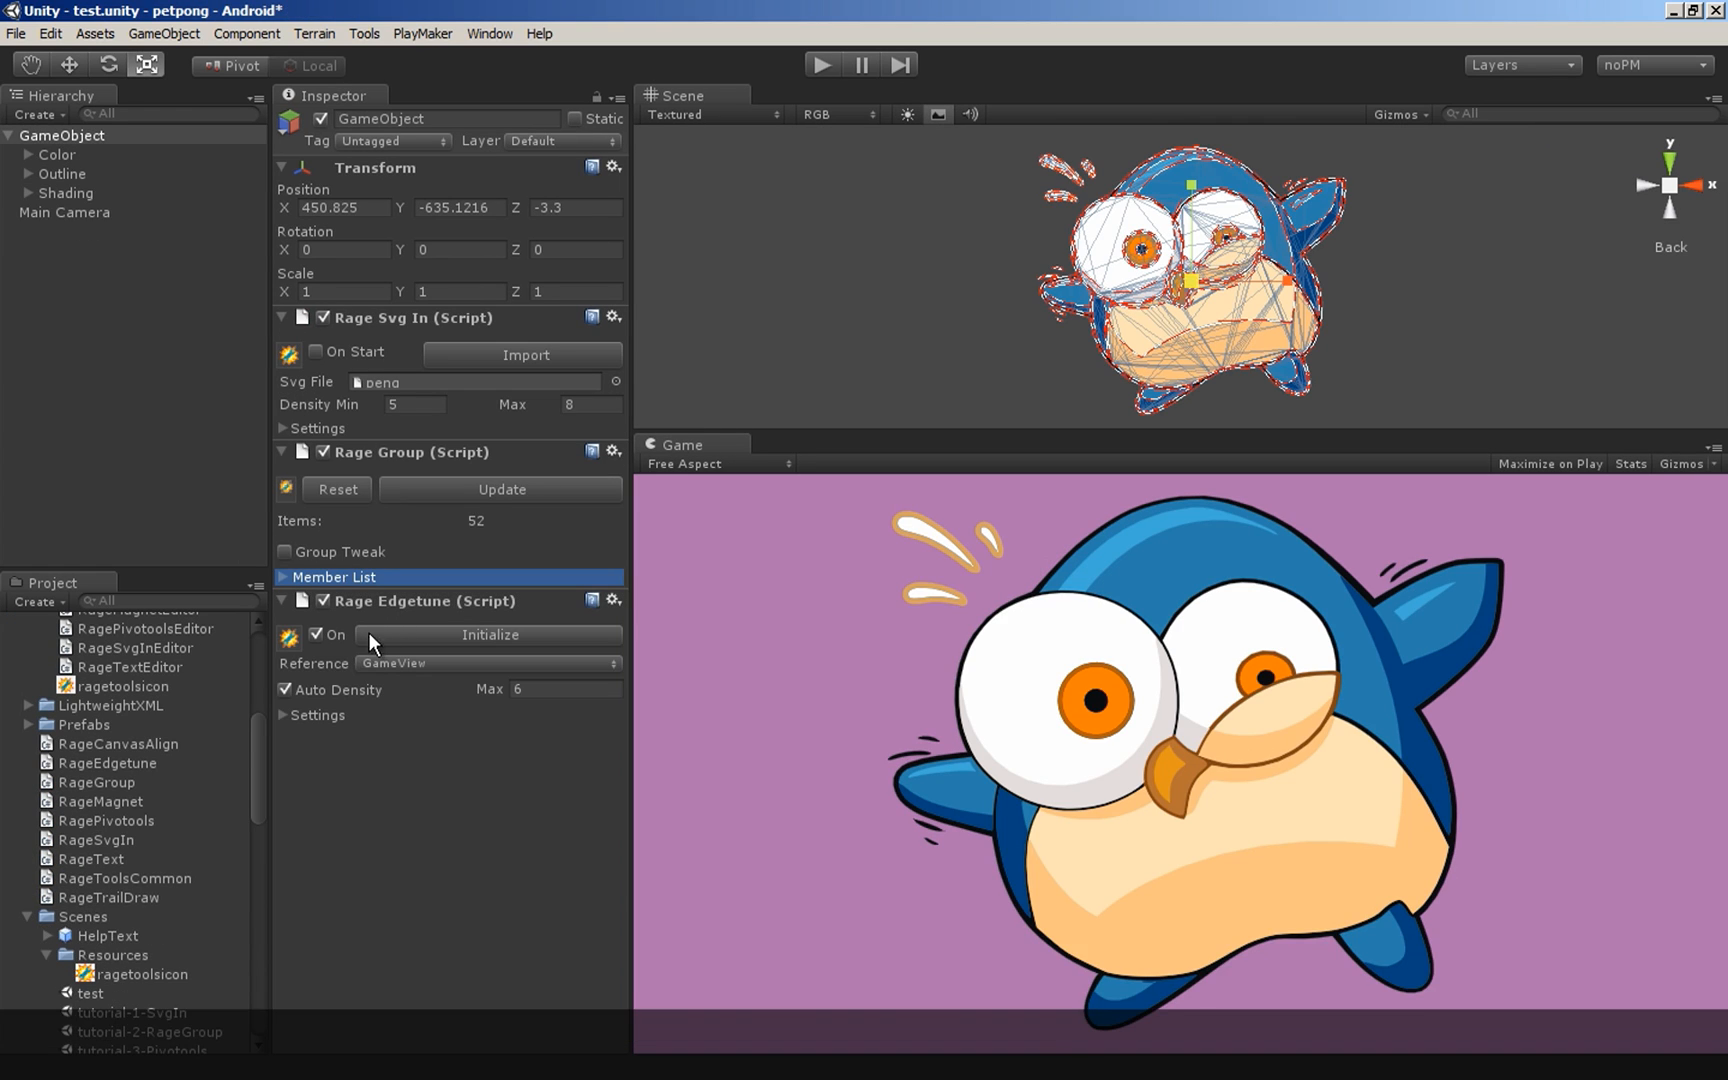
- Load tutorial-4-Edgetune and widen the Eye-Center spline's anti-alias width
left_click(318, 634)
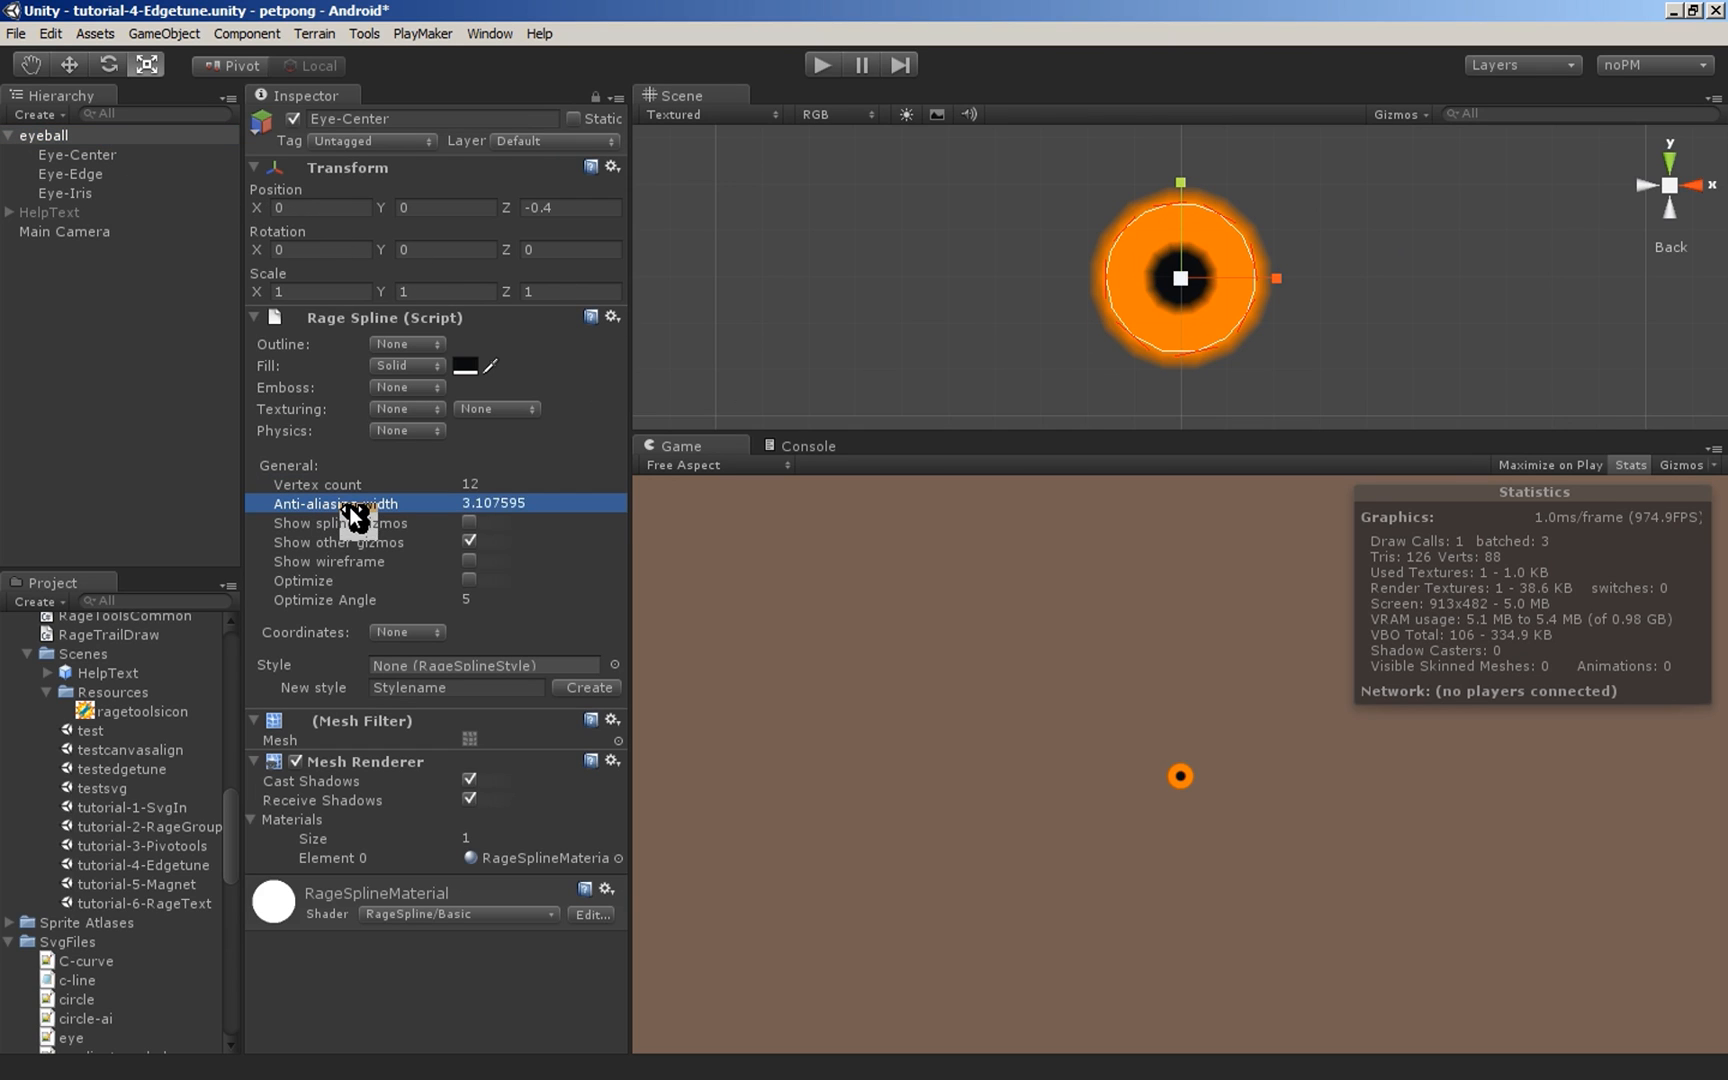
left_click_drag(320, 484, 386, 484)
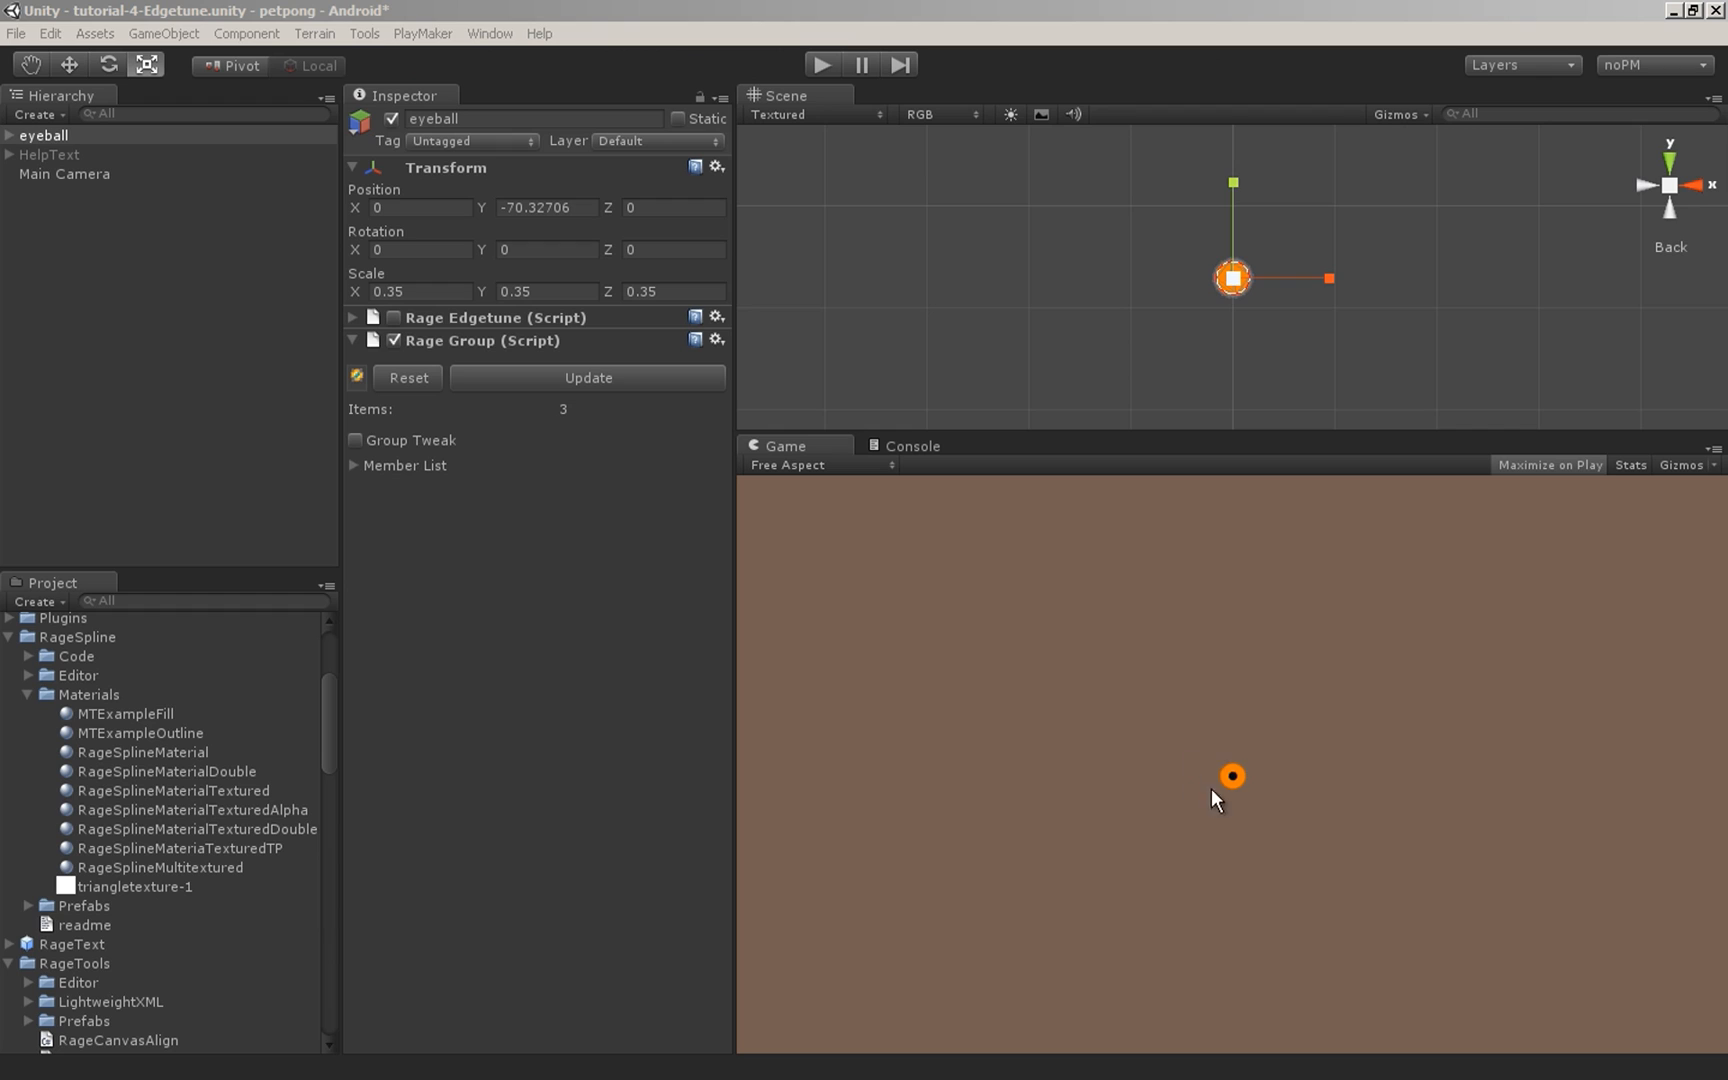
mouse_move(1234, 288)
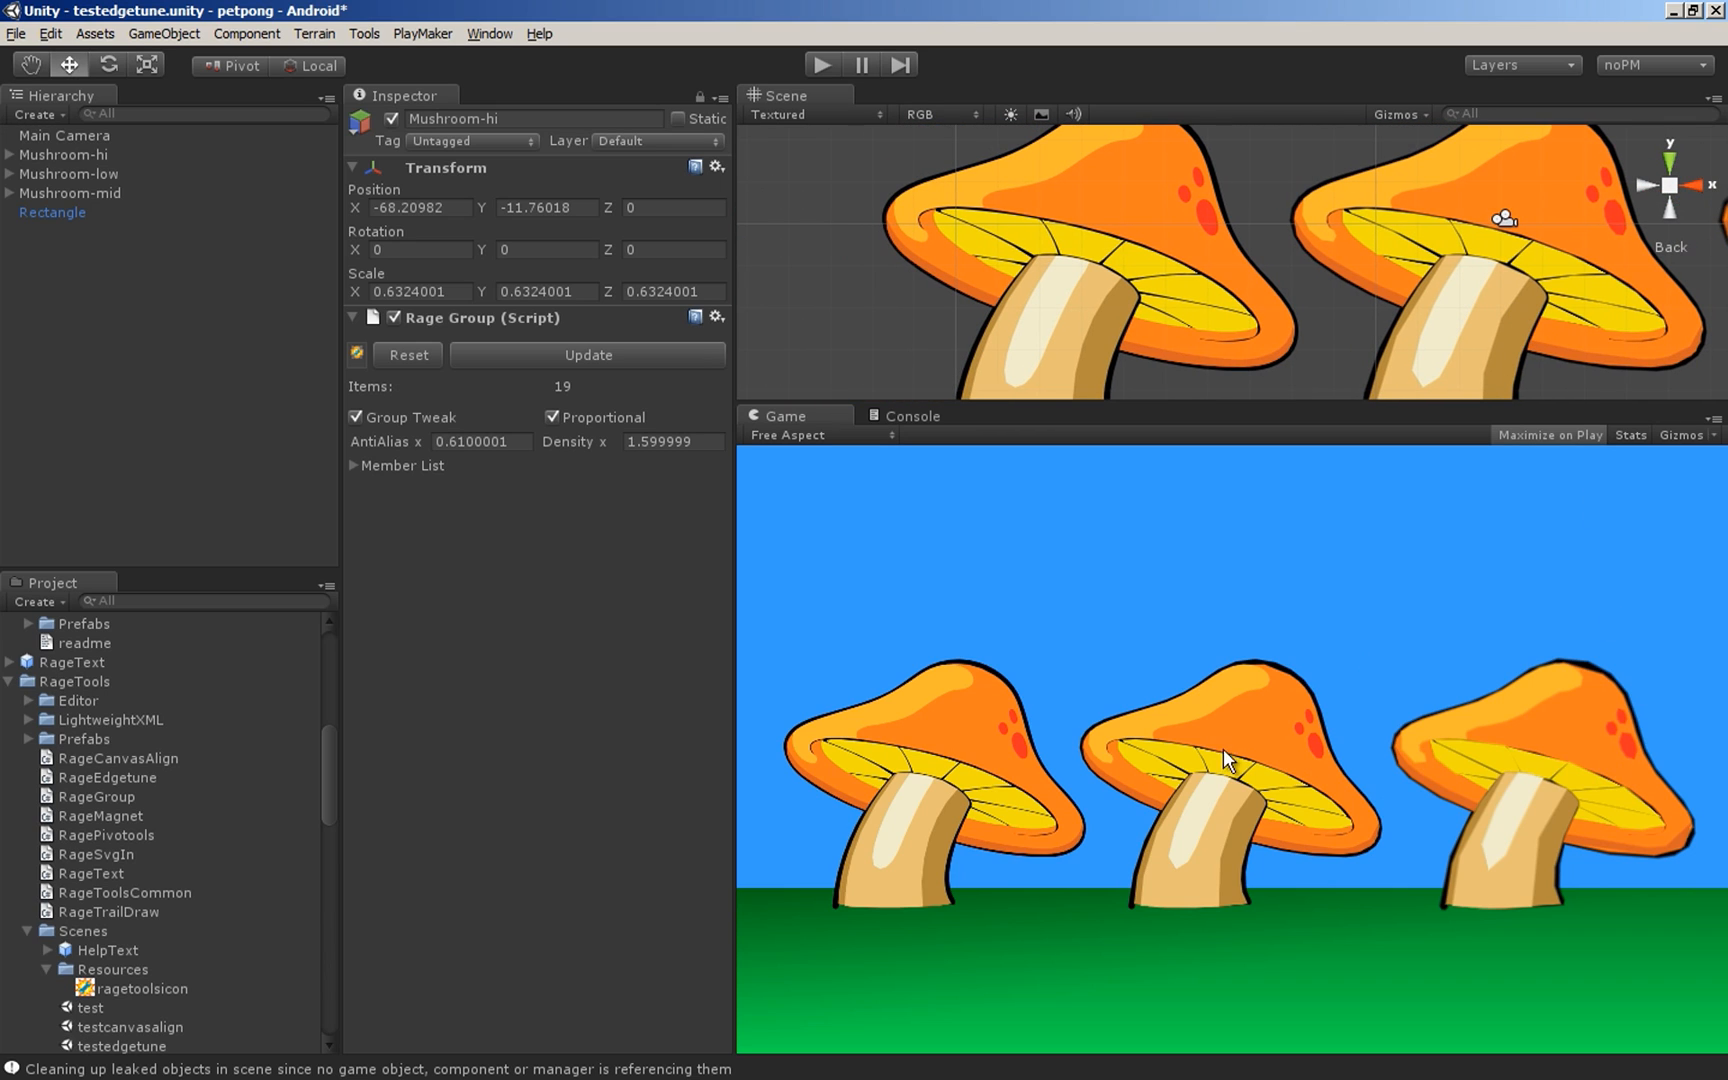
- Make the mushroom's Rage Edgetune reference GameView and show Game view rendering stats
left_click(786, 434)
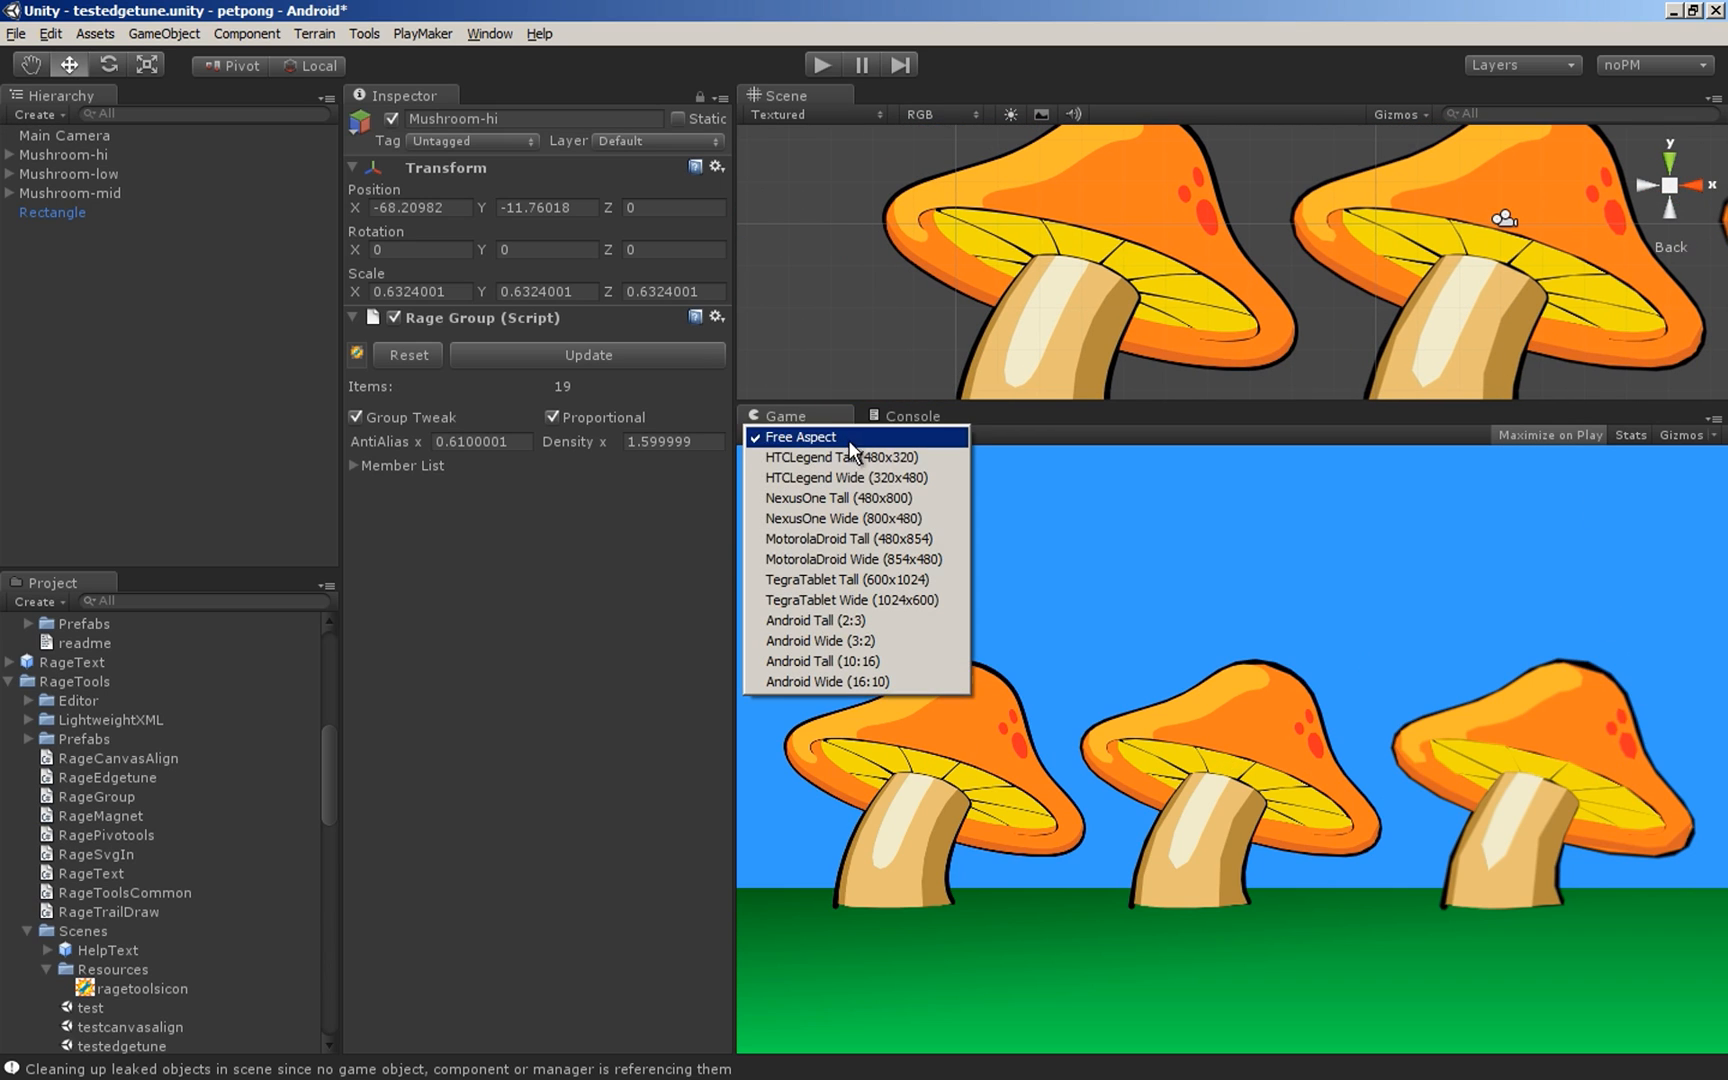
mouse_move(908, 682)
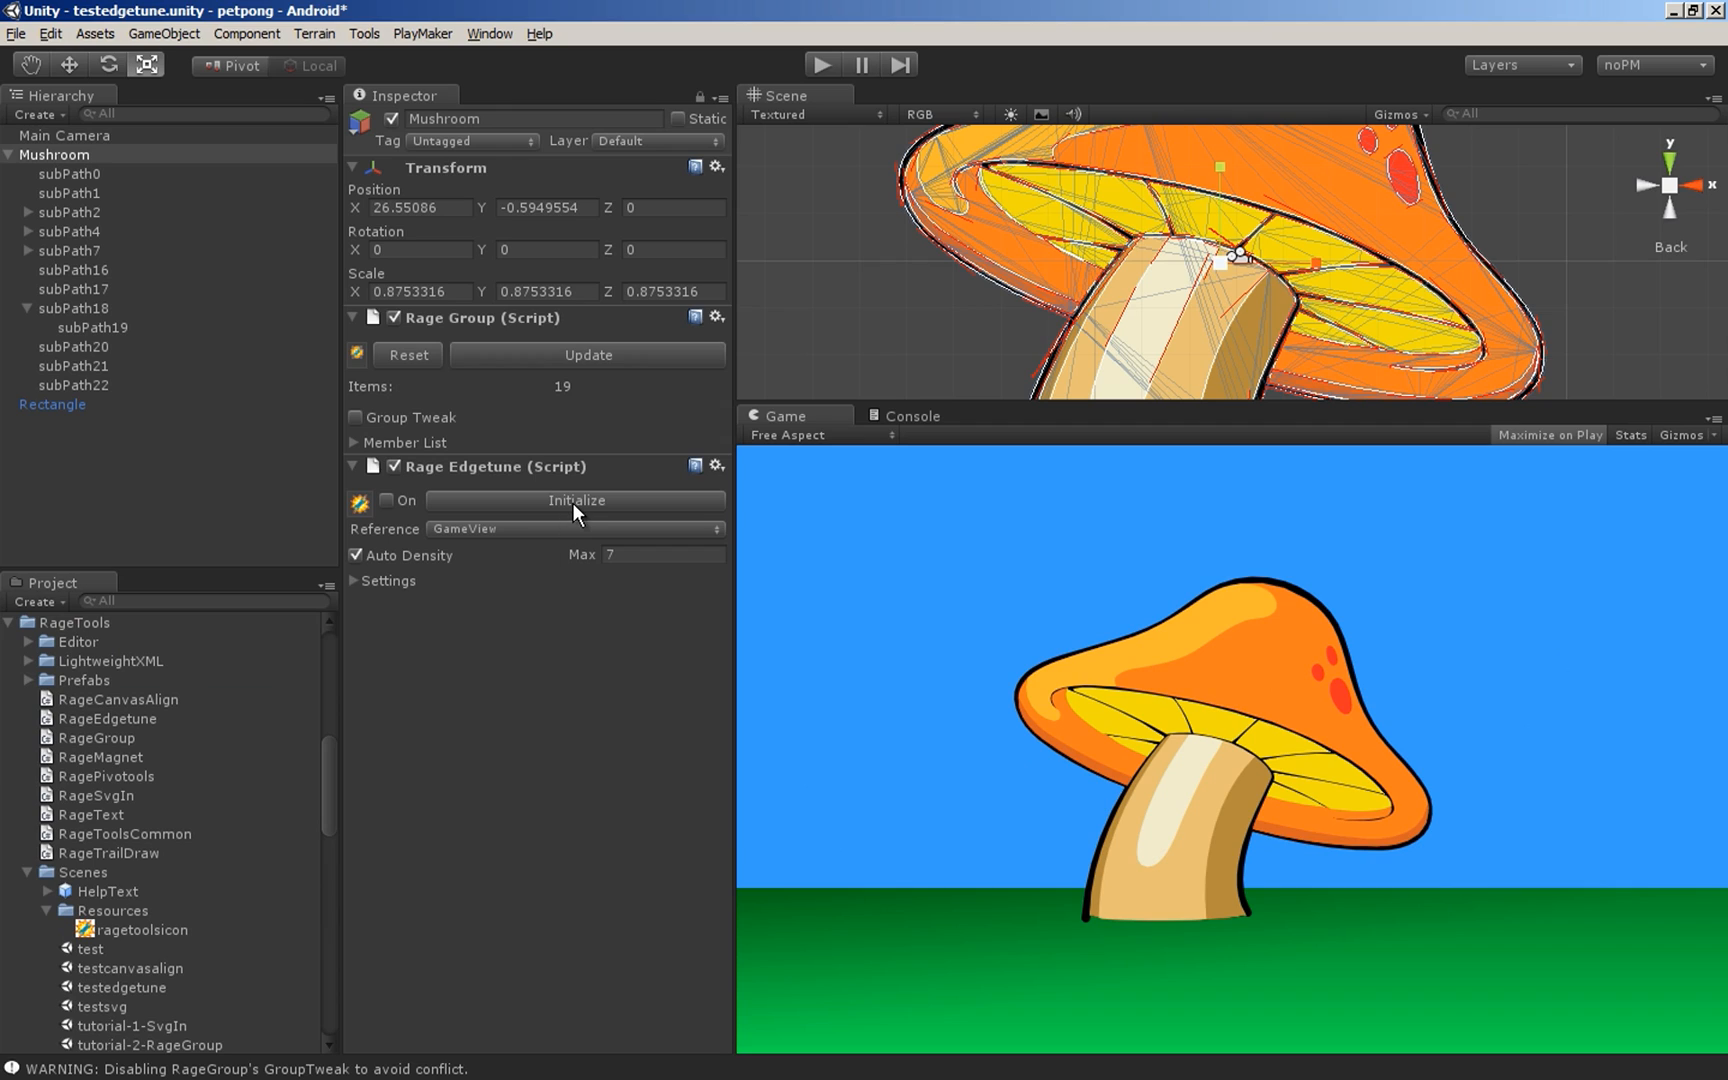
mouse_move(482, 546)
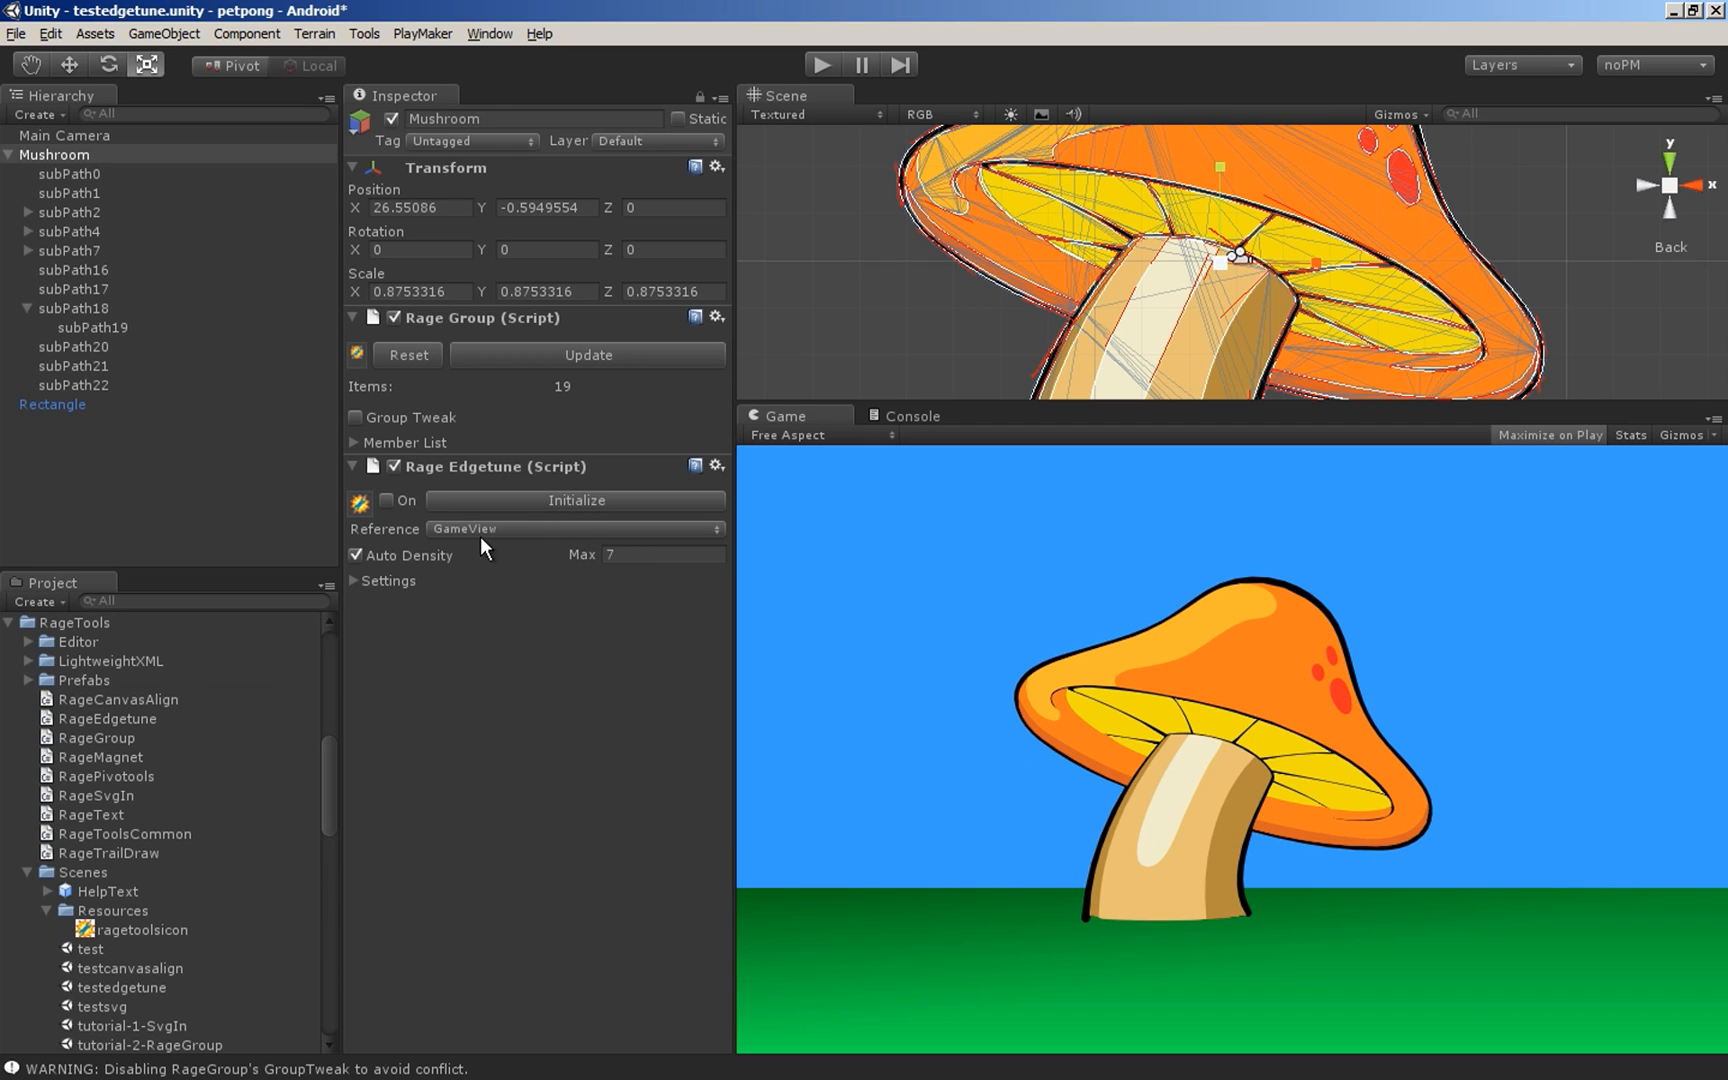
left_click(500, 530)
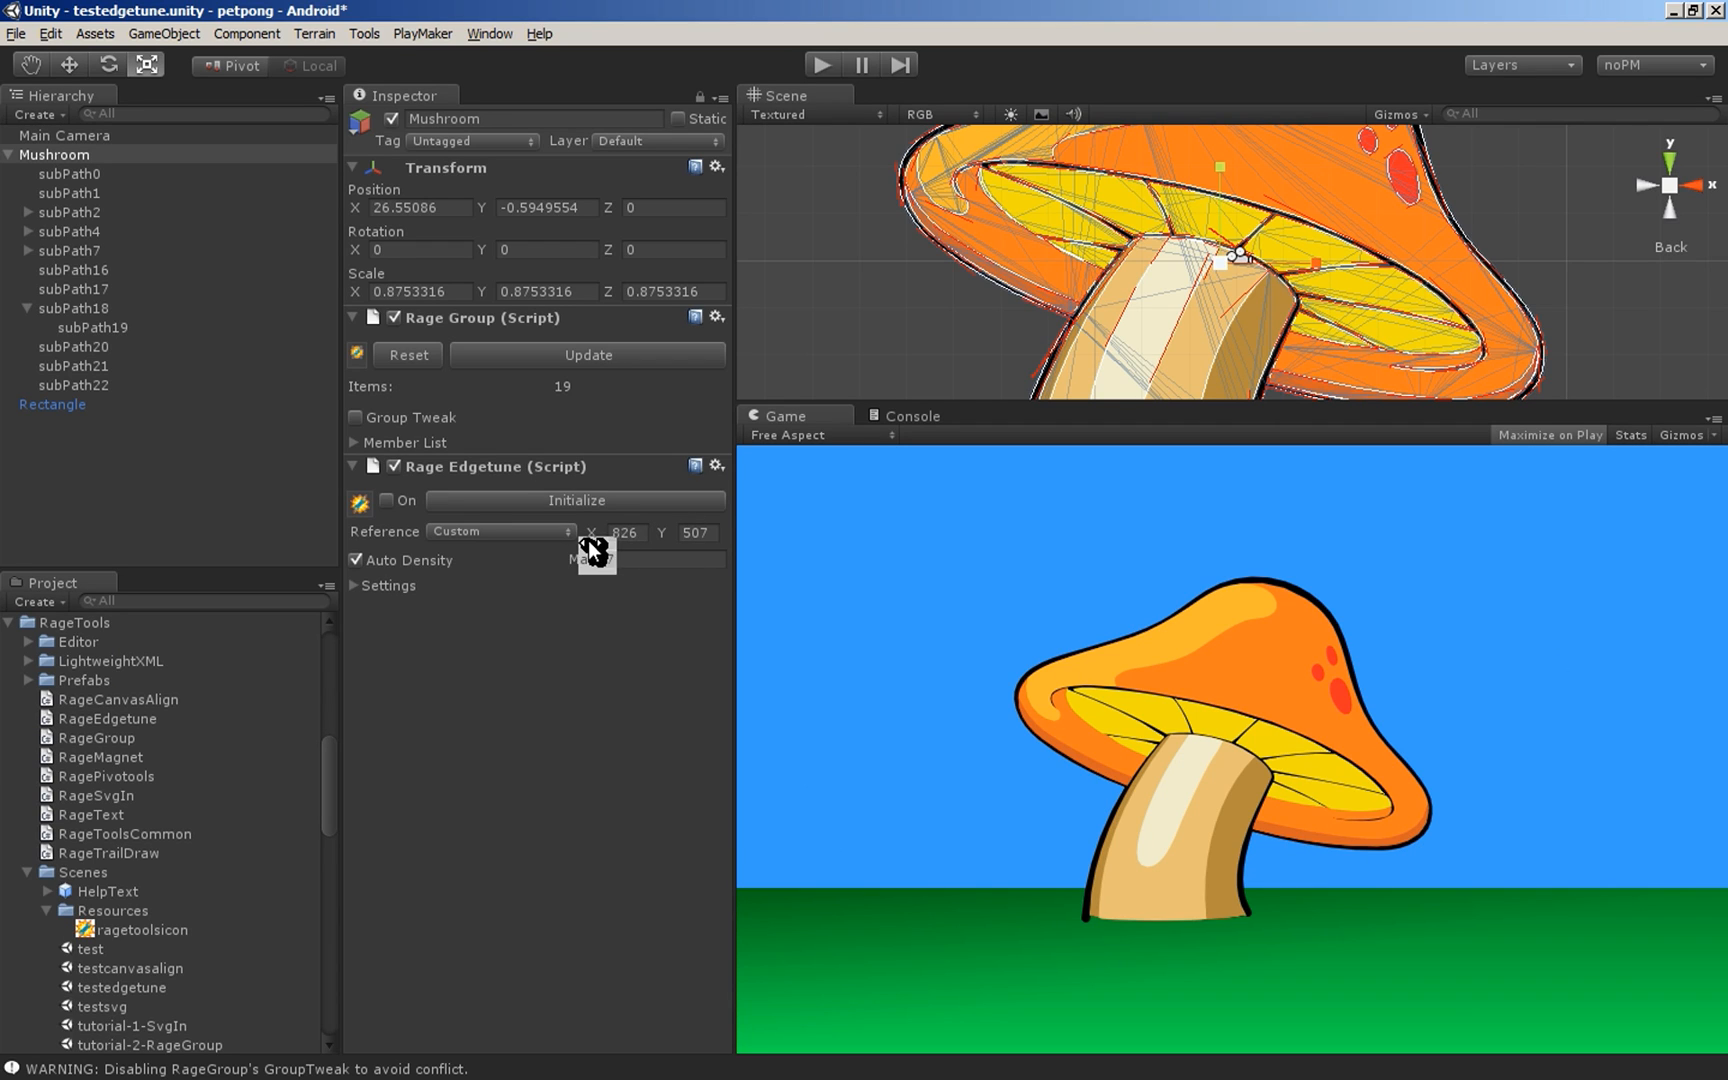
left_click(500, 532)
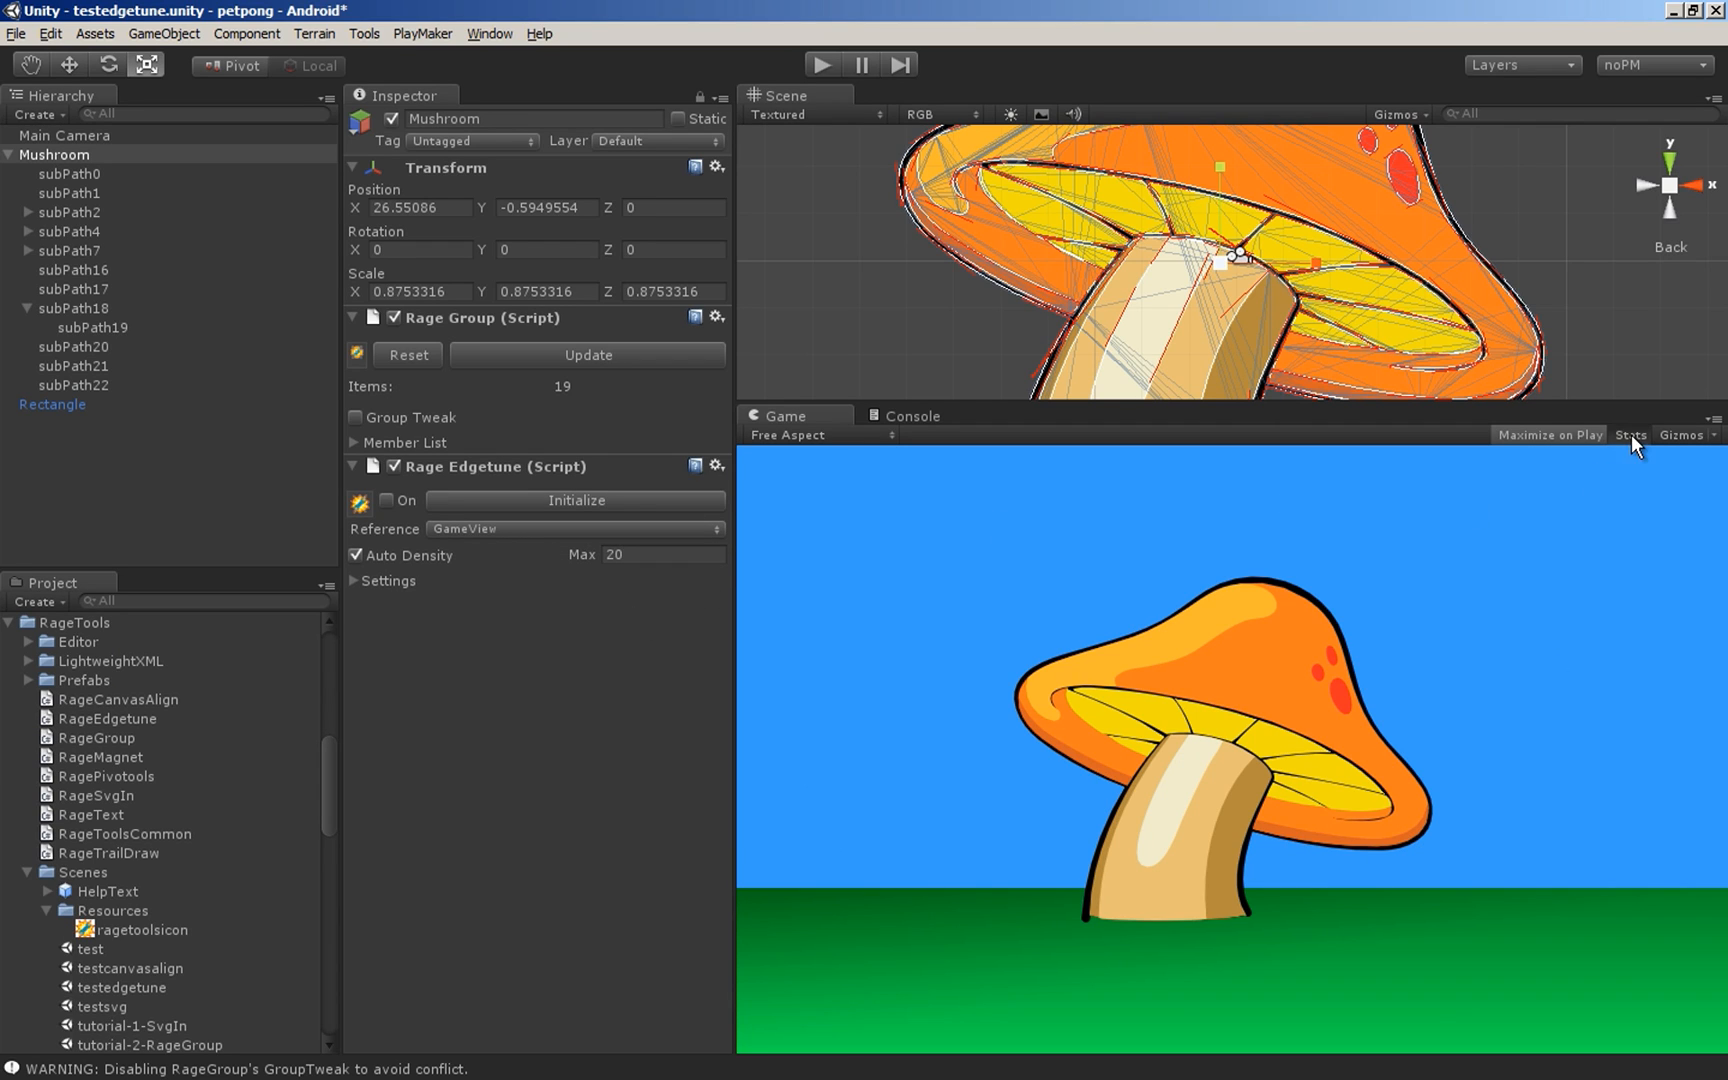
left_click(1630, 434)
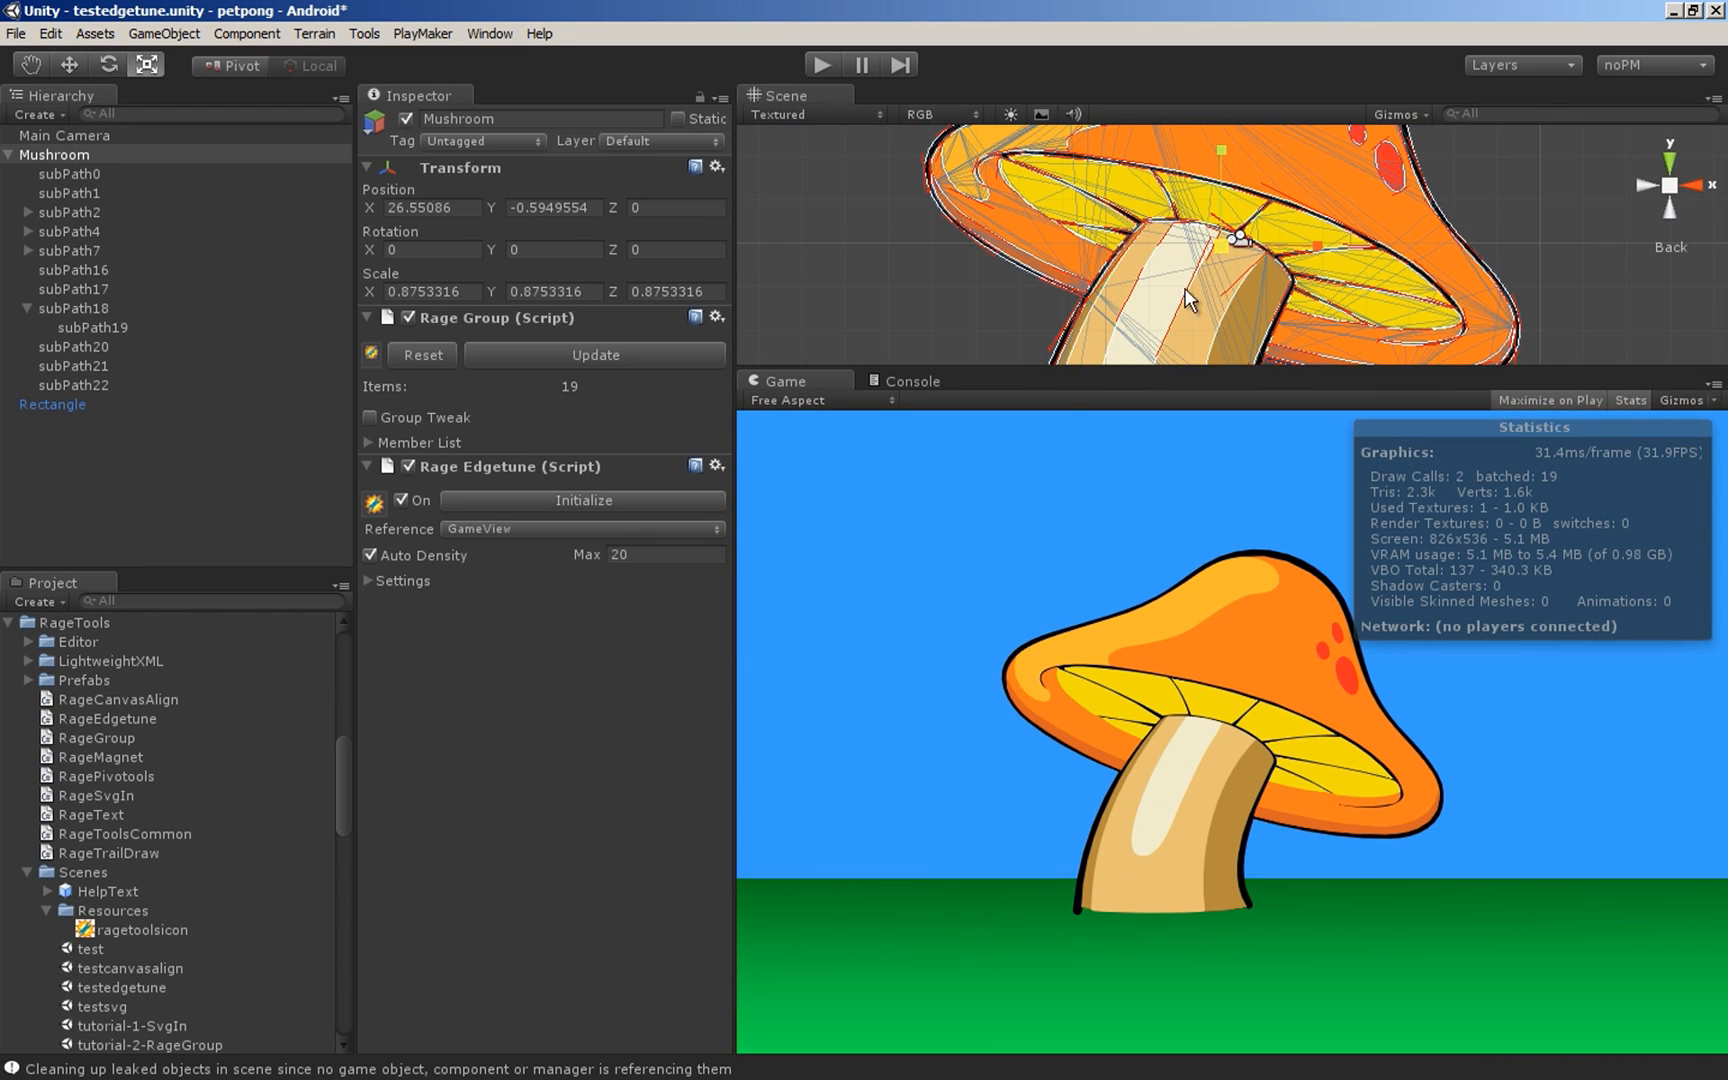
- Disable edge tuning, group-tweak AntiAlias x to 3.339999 and update, then re-enable Edgetune On
left_click(402, 500)
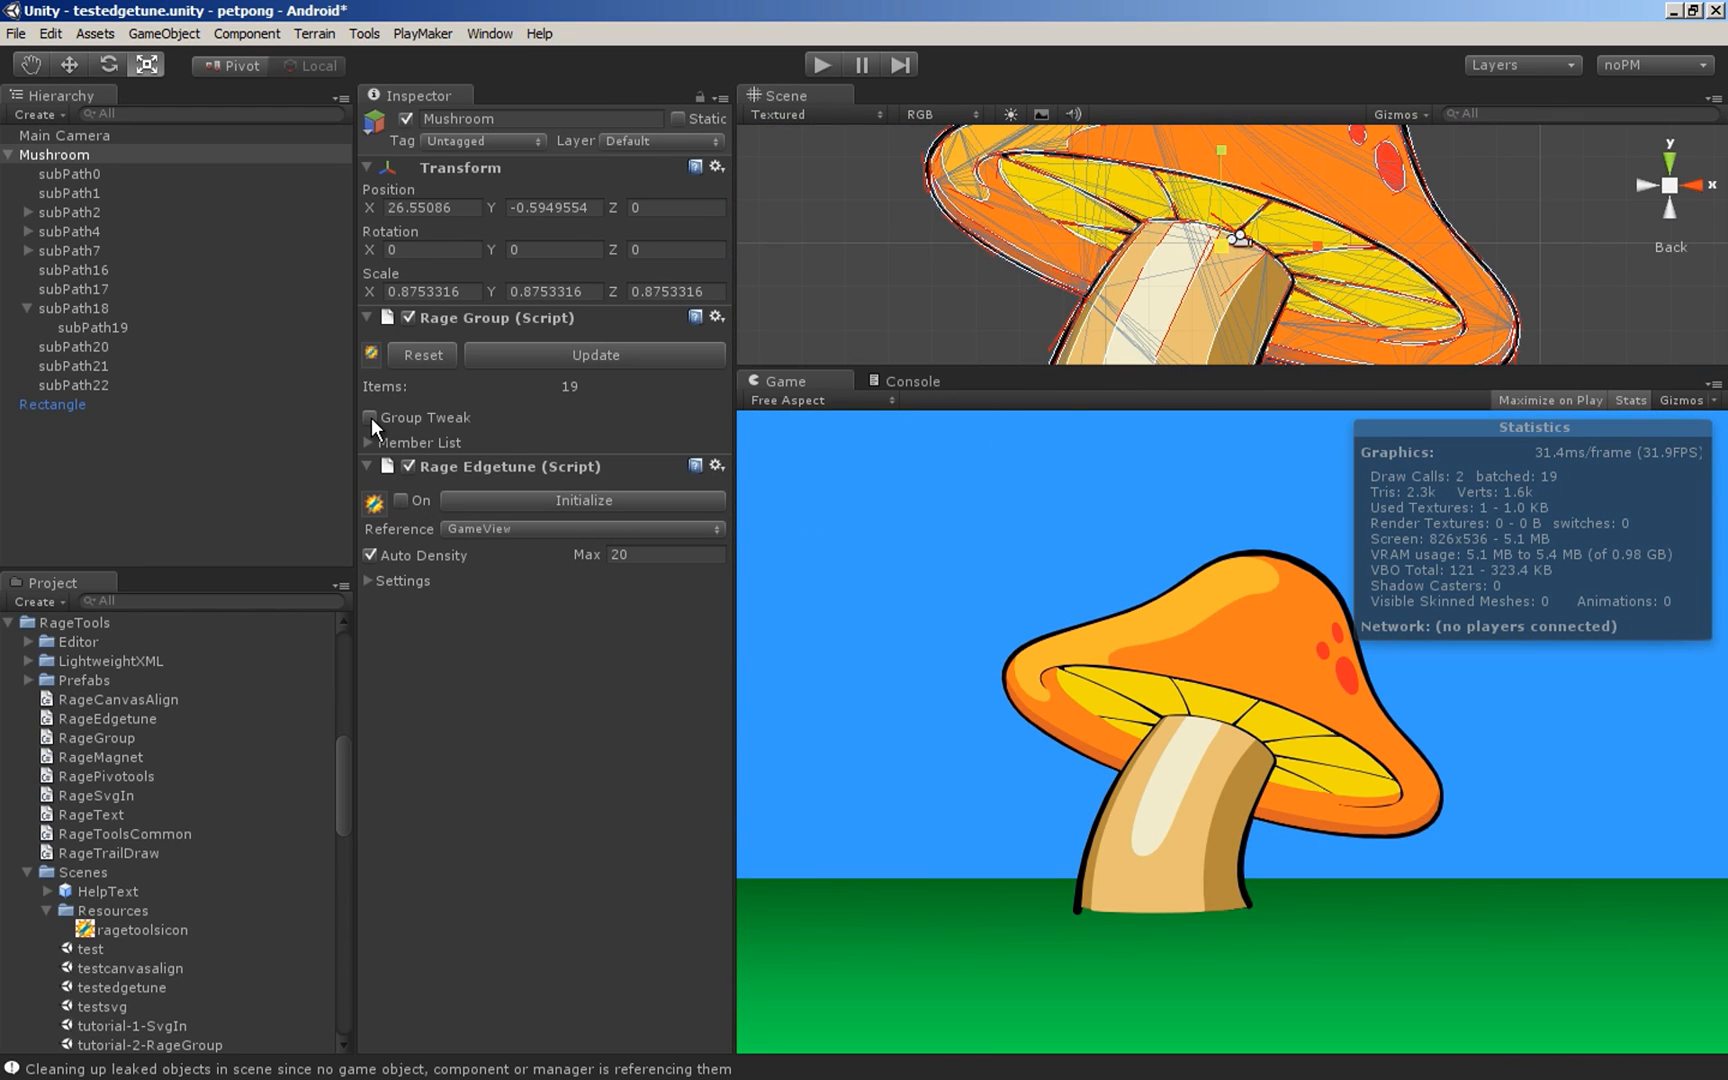
left_click(372, 416)
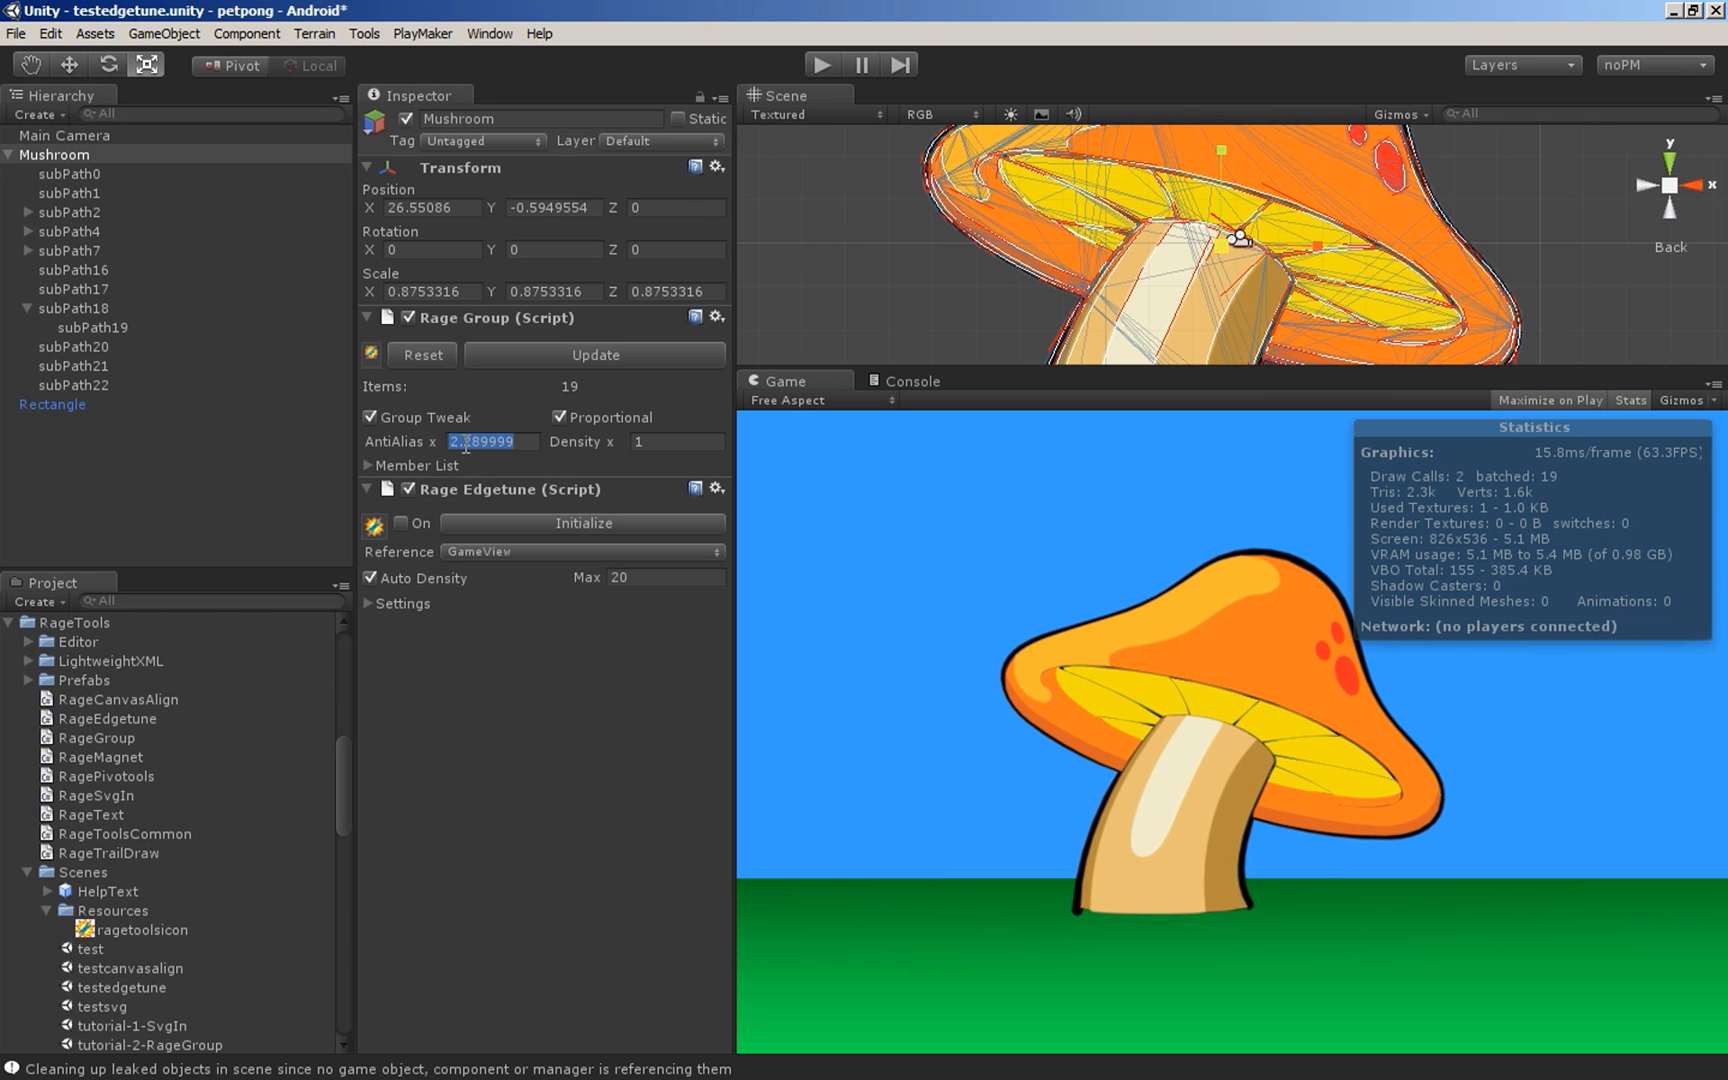
type("3.339999")
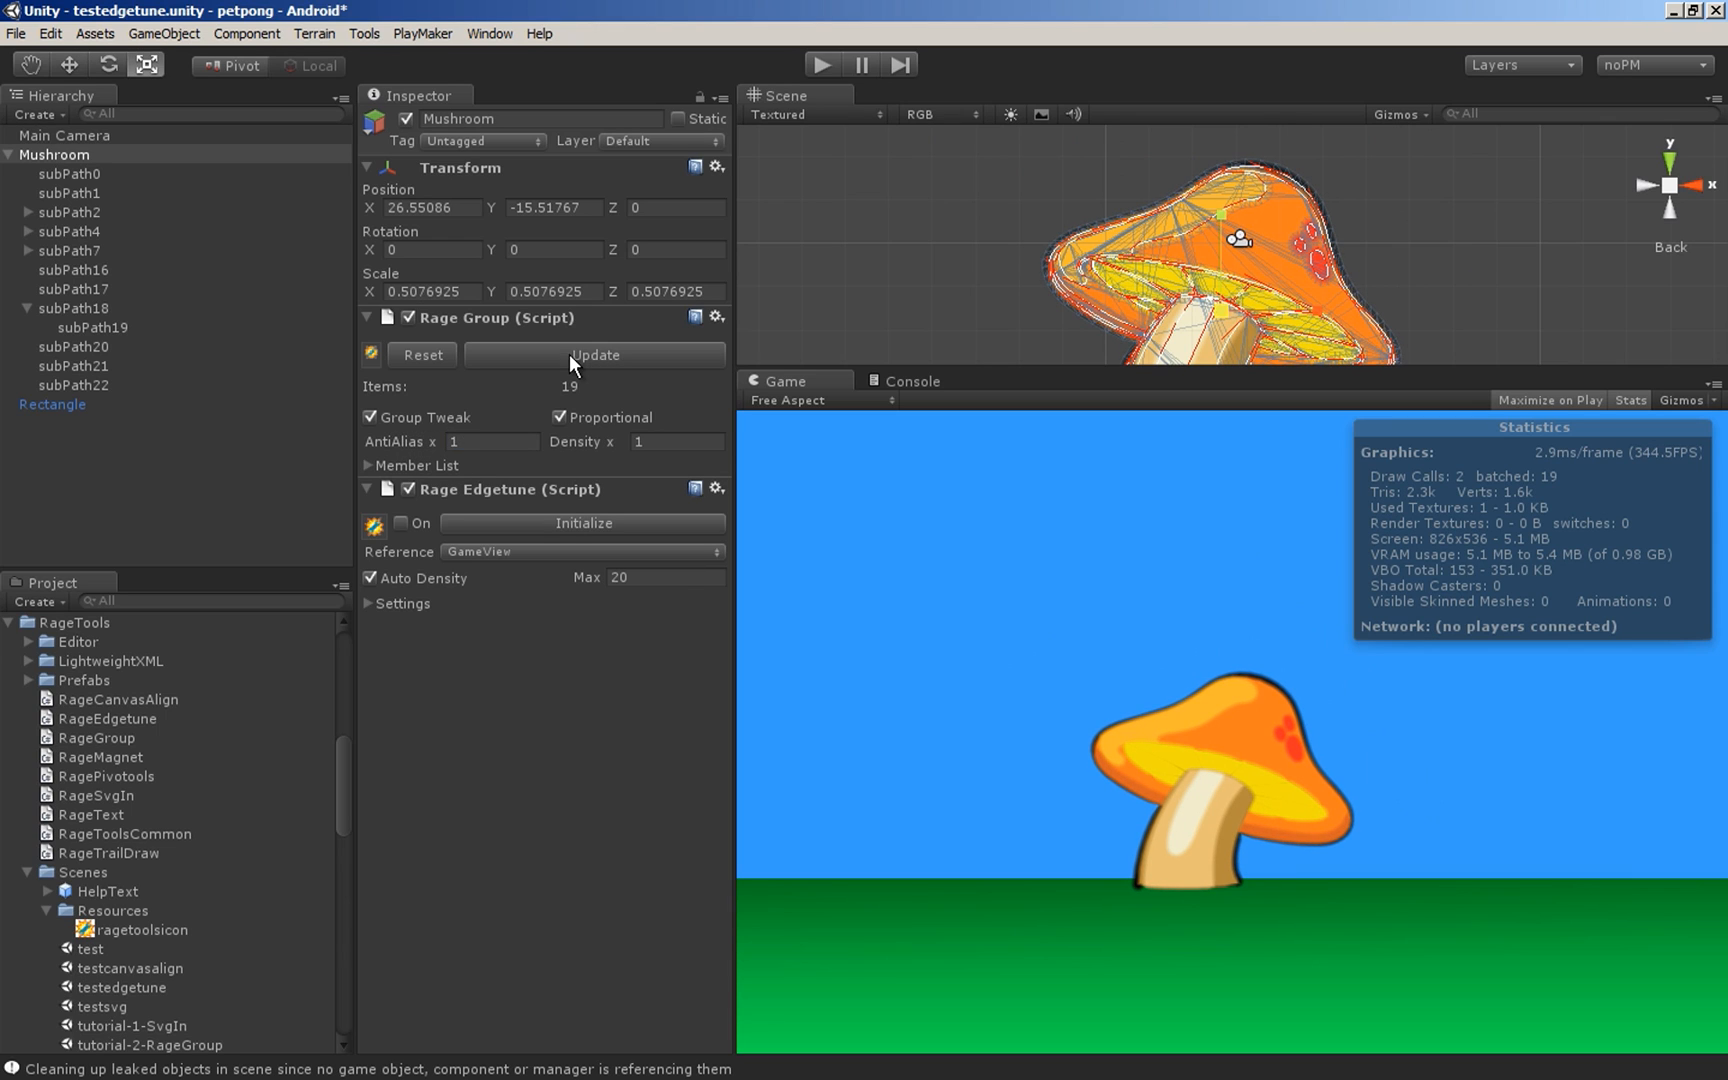
left_click(372, 416)
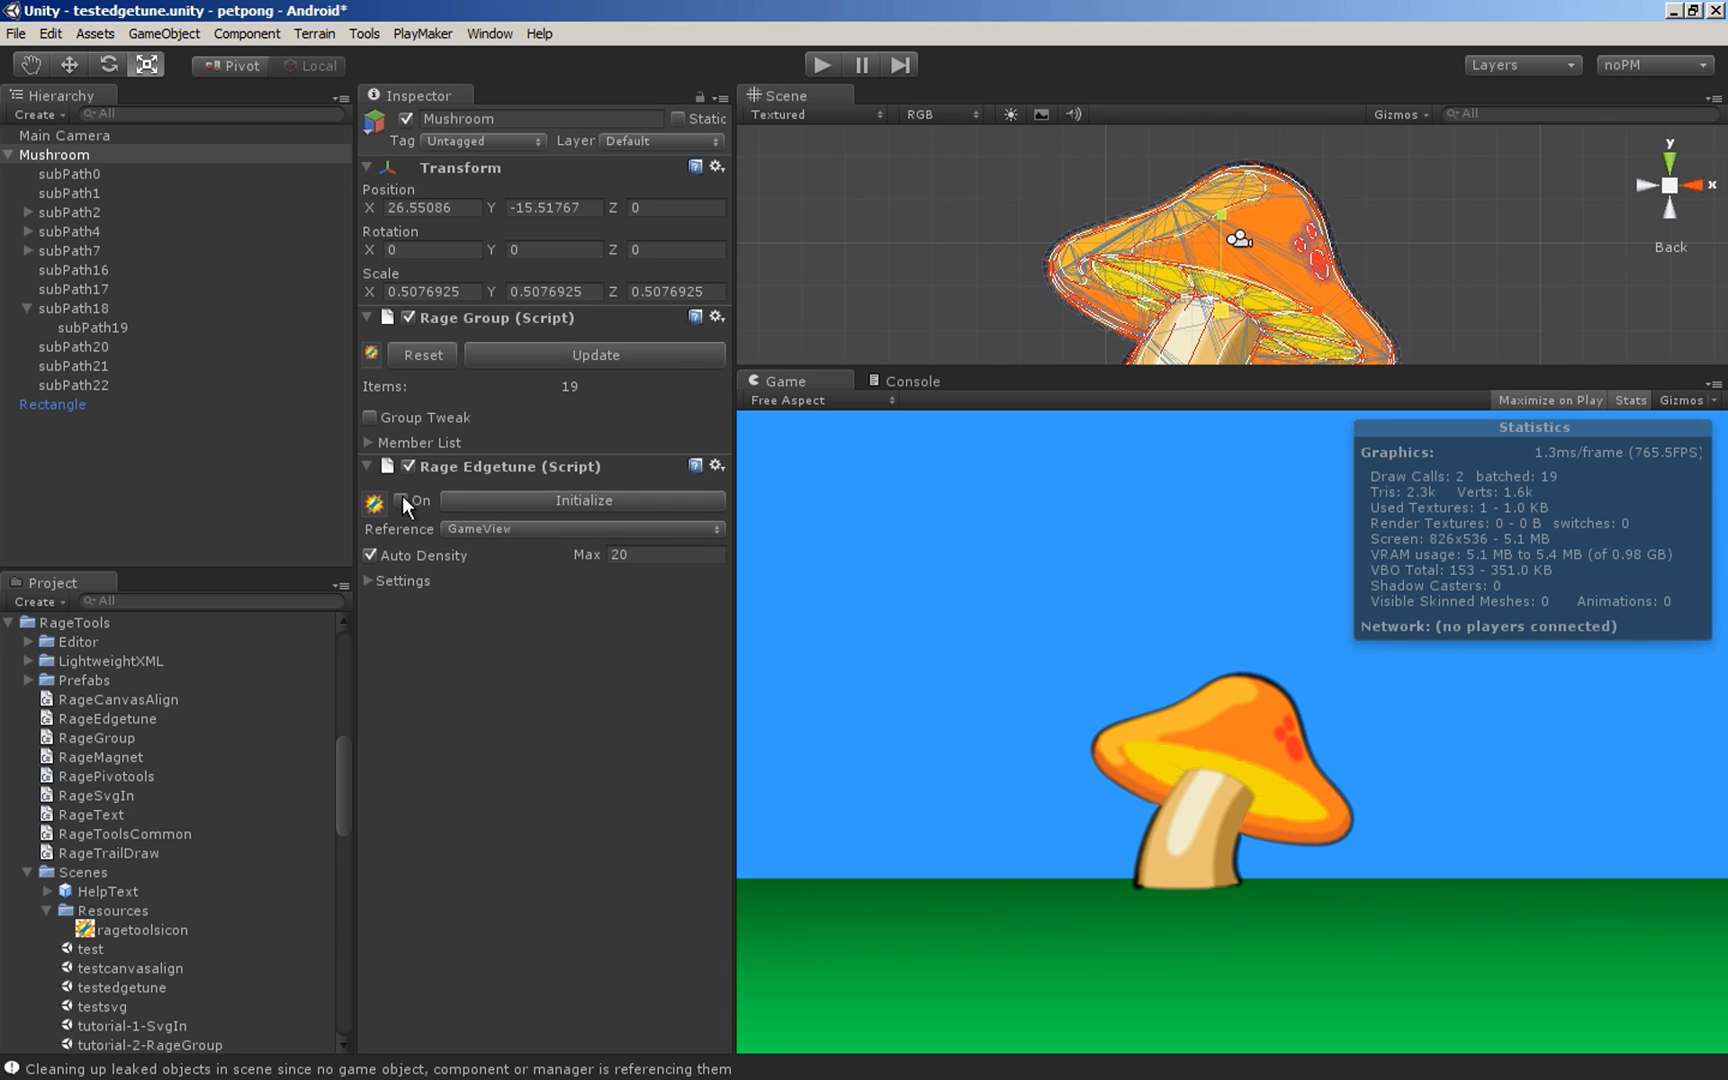
left_click(402, 500)
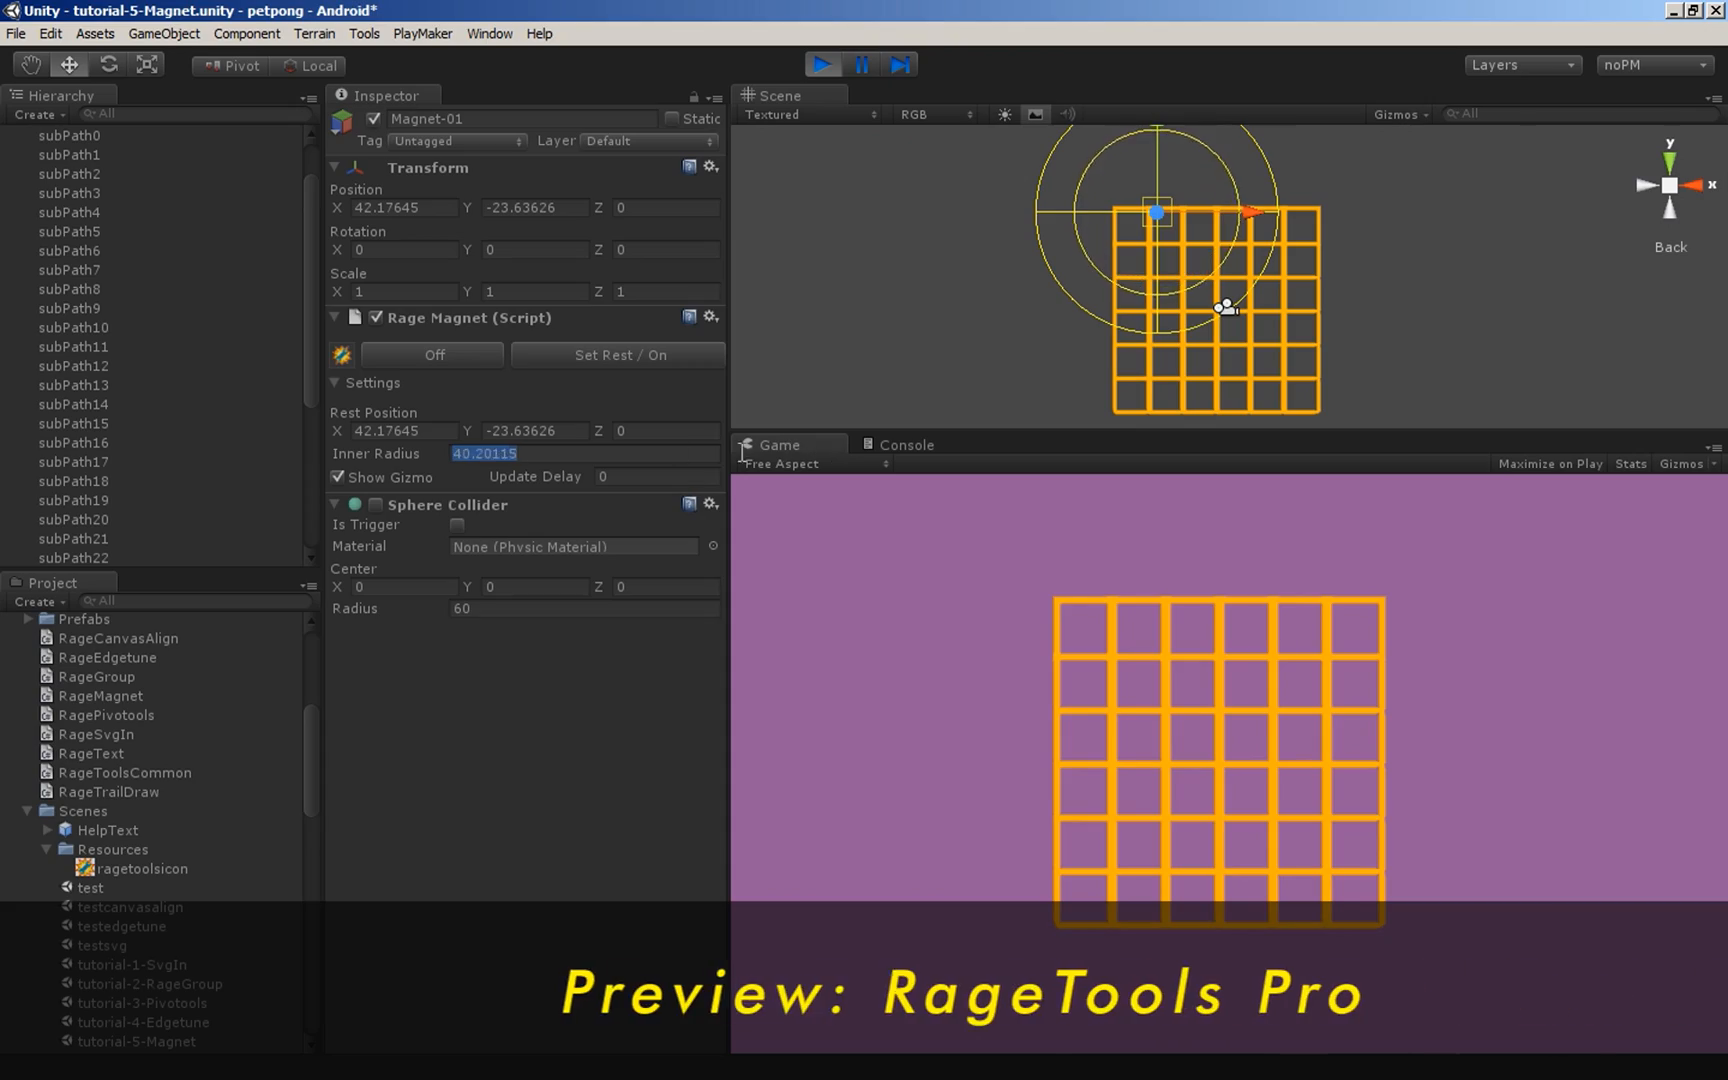
- Adjust the magnet's inner radius, then set the RageText text to RAGE
left_click_drag(1154, 210, 1102, 206)
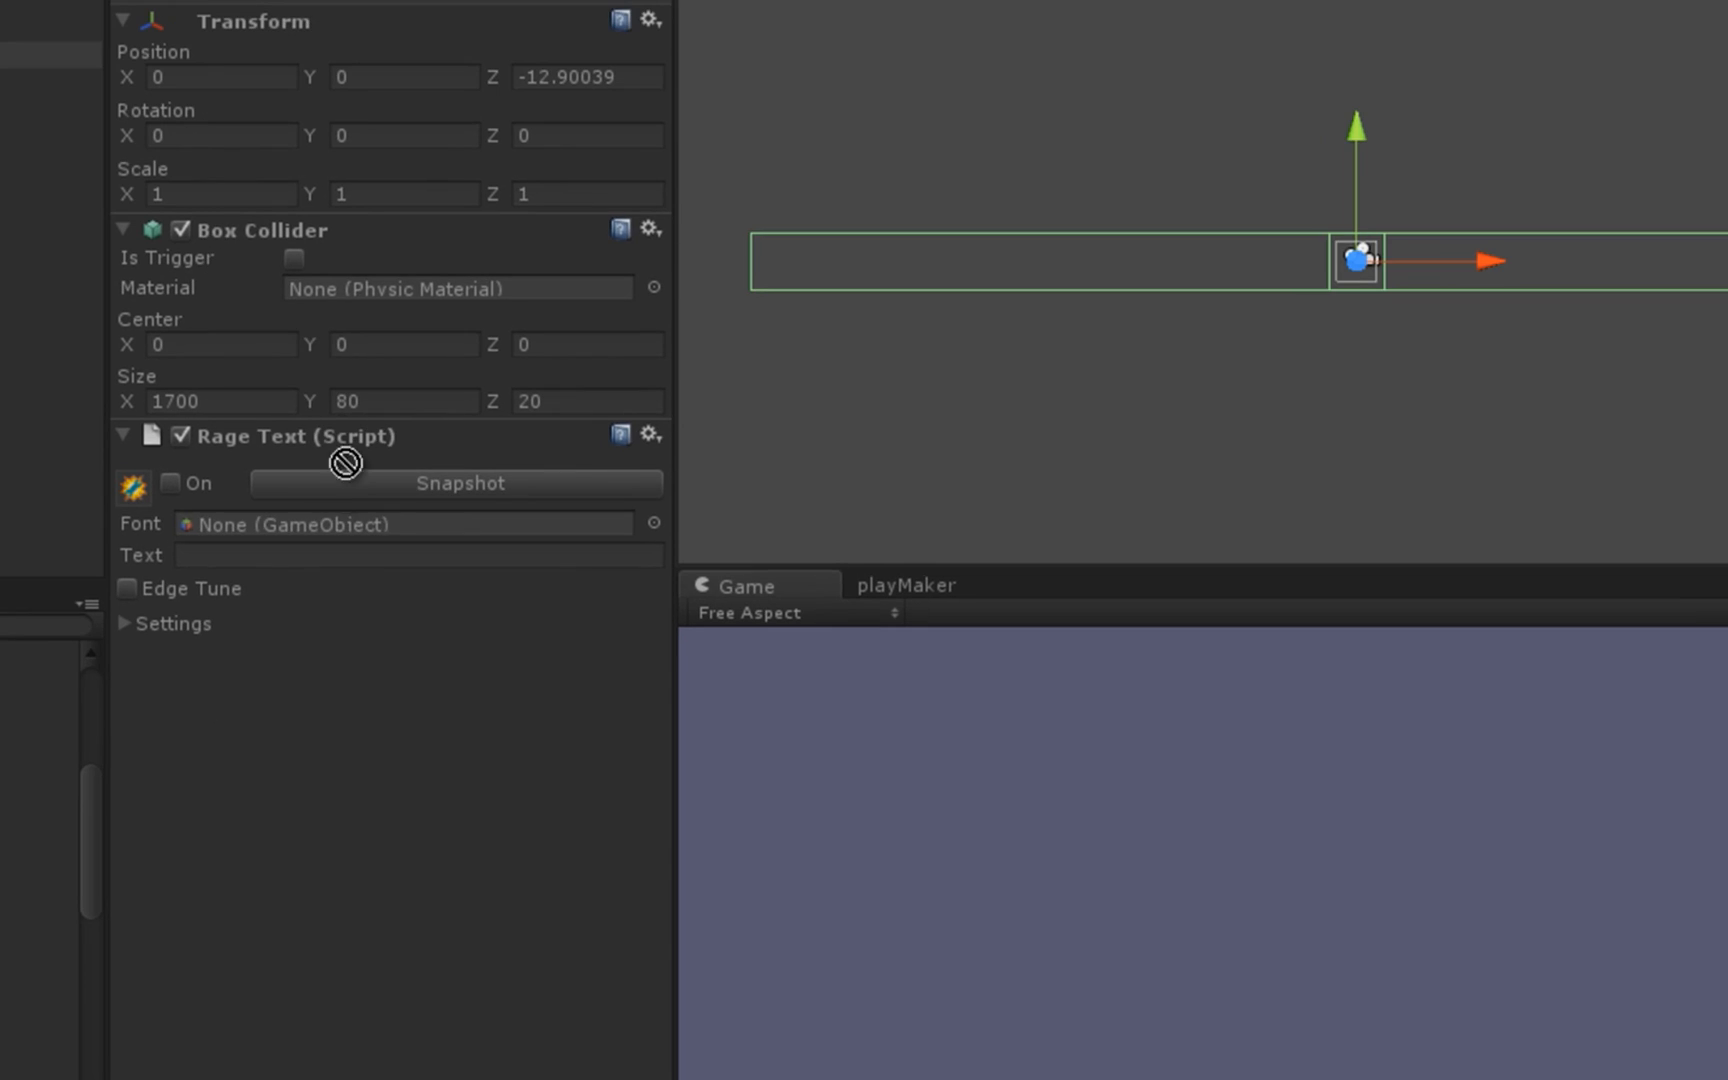
type("RAGE")
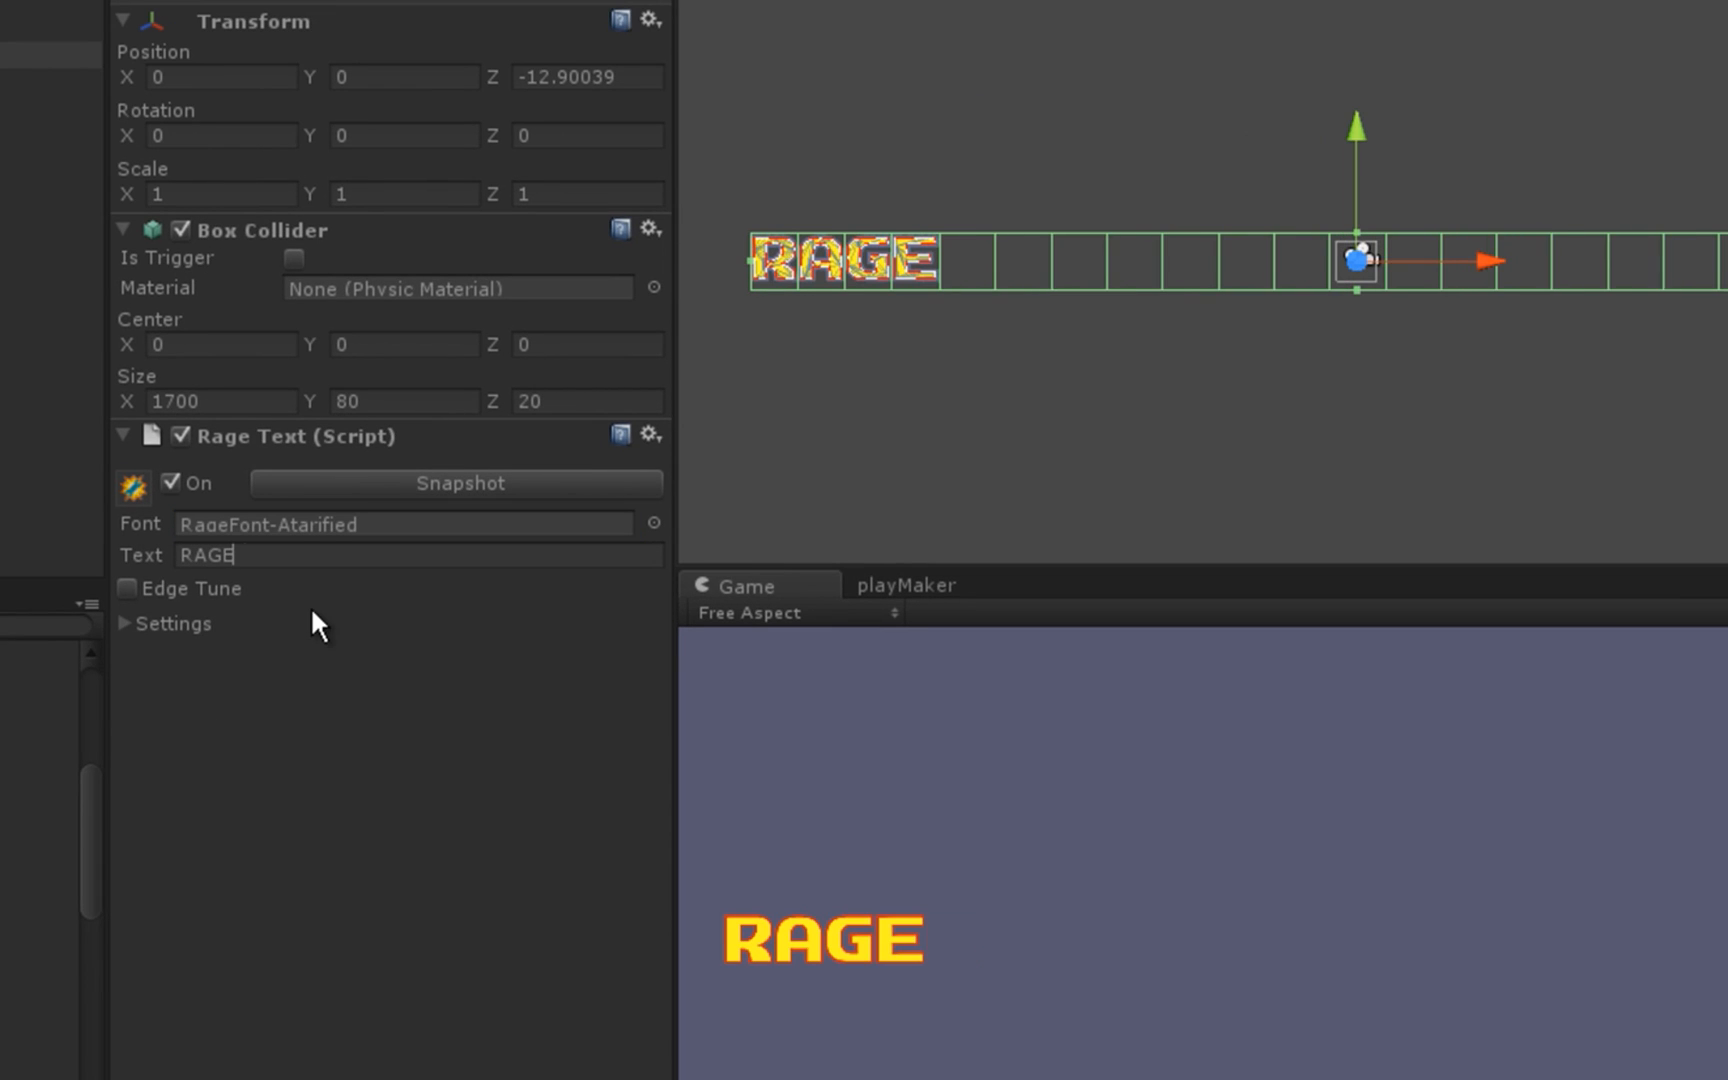